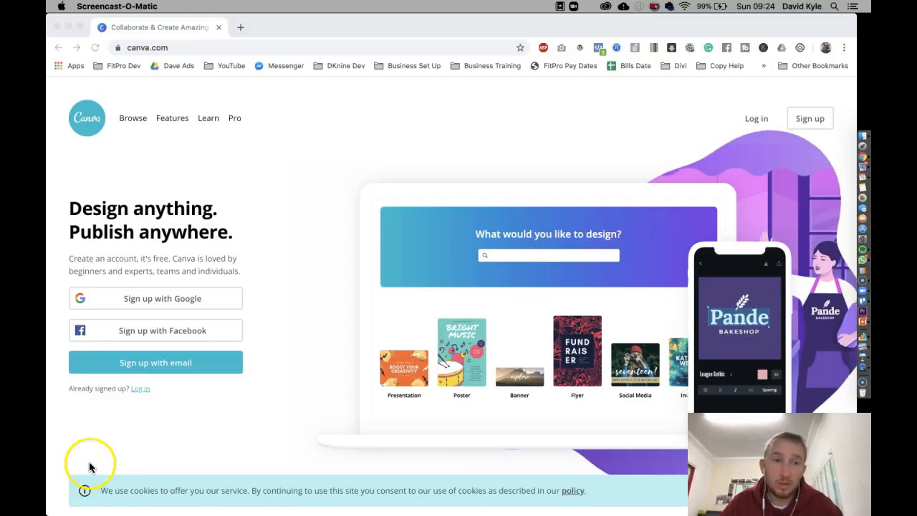
Go to google.co.uk and search for "canva", browsing the results
left_click(143, 47)
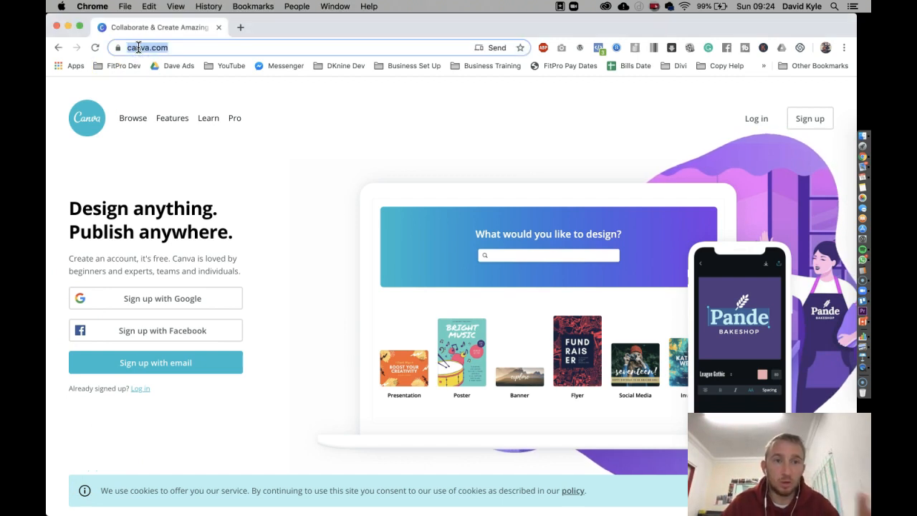
type("google.co.uk/?gws_rd=ssl")
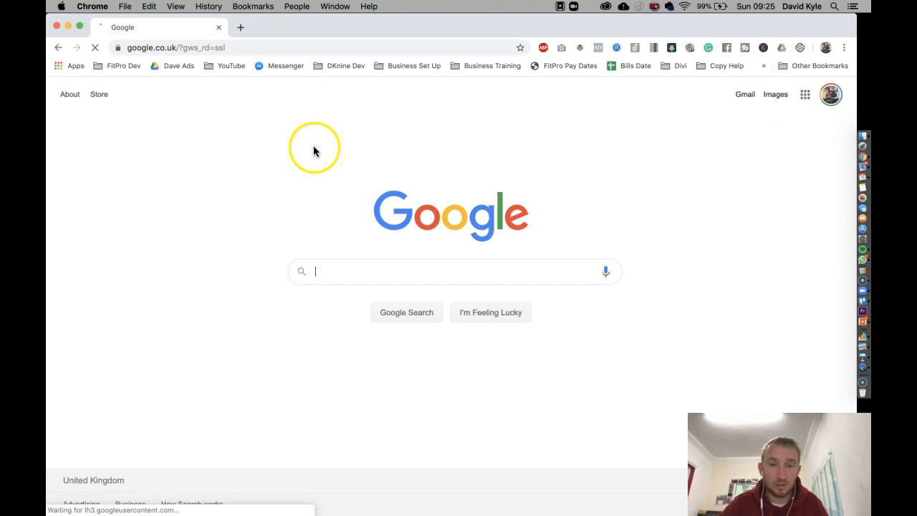
type("canva")
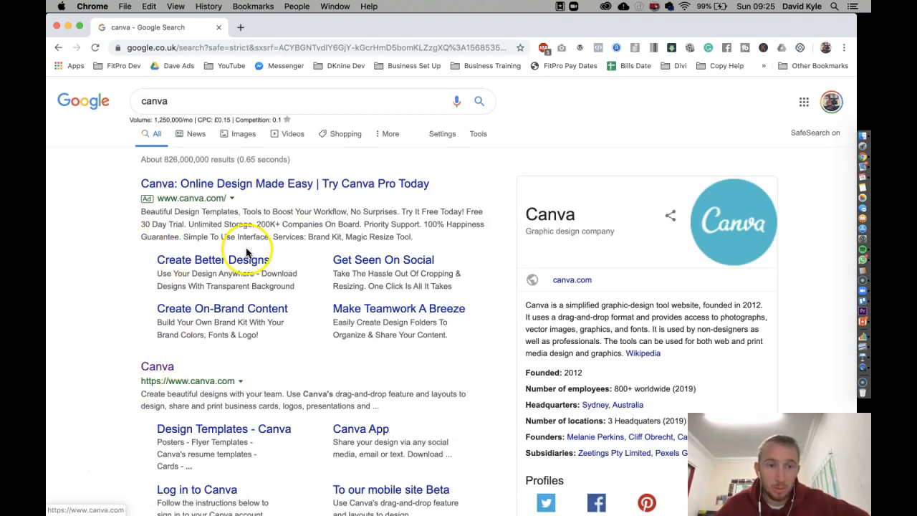
scroll("down", 3)
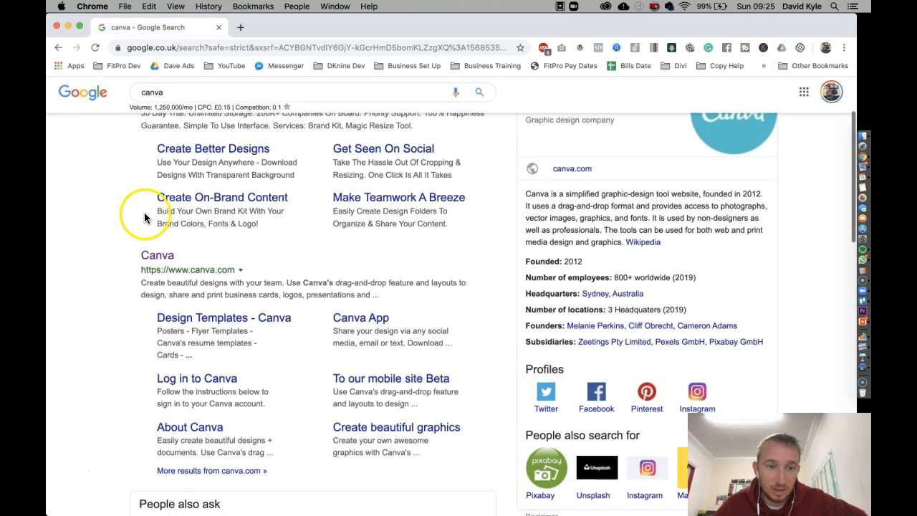
scroll("down", 3)
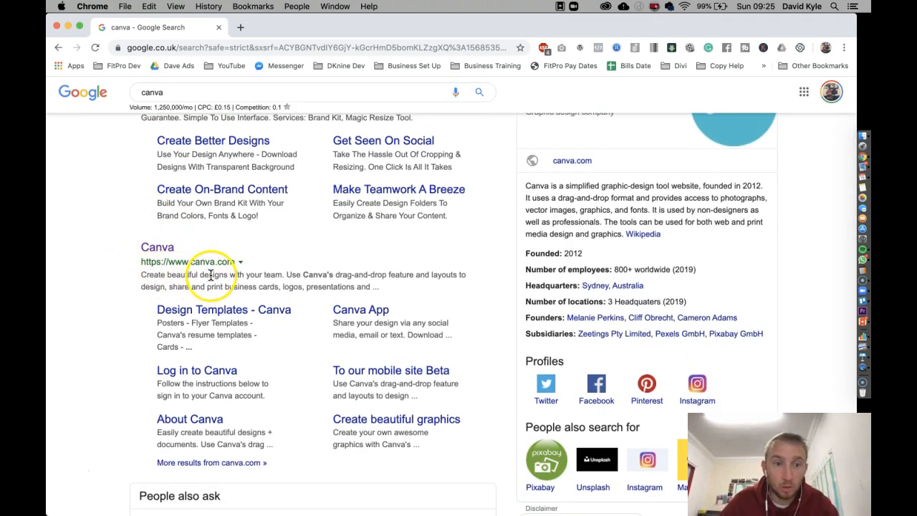
mouse_move(331, 280)
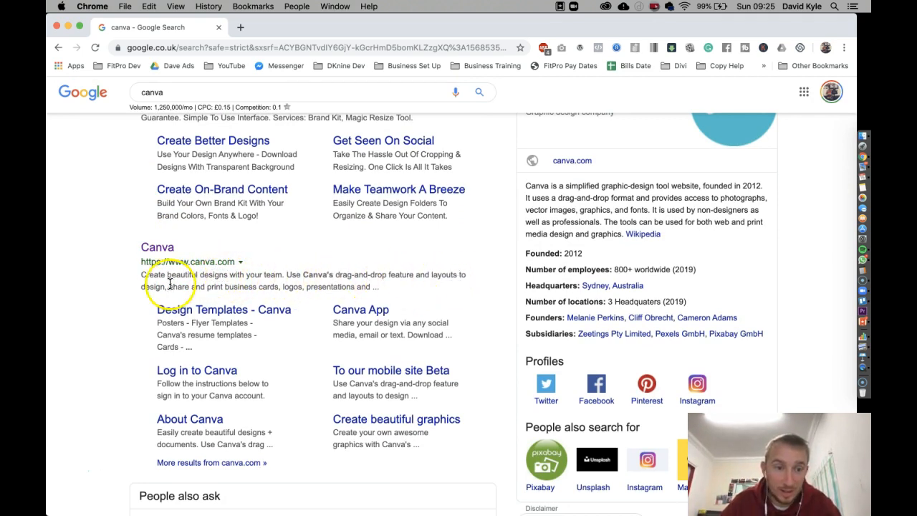
mouse_move(305, 289)
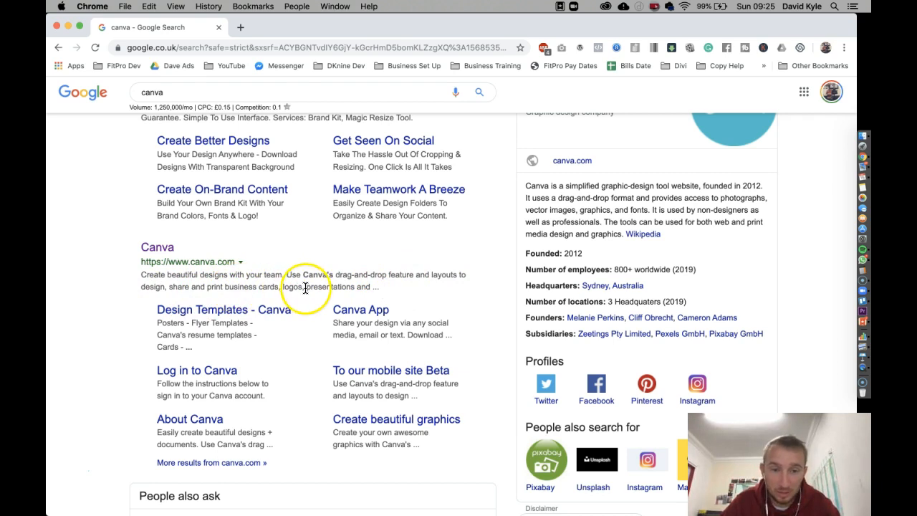
mouse_move(400, 290)
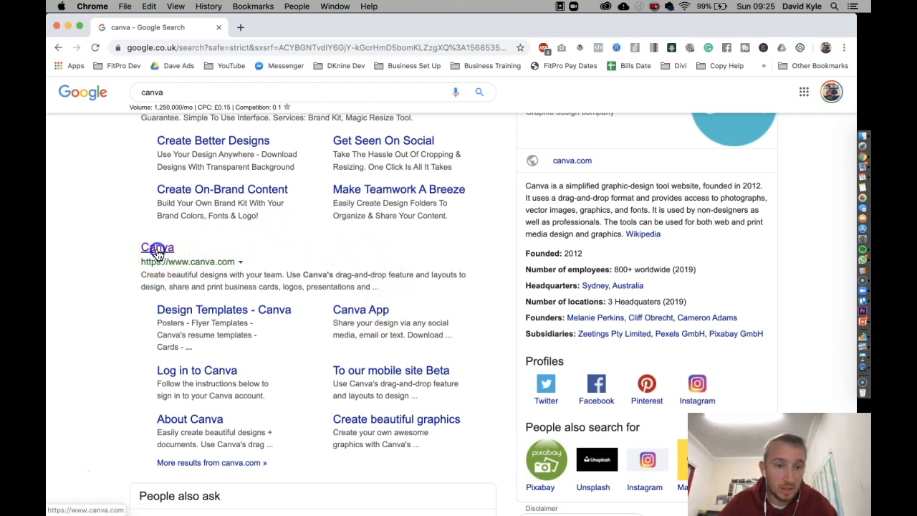
Open canva.com from the results and log in to reach the Canva home page
left_click(156, 246)
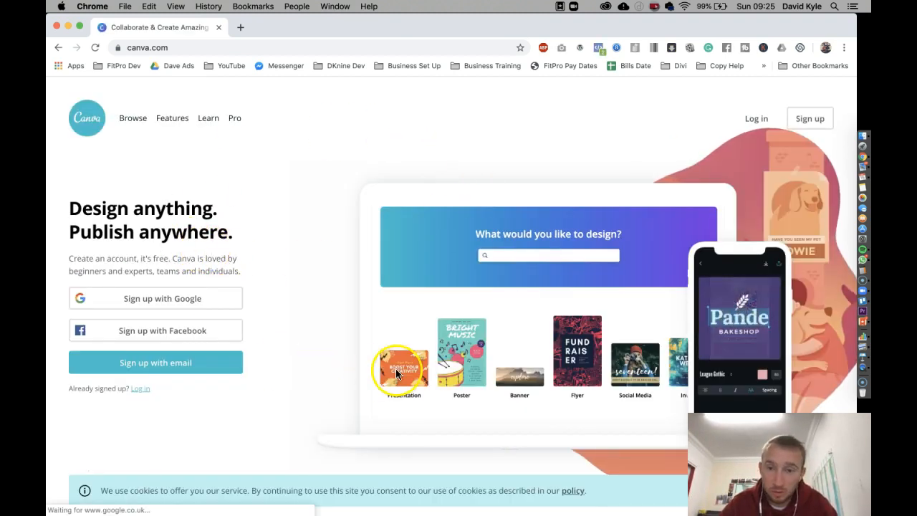
mouse_move(171, 366)
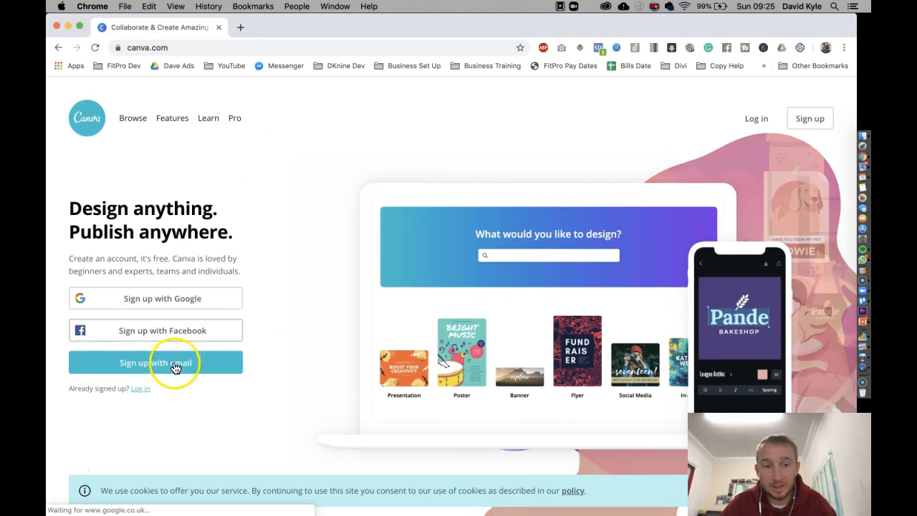
mouse_move(166, 298)
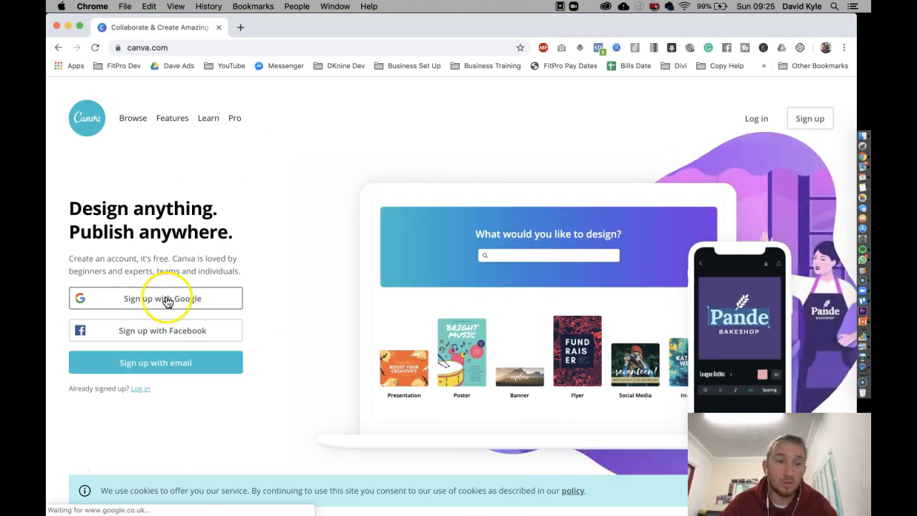
mouse_move(128, 367)
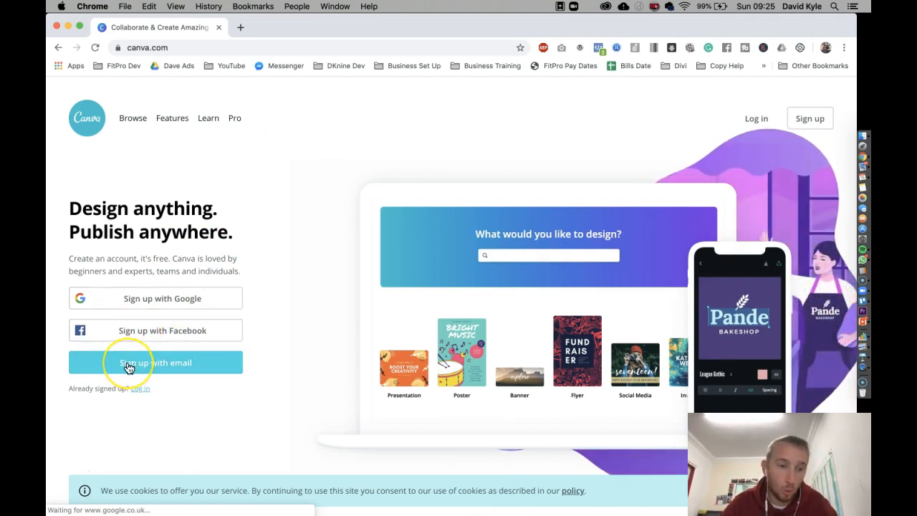
mouse_move(129, 366)
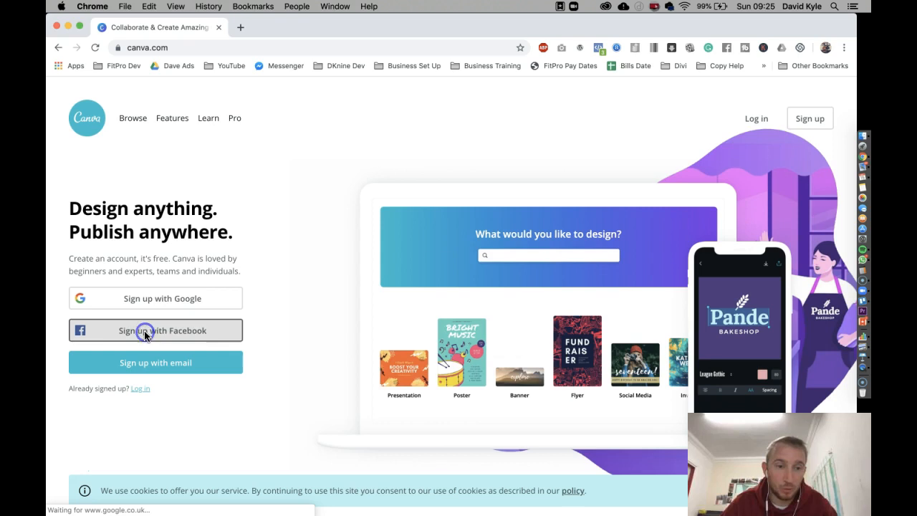
left_click(155, 330)
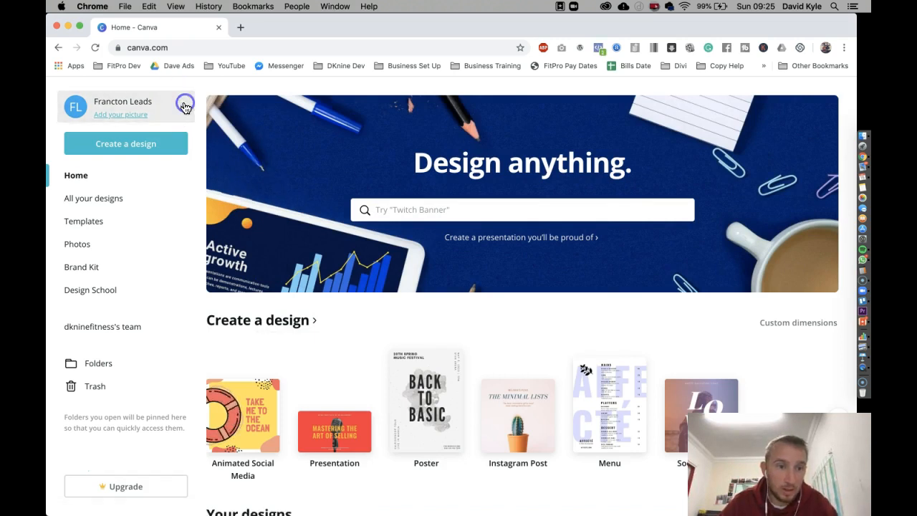
Switch the Canva home page to another team's workspace
left_click(103, 308)
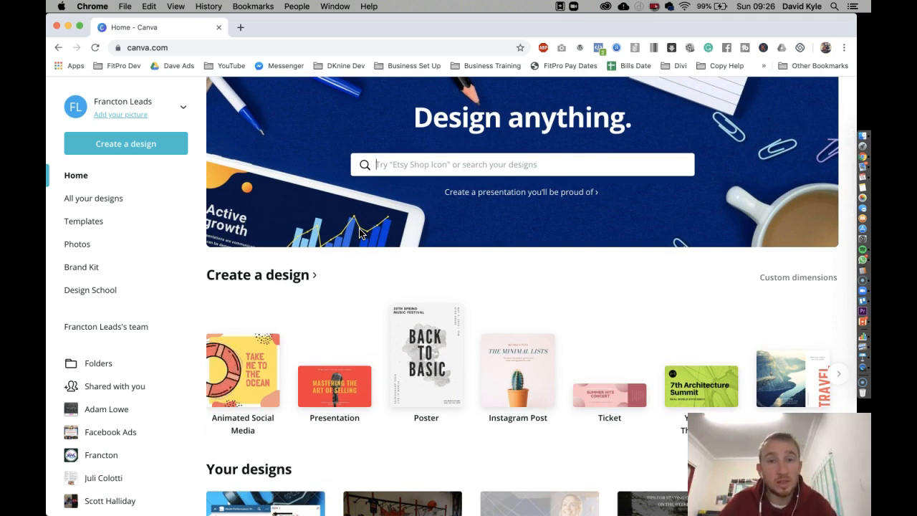
mouse_move(558, 283)
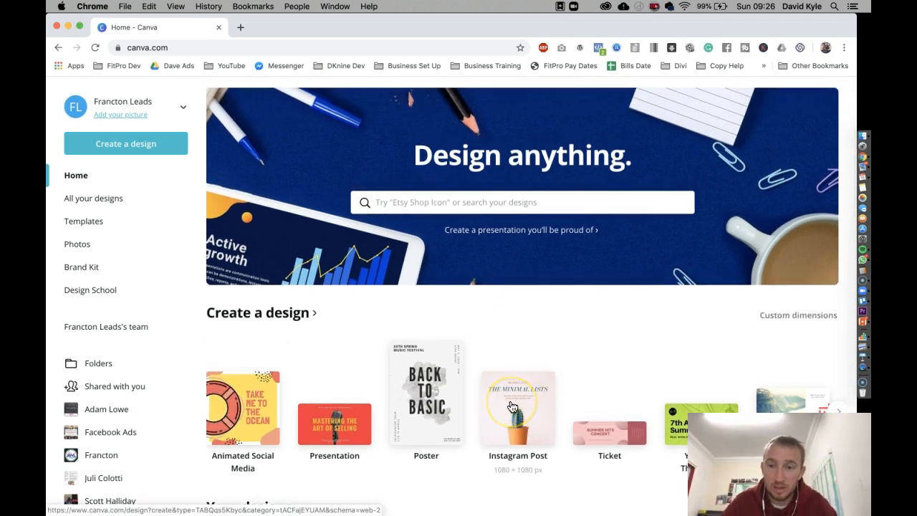
mouse_move(547, 366)
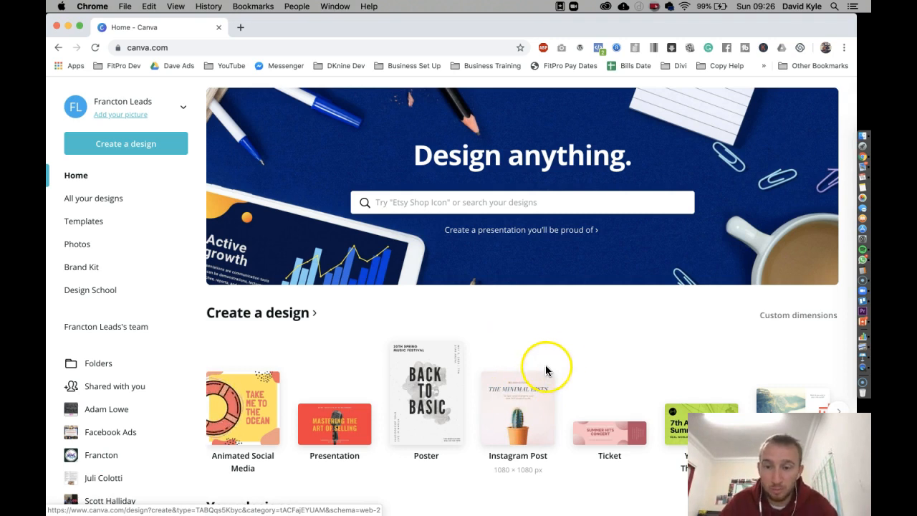
scroll("down", 3)
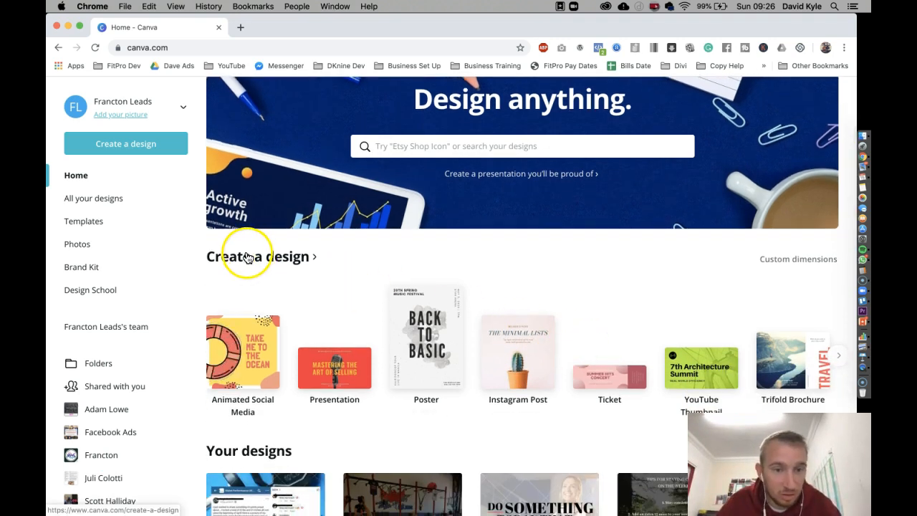
Browse the full "Create a design" list of design types, then return to Home
left_click(255, 256)
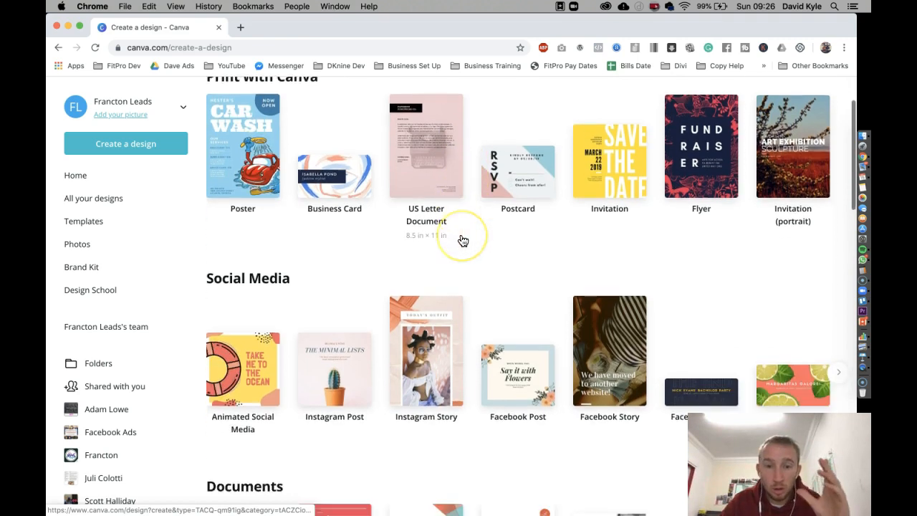
scroll("down", 3)
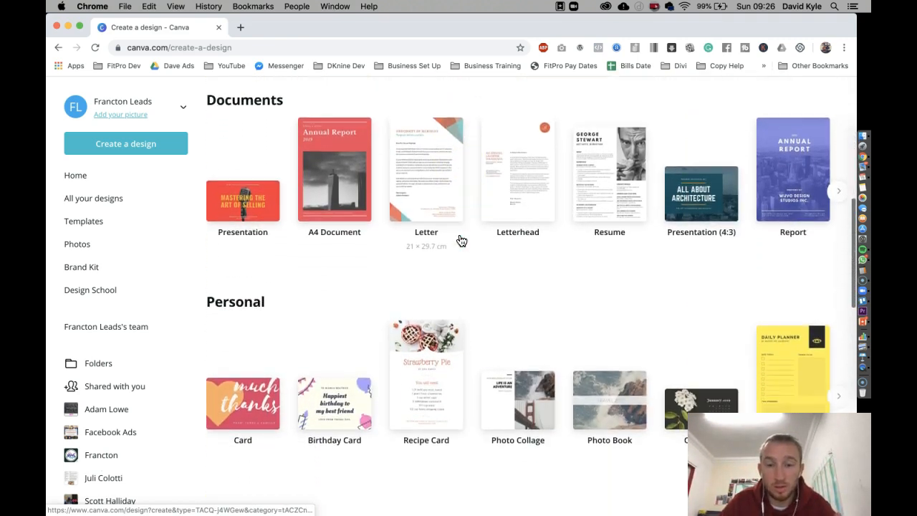
scroll("down", 3)
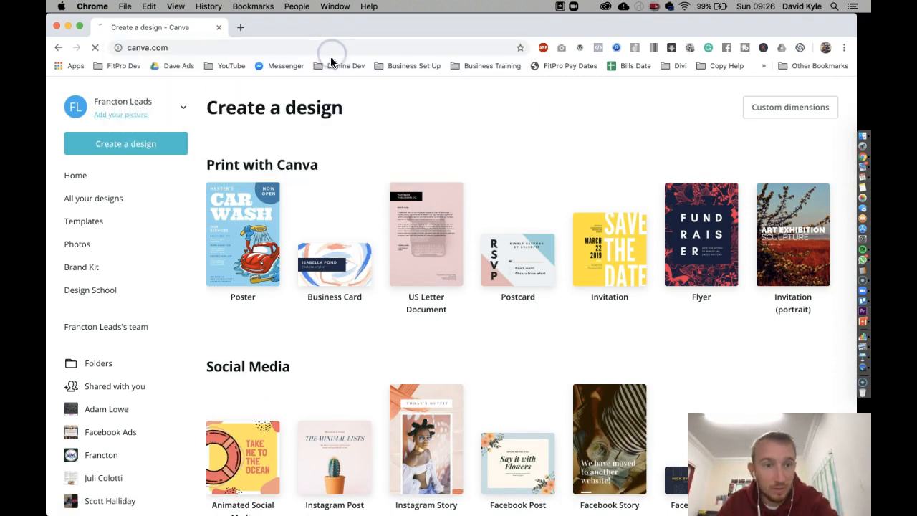
left_click(75, 175)
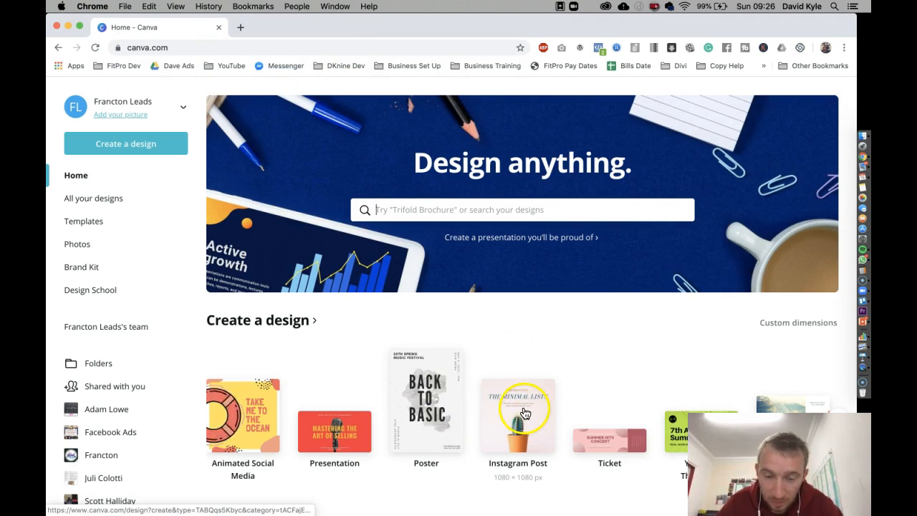
Start a new Instagram Post, try the Seafood Grill template and remove it again
left_click(520, 413)
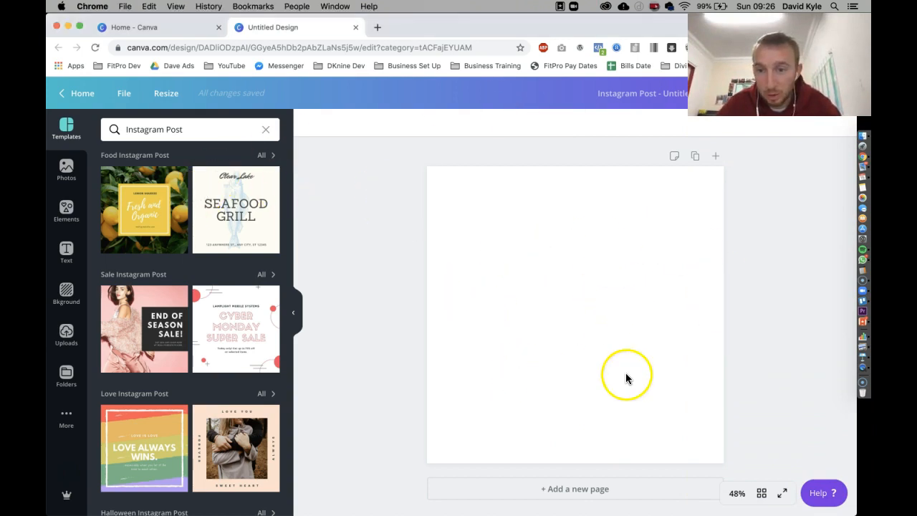
mouse_move(66, 129)
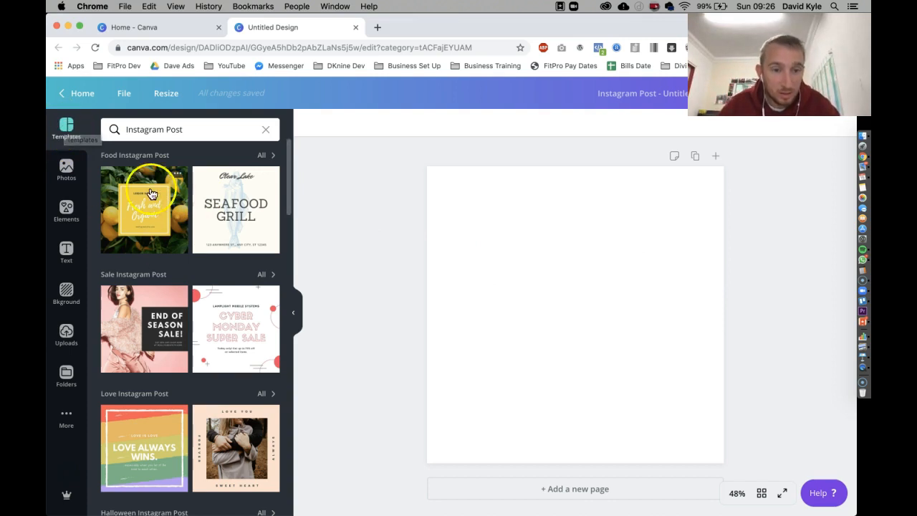
mouse_move(192, 281)
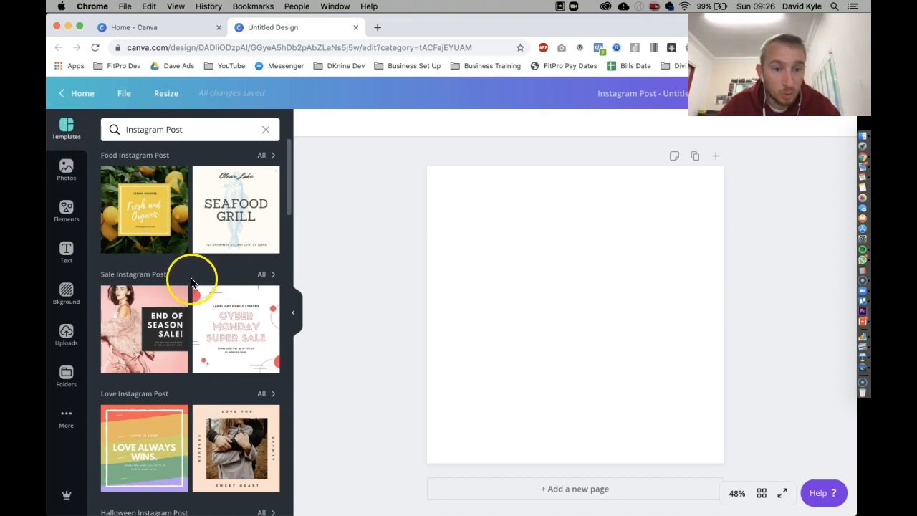
mouse_move(268, 369)
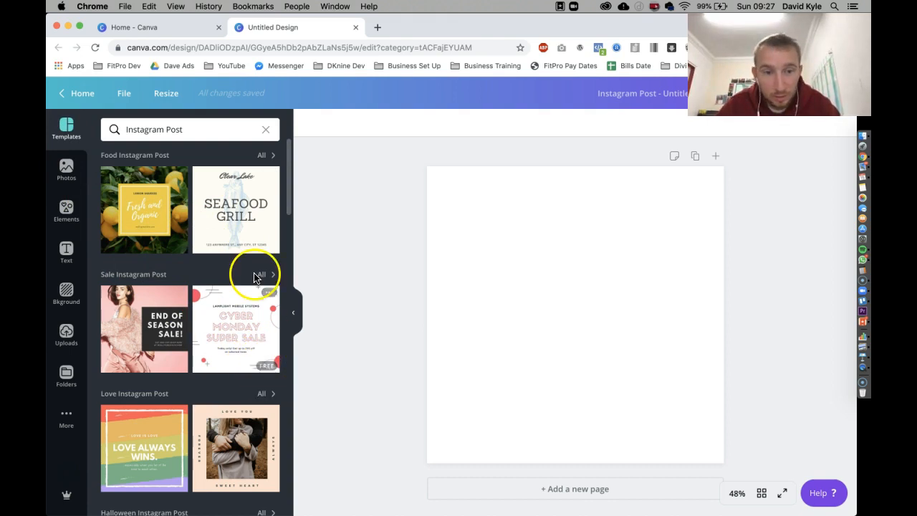
mouse_move(236, 221)
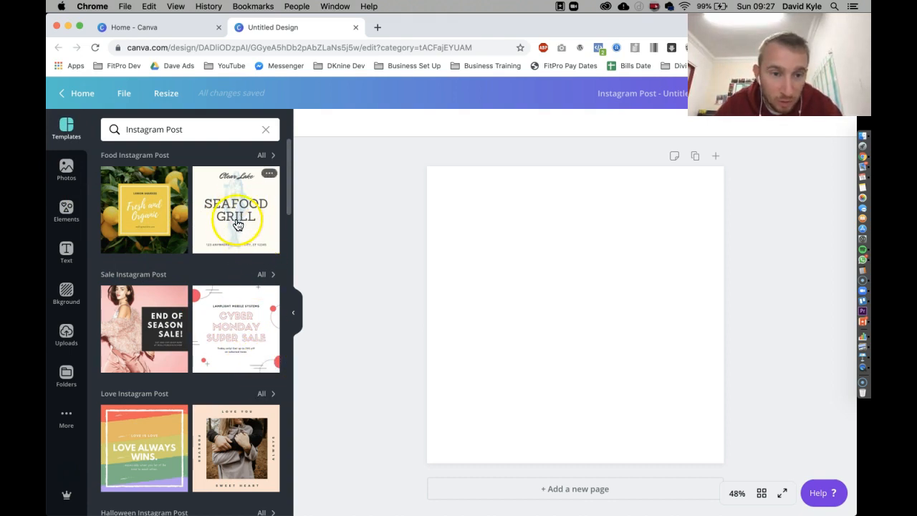
left_click(236, 225)
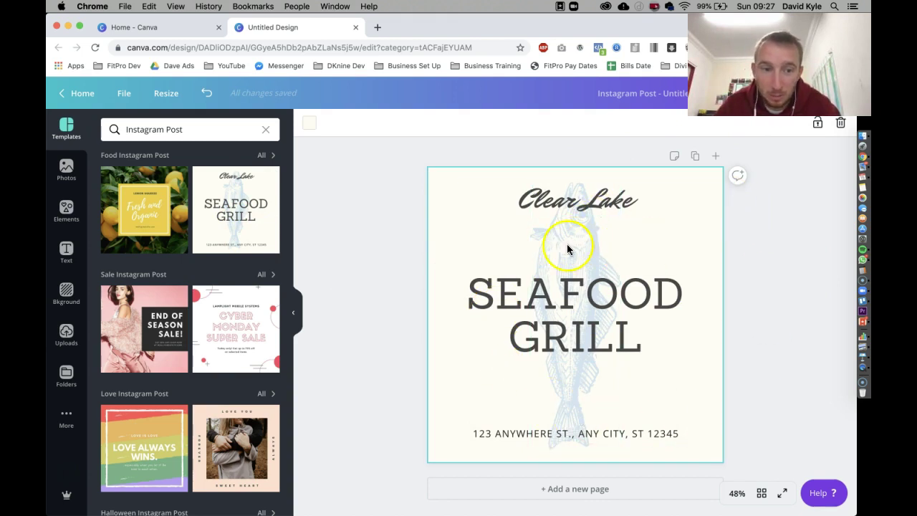
mouse_move(163, 224)
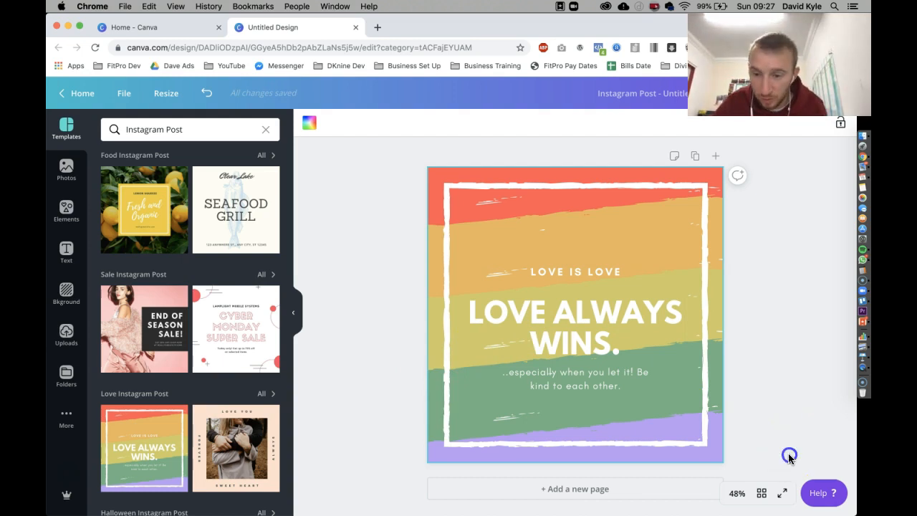
left_click(574, 315)
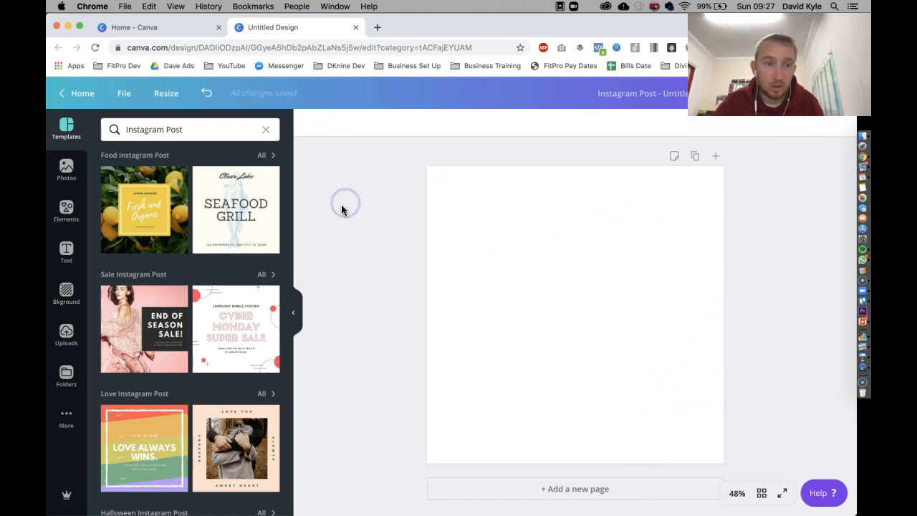
mouse_move(379, 193)
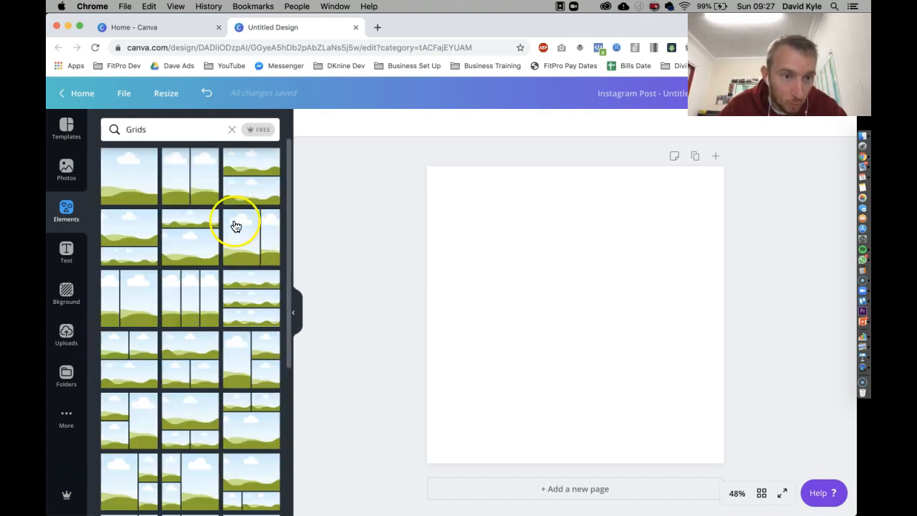
mouse_move(124, 174)
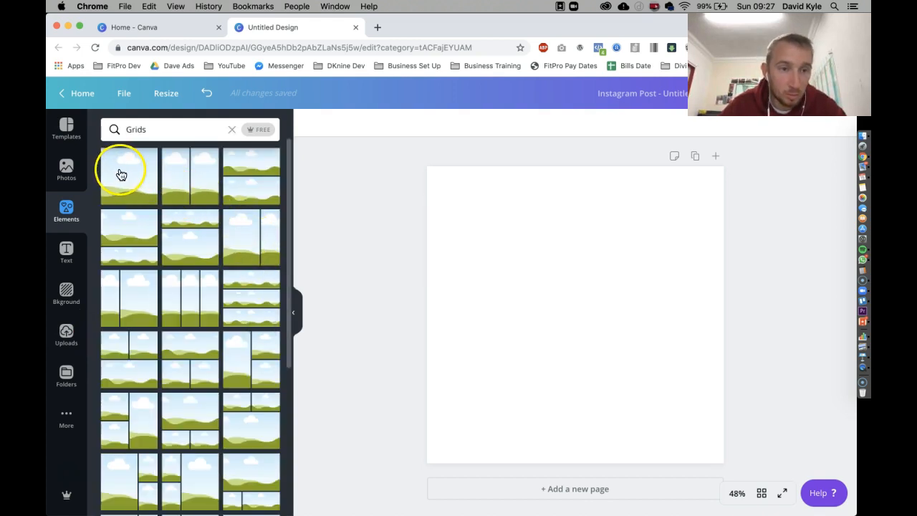
Add a single-picture grid and resize it to half the page width at full height
left_click(129, 175)
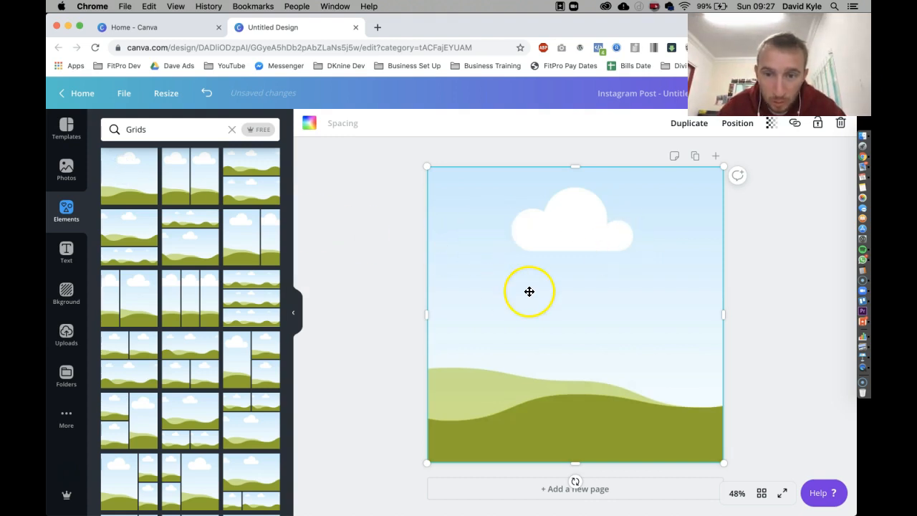
left_click_drag(722, 313, 636, 314)
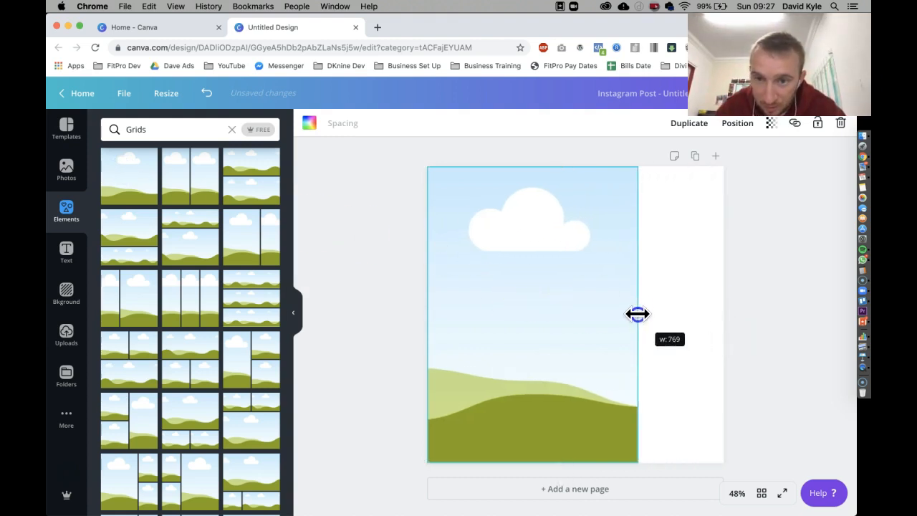
left_click_drag(637, 313, 571, 312)
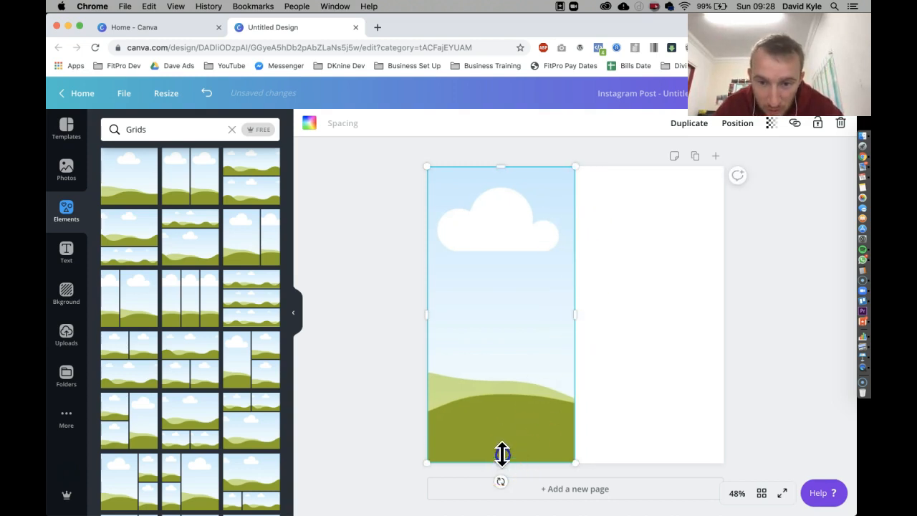
left_click_drag(501, 461, 507, 309)
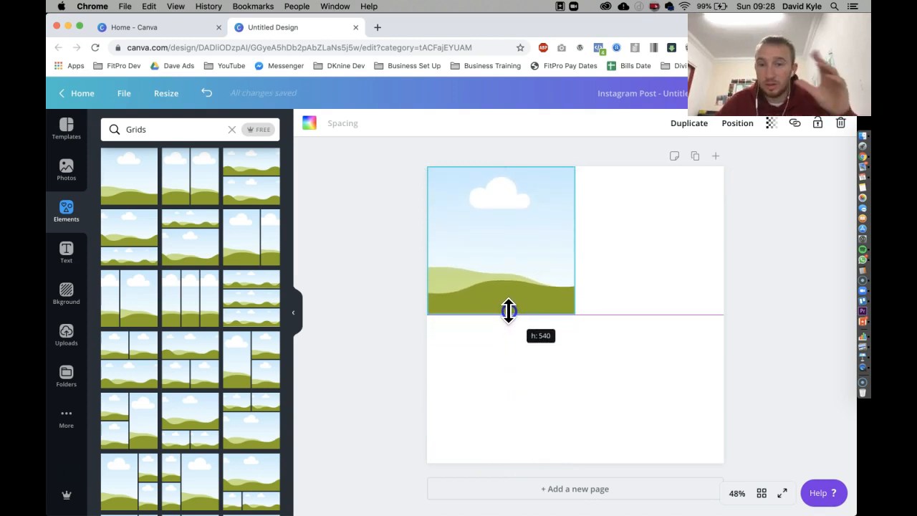
left_click_drag(507, 310, 490, 437)
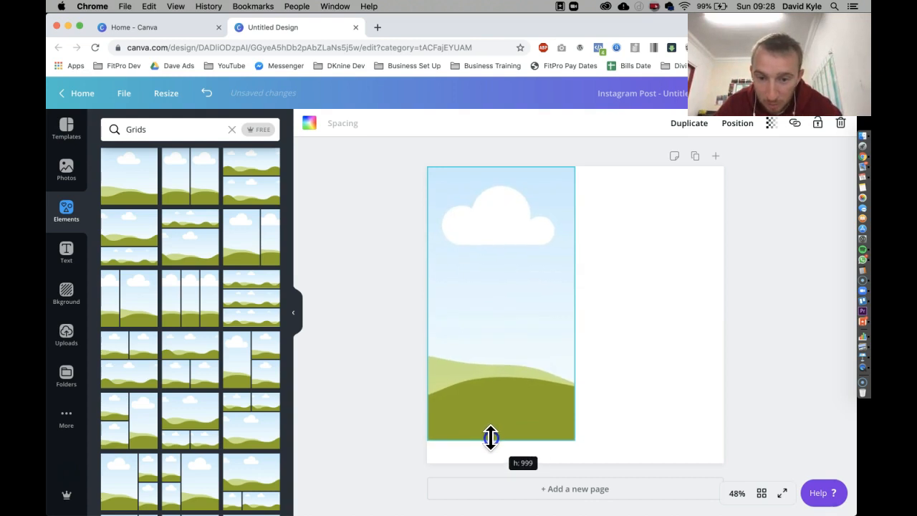
left_click_drag(490, 437, 488, 445)
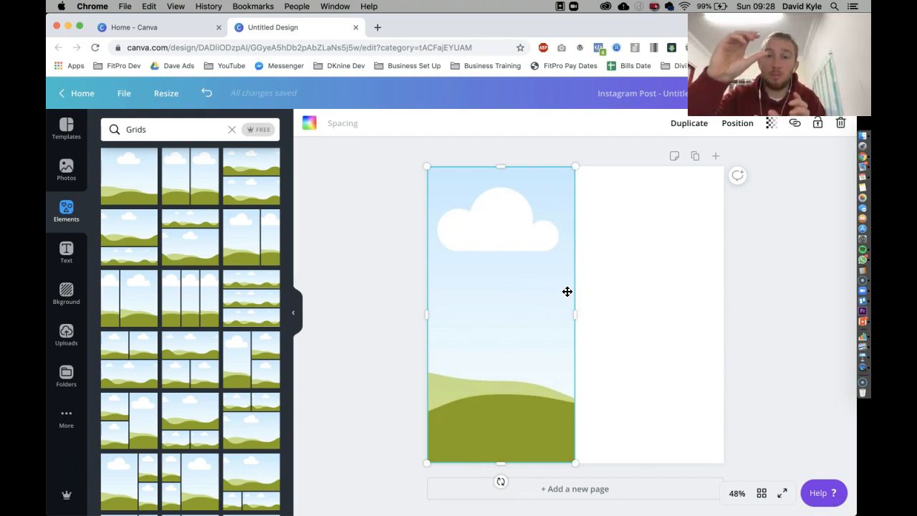
mouse_move(494, 461)
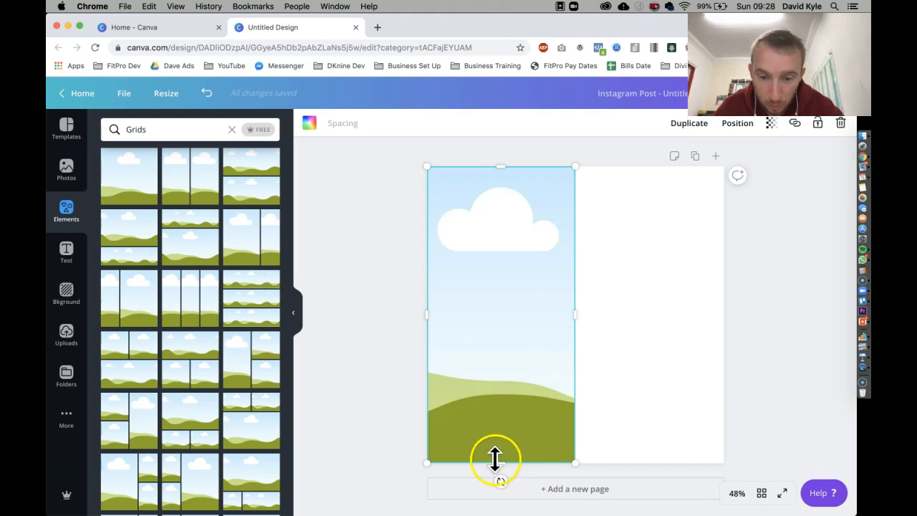
Place a copy on the right half, shorten it and leave a small gap between the two frames
left_click_drag(500, 461, 500, 417)
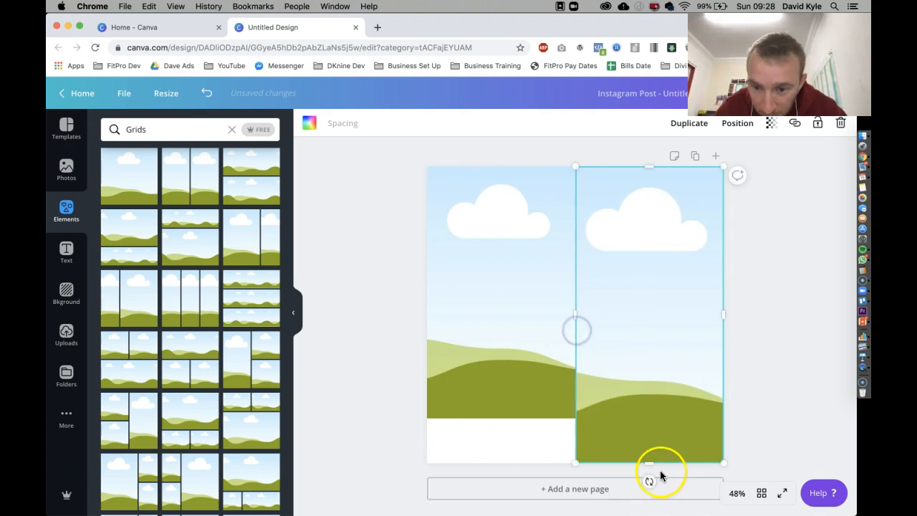
left_click_drag(647, 463, 653, 428)
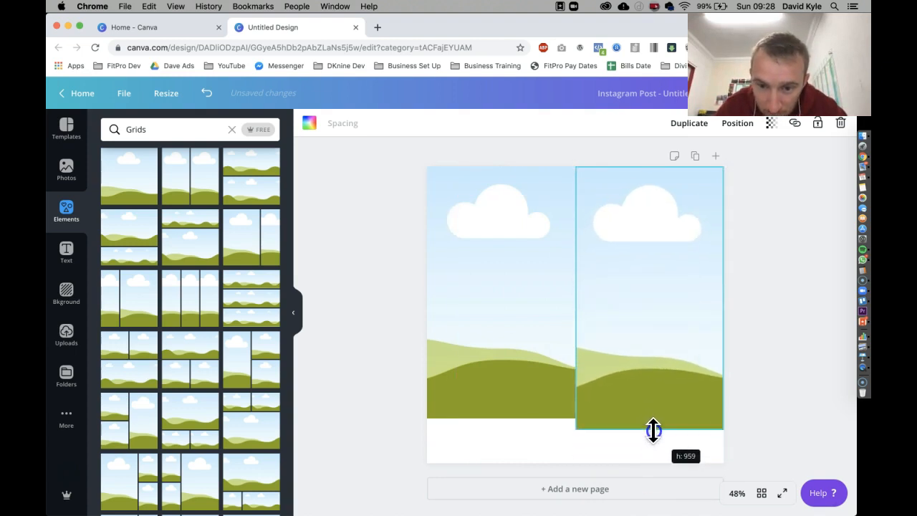
left_click_drag(653, 428, 653, 418)
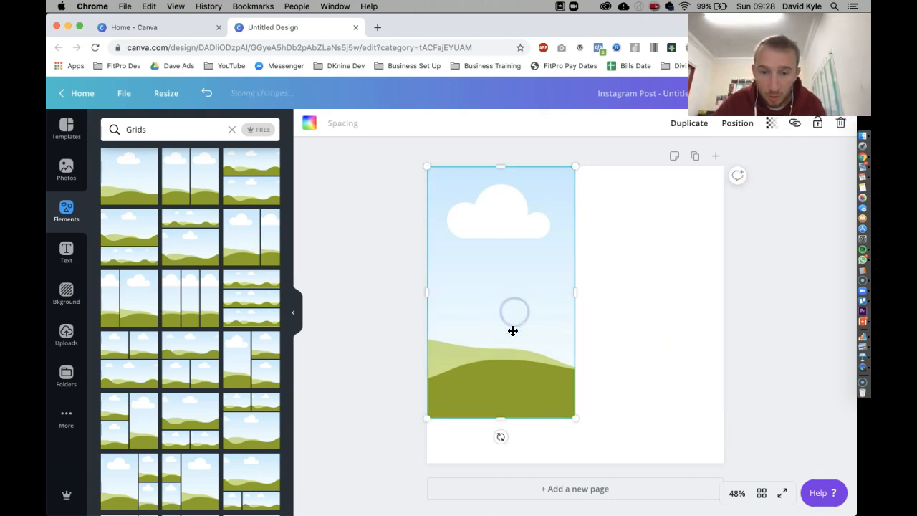
left_click_drag(501, 419, 496, 456)
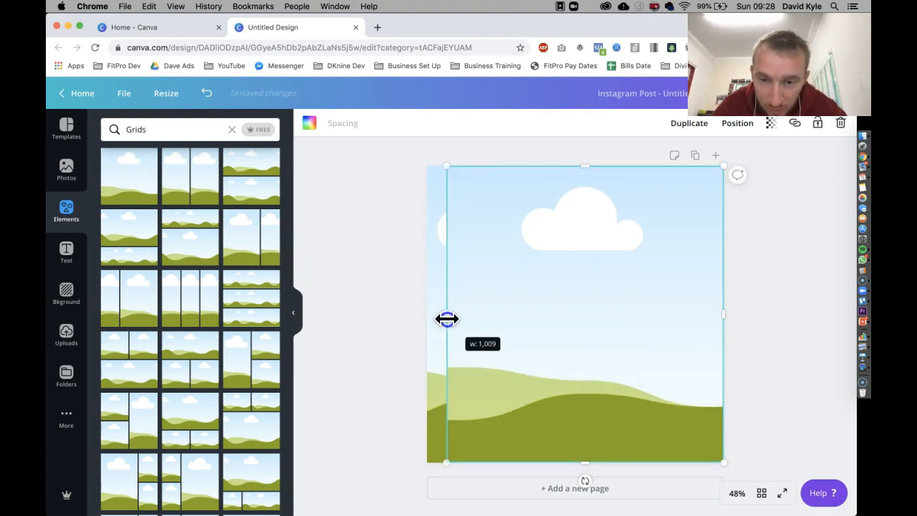
left_click_drag(447, 318, 575, 327)
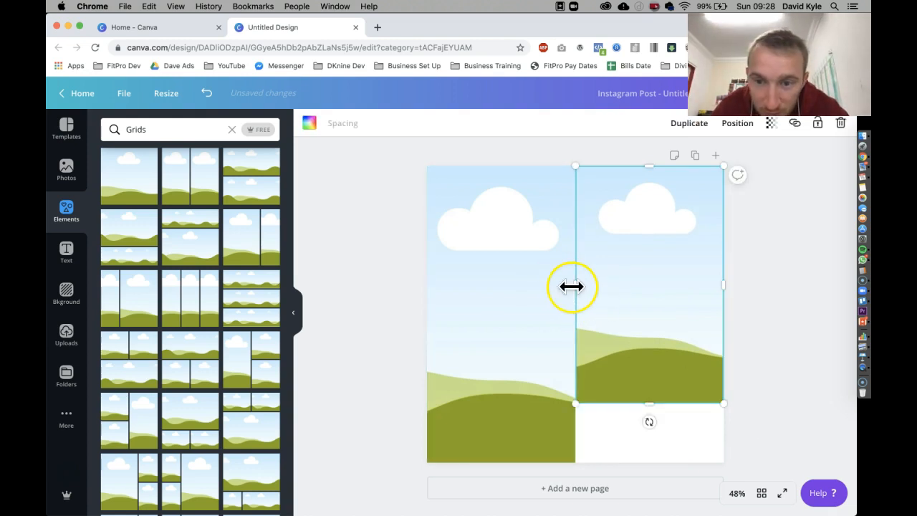
left_click_drag(577, 287, 578, 286)
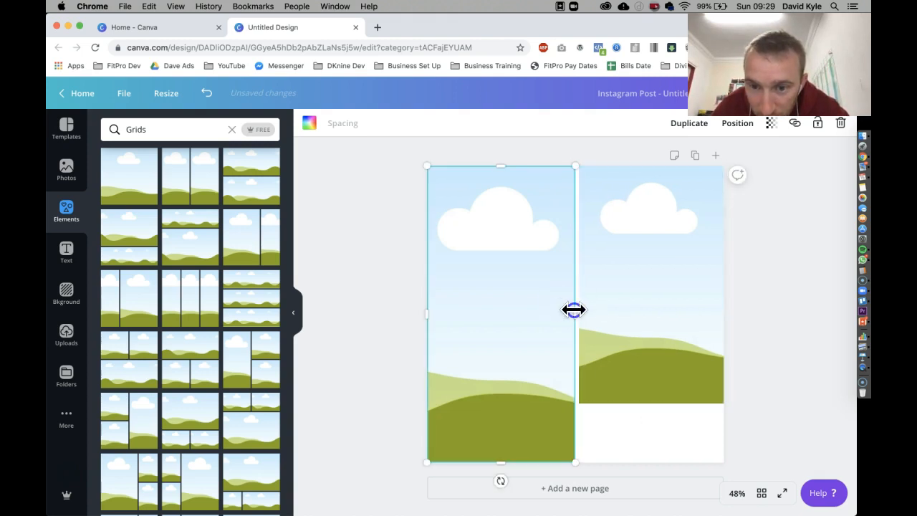
left_click_drag(573, 309, 570, 309)
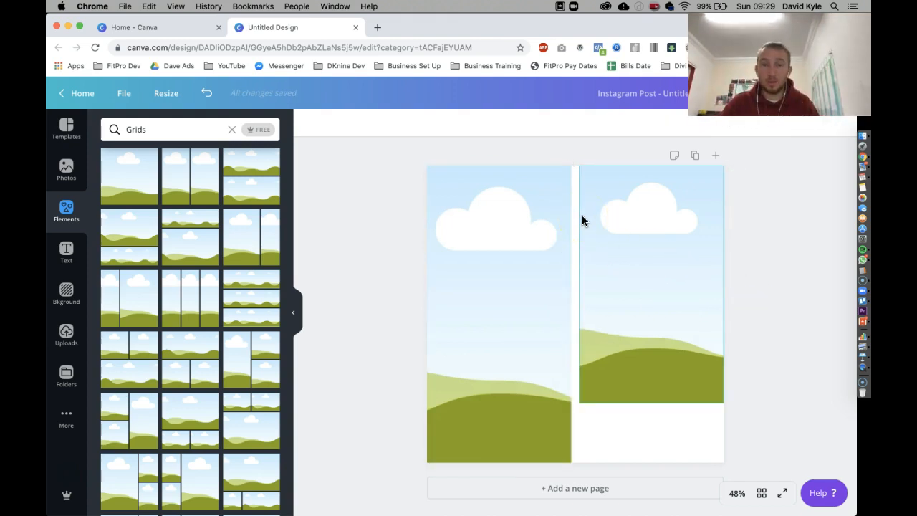
mouse_move(756, 318)
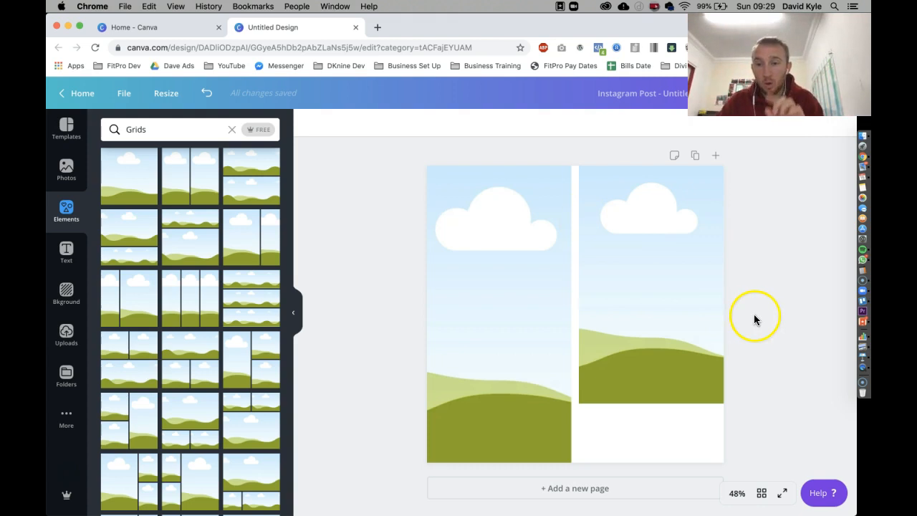
mouse_move(97, 285)
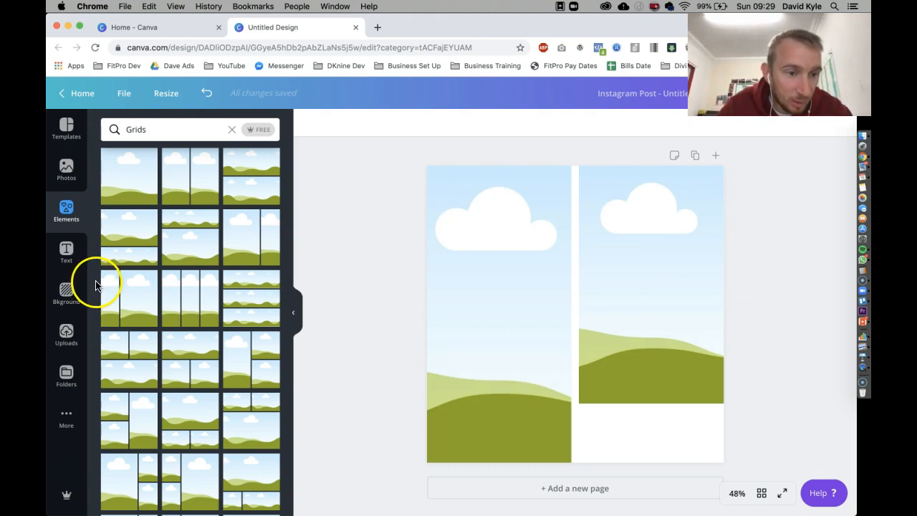
mouse_move(65, 212)
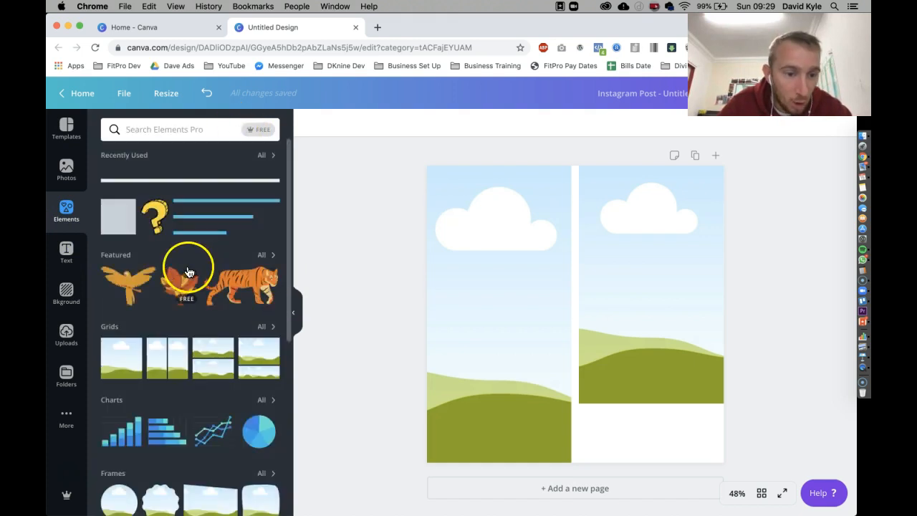
Add a circle from the Shapes elements and shrink it
scroll("down", 3)
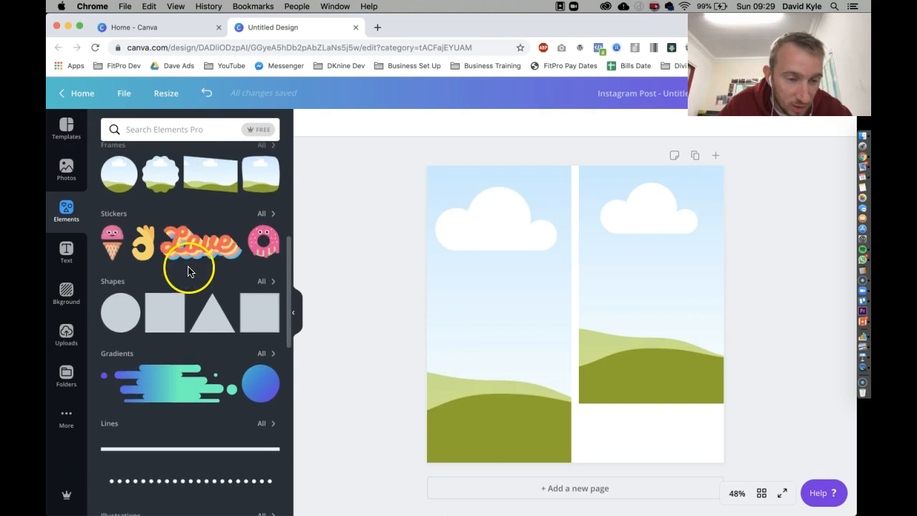
left_click(266, 280)
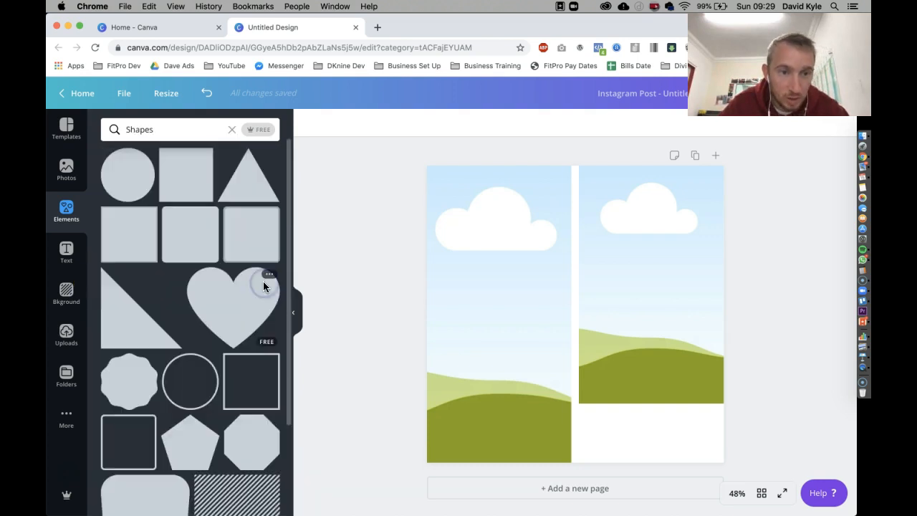
left_click(126, 175)
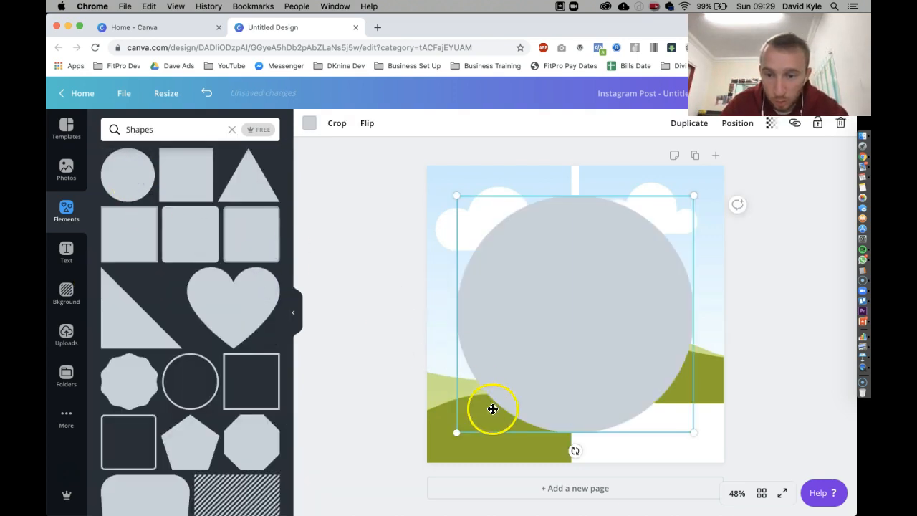
left_click_drag(455, 432, 558, 333)
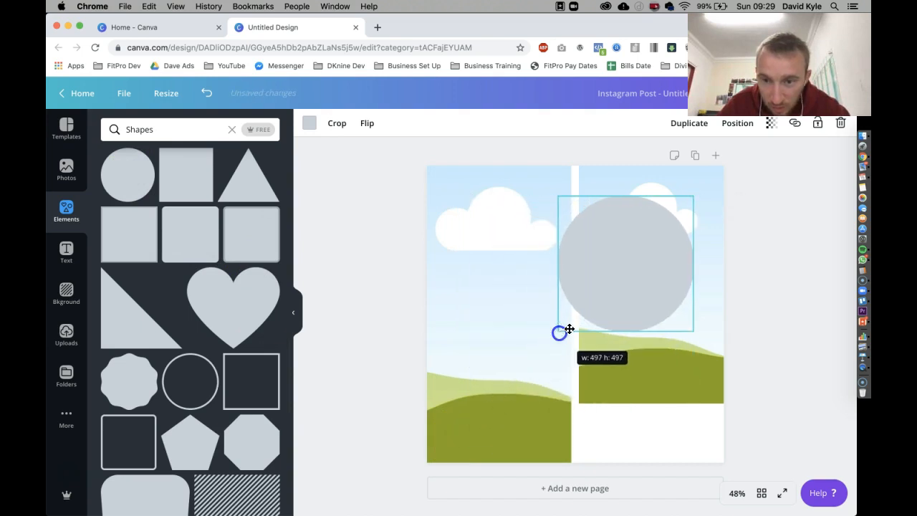
Centre the circle over the seam between the two pictures and select it to recolour
left_click_drag(560, 333, 629, 346)
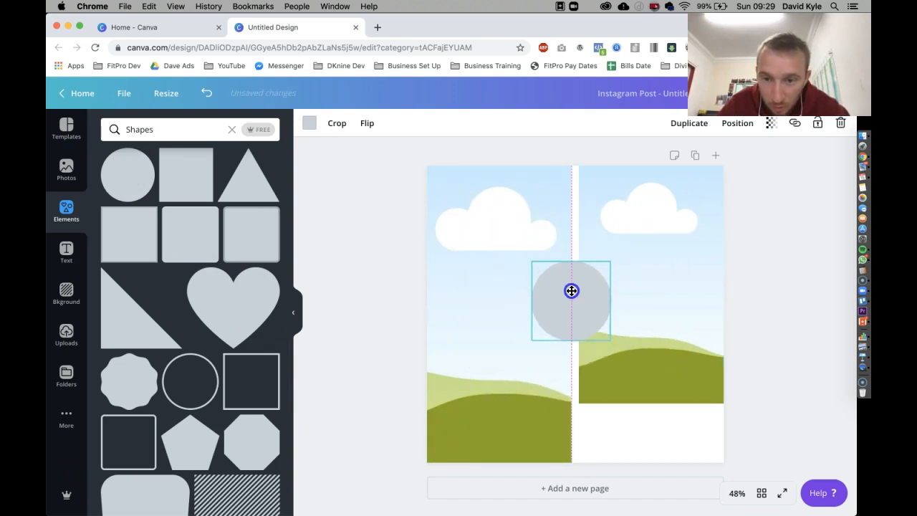
left_click_drag(571, 289, 575, 305)
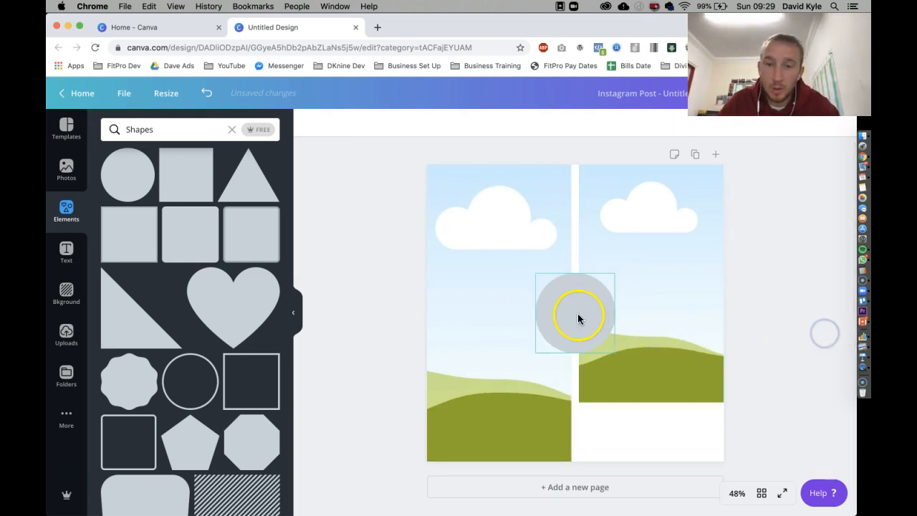
left_click(576, 315)
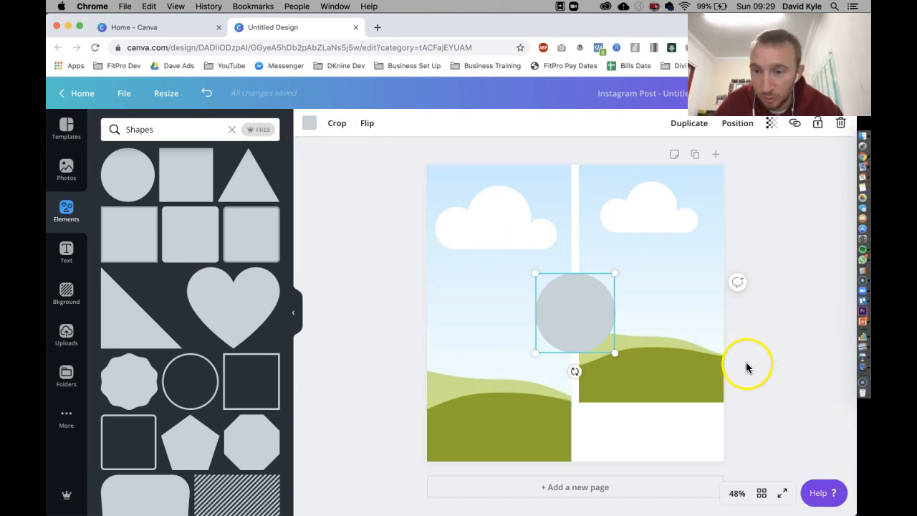
mouse_move(391, 183)
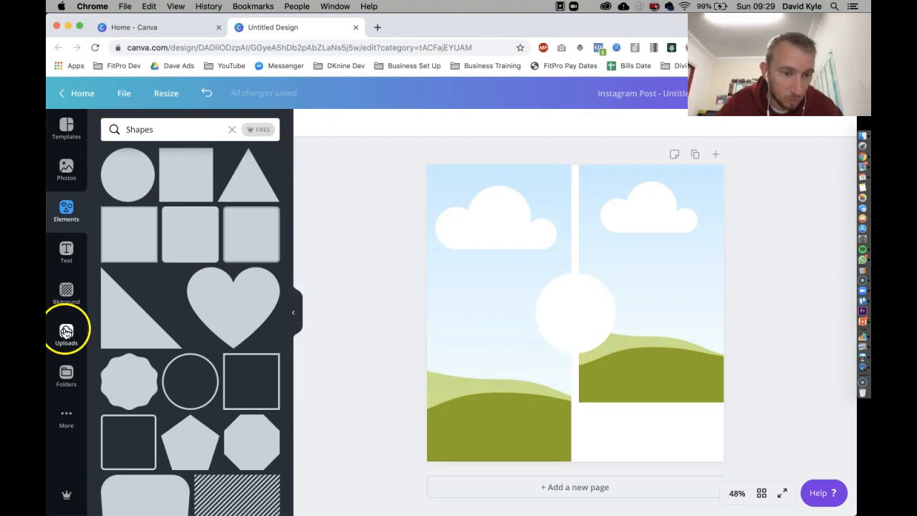
Add the uploaded DKnine logo to the page from the Uploads panel
left_click(66, 332)
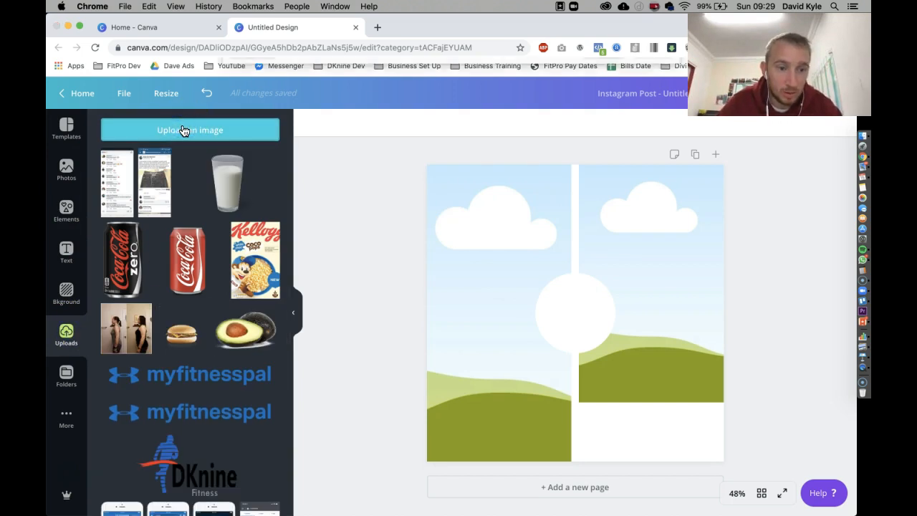
left_click(183, 128)
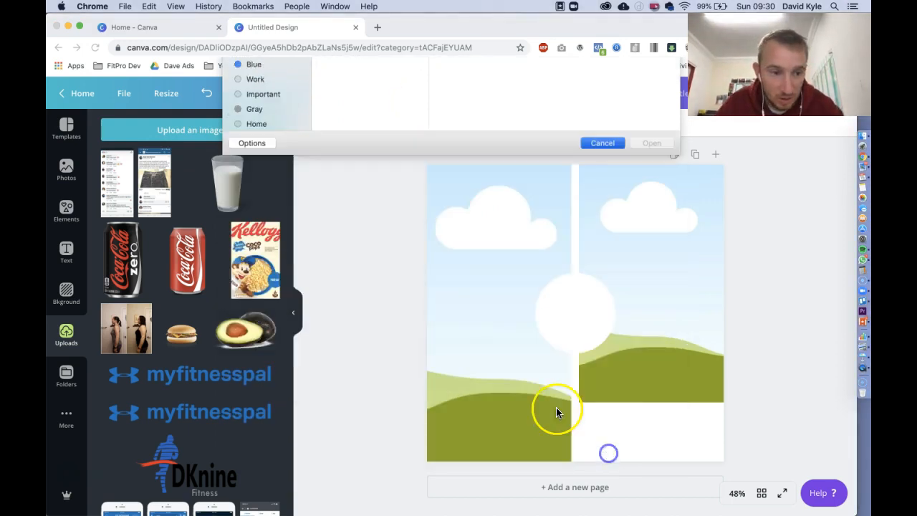
left_click(602, 143)
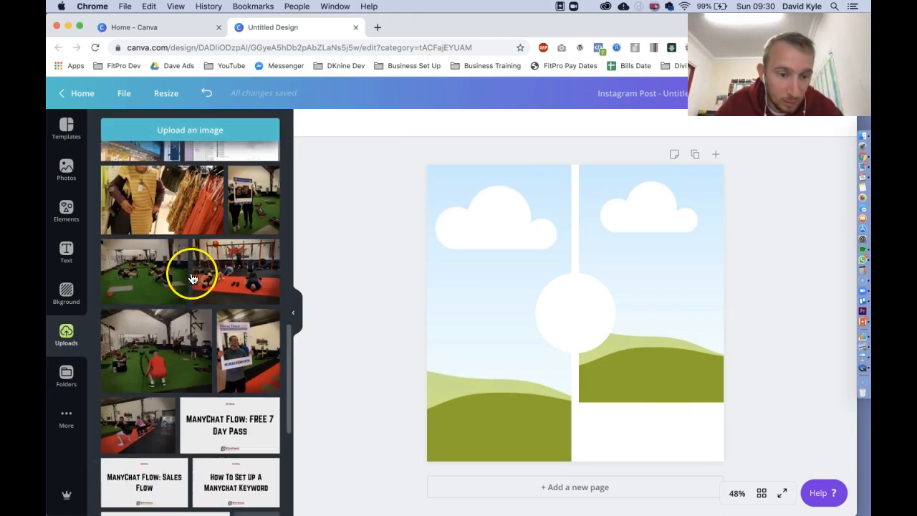
scroll("down", 3)
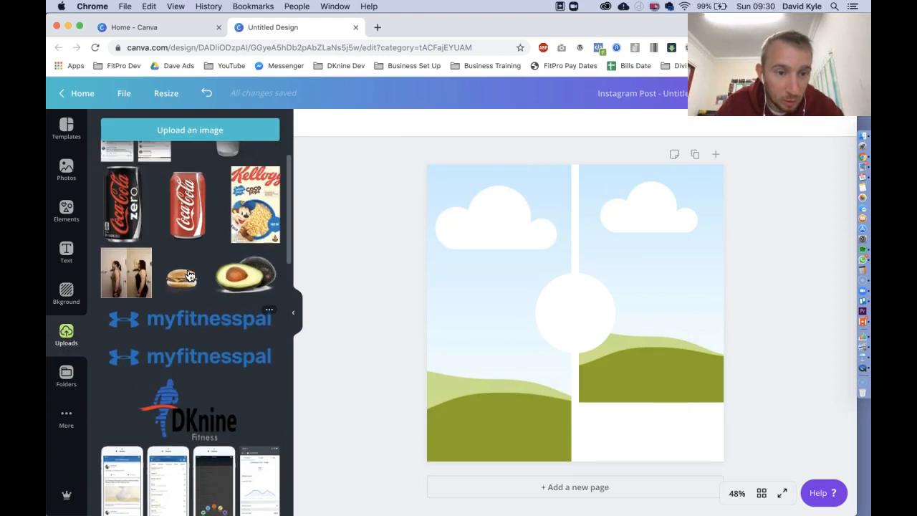
left_click(188, 408)
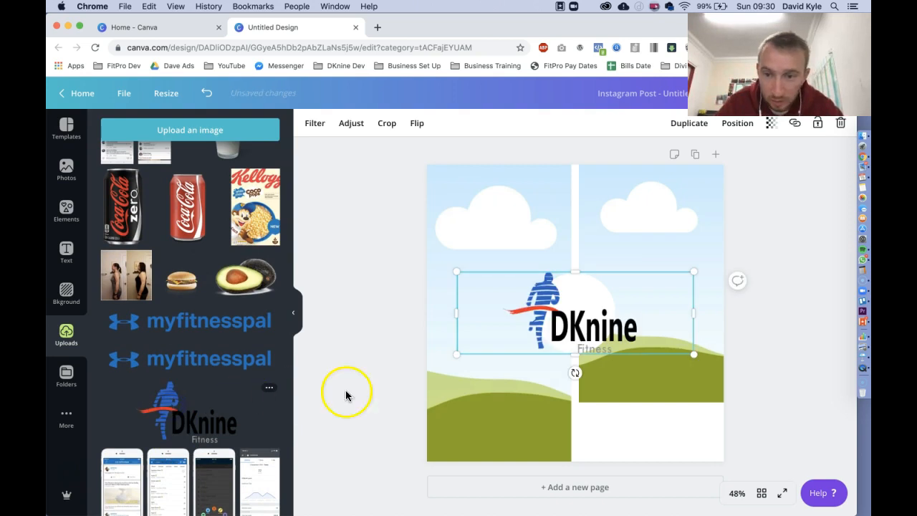
Shrink the DKnine logo and centre it inside the white circle on the dividing line
left_click_drag(693, 354, 593, 326)
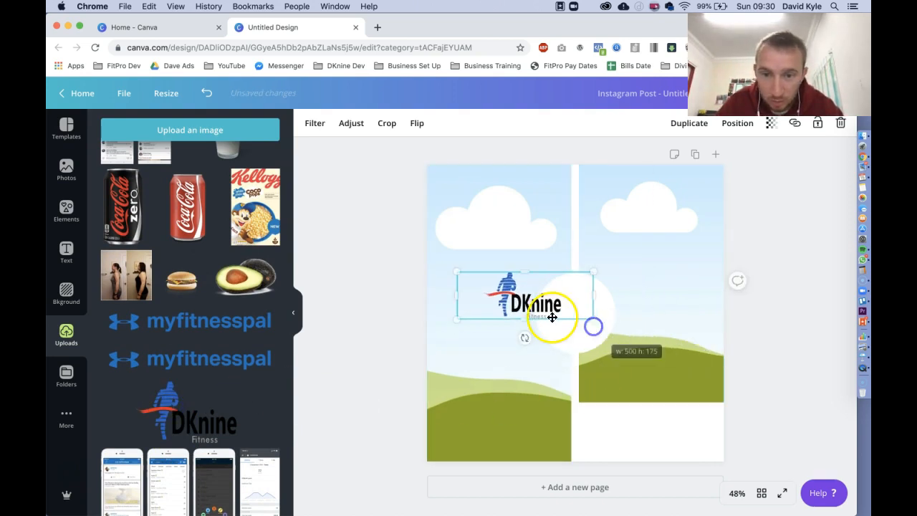
left_click_drag(544, 303, 573, 316)
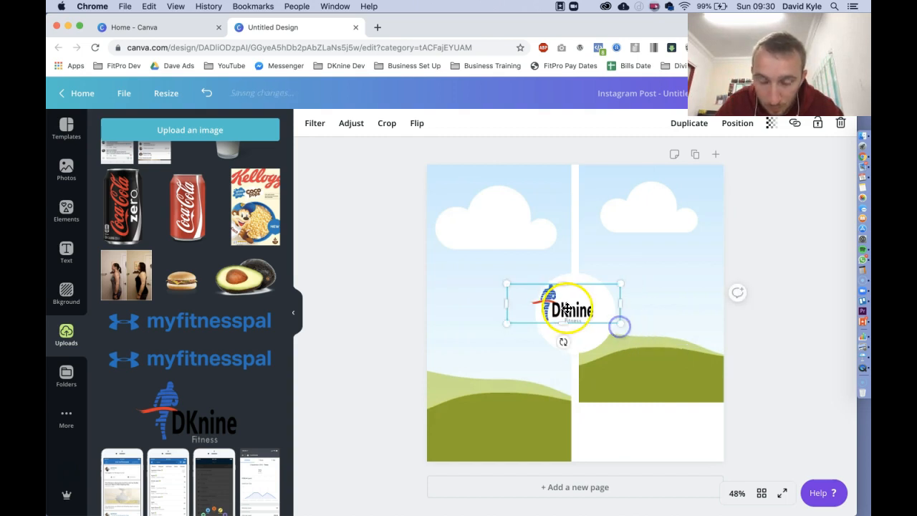
left_click_drag(563, 308, 576, 319)
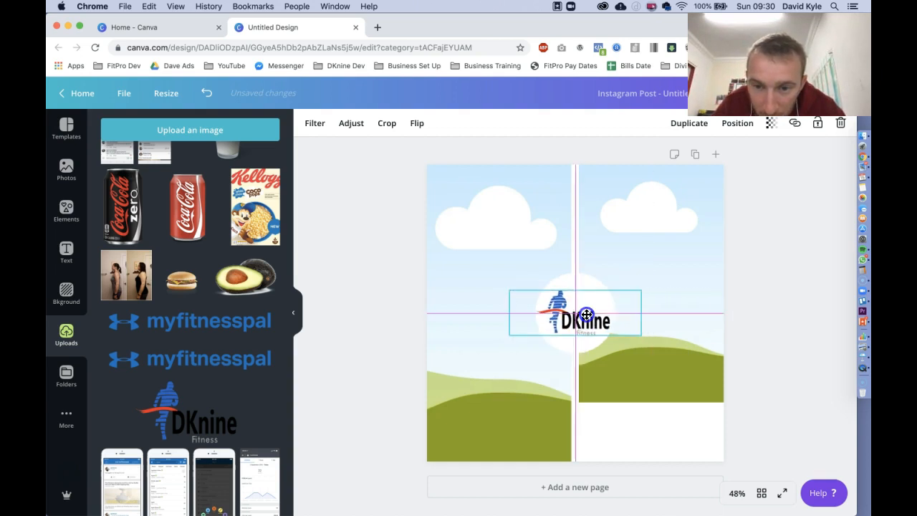
left_click(734, 284)
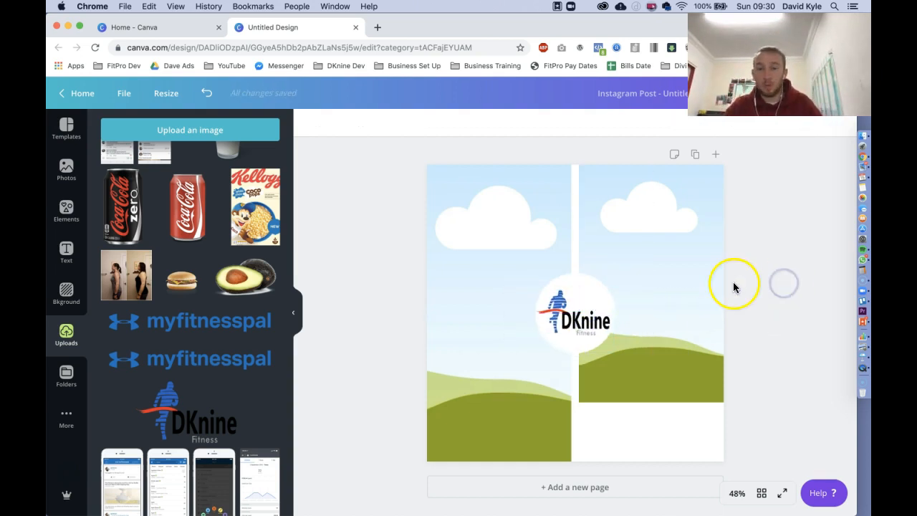
mouse_move(823, 244)
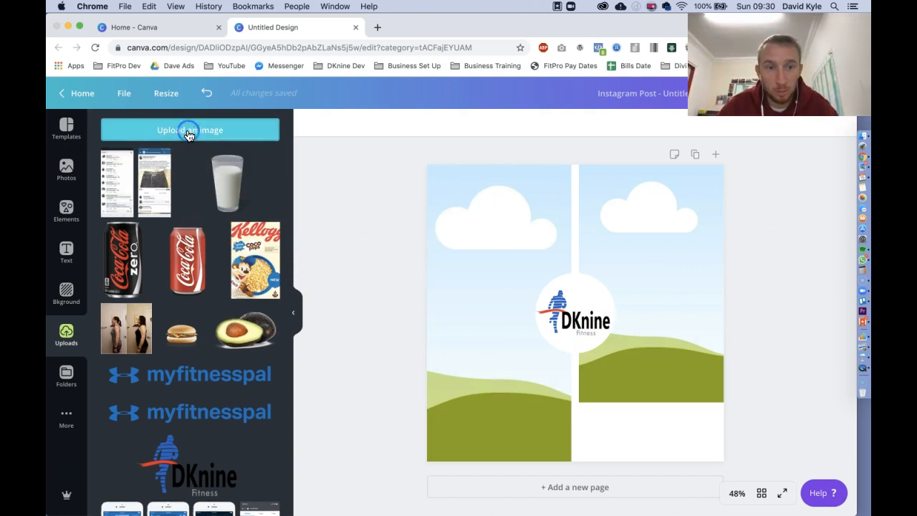
left_click(189, 129)
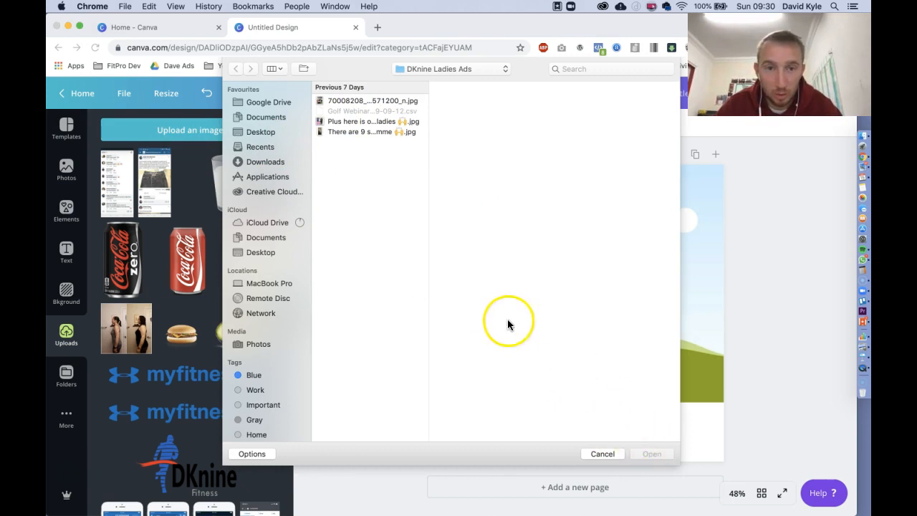
mouse_move(601, 453)
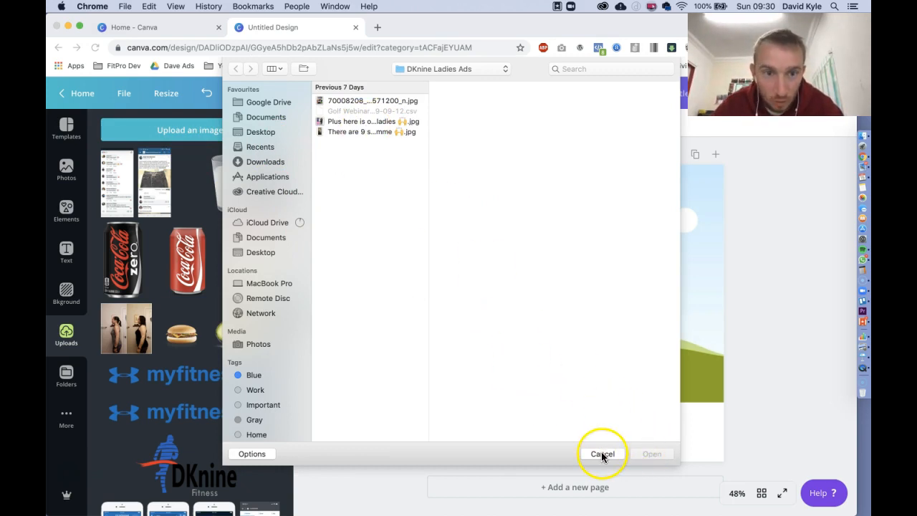
left_click(602, 452)
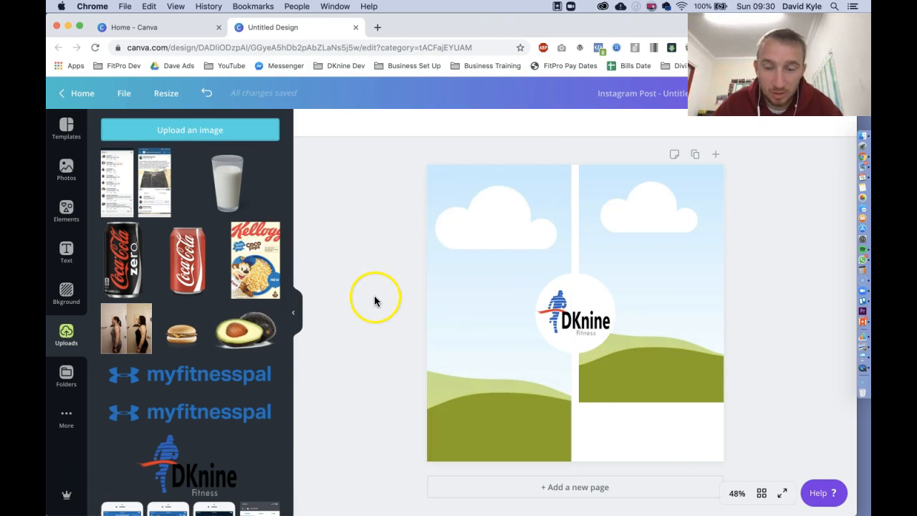
mouse_move(352, 287)
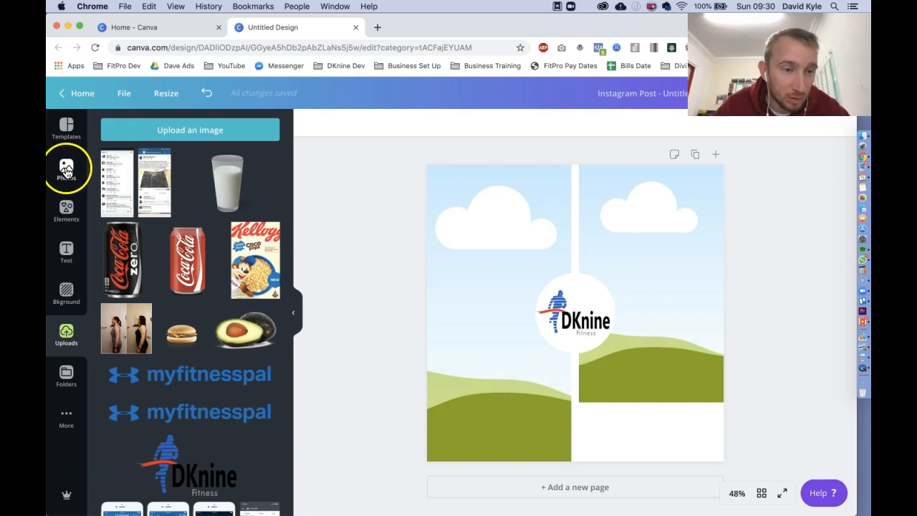
Browse the Photos stock library
left_click(66, 169)
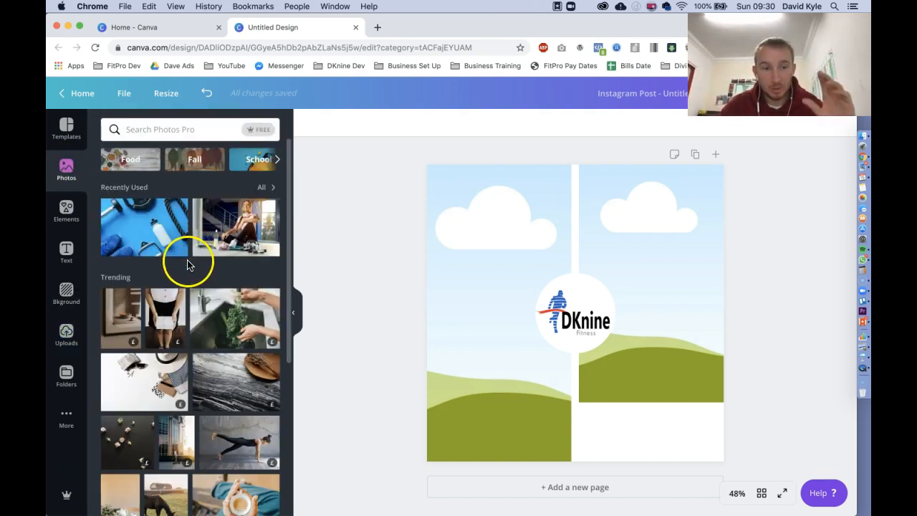
mouse_move(164, 332)
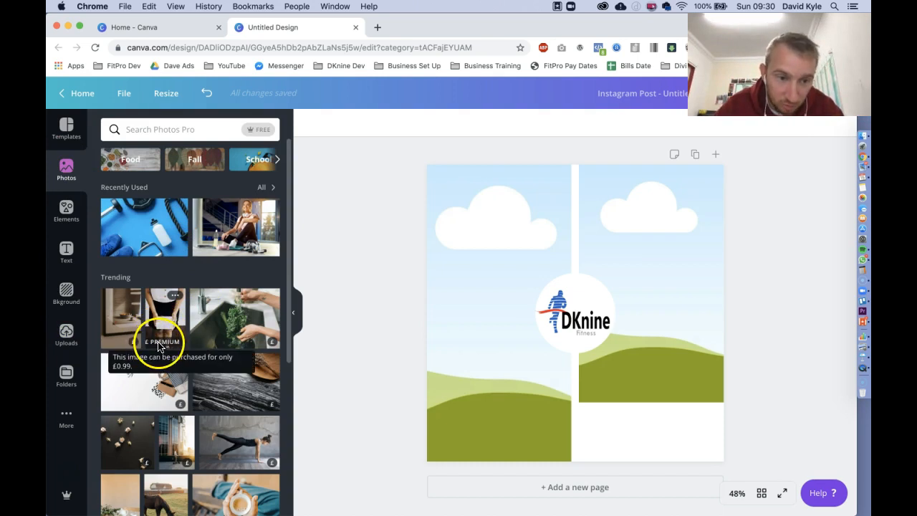
mouse_move(251, 348)
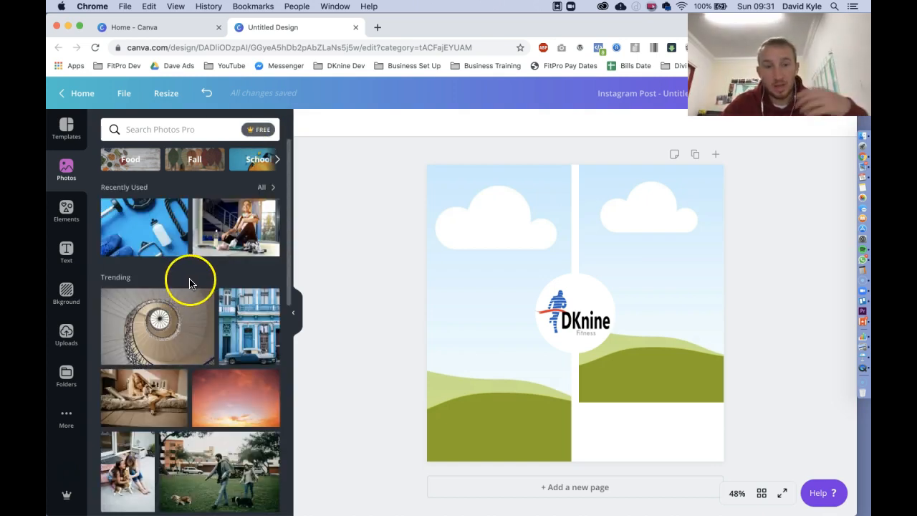
scroll("down", 3)
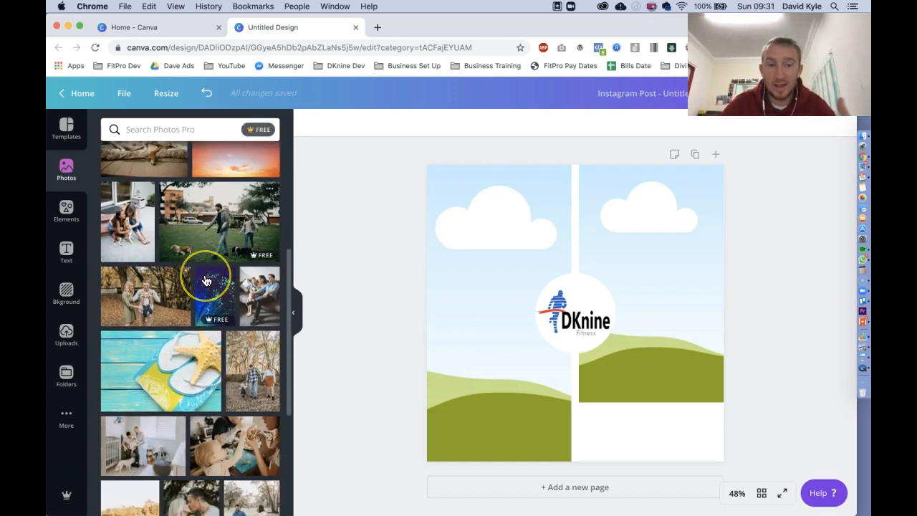
scroll("down", 3)
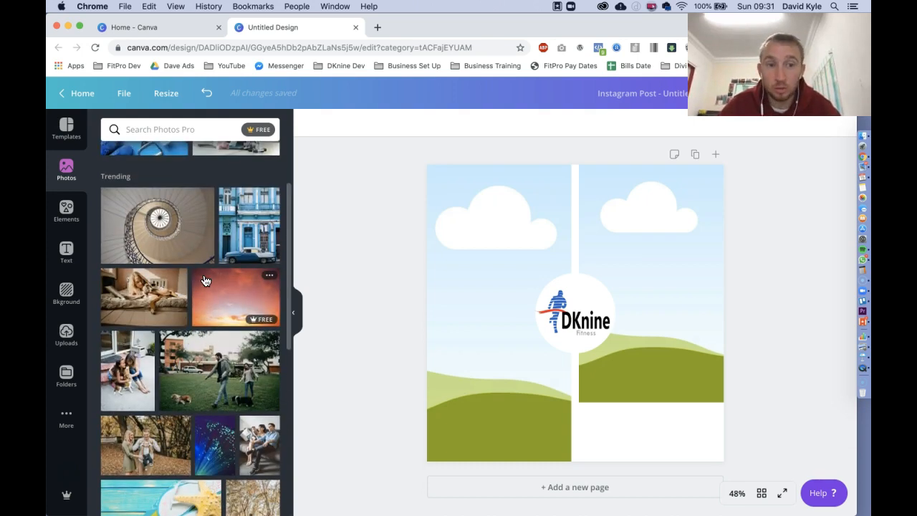
scroll("down", 3)
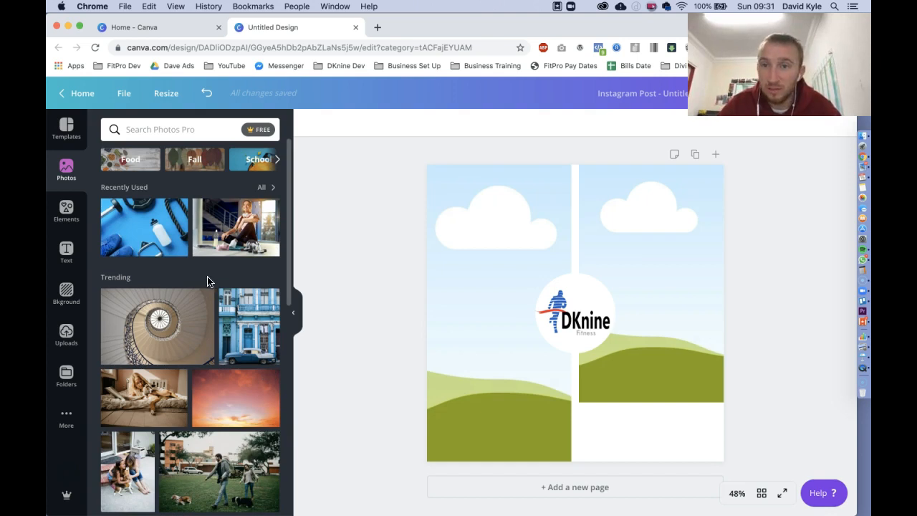
Search the photo library for "before and after" and scroll the results
left_click(172, 129)
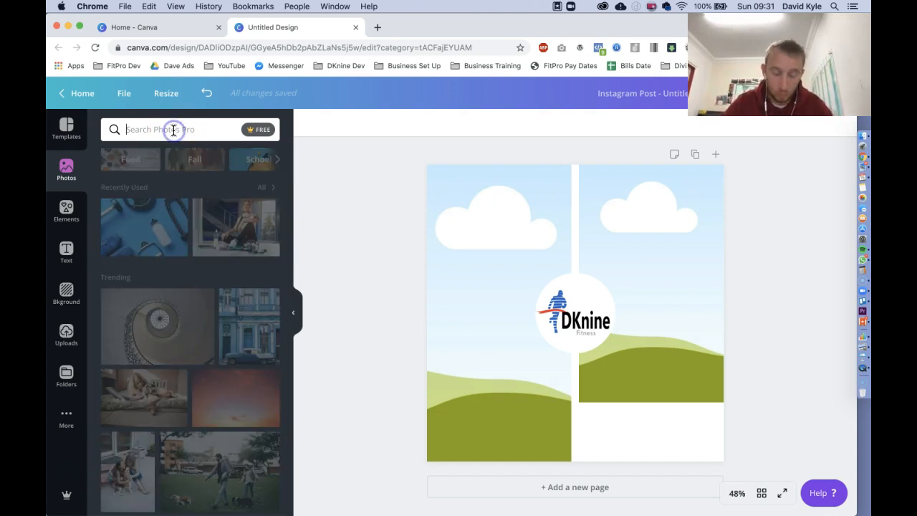
type("before and after")
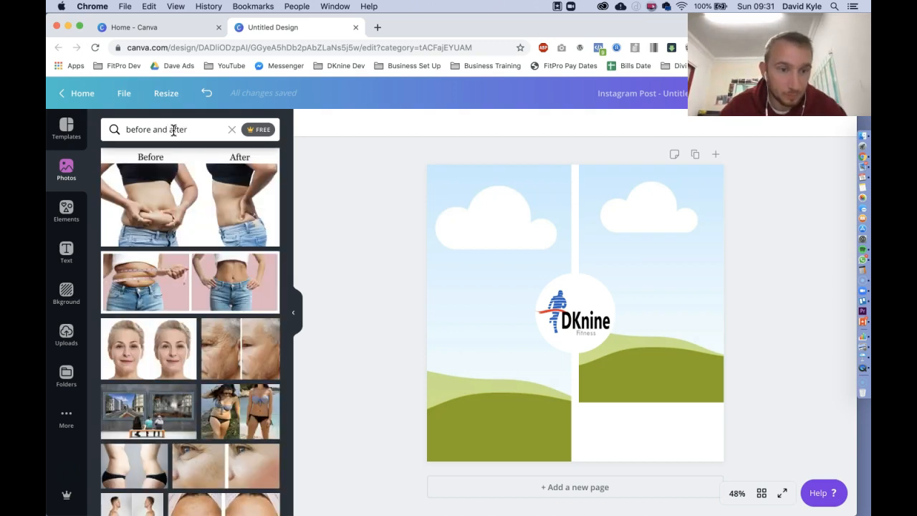
scroll("down", 3)
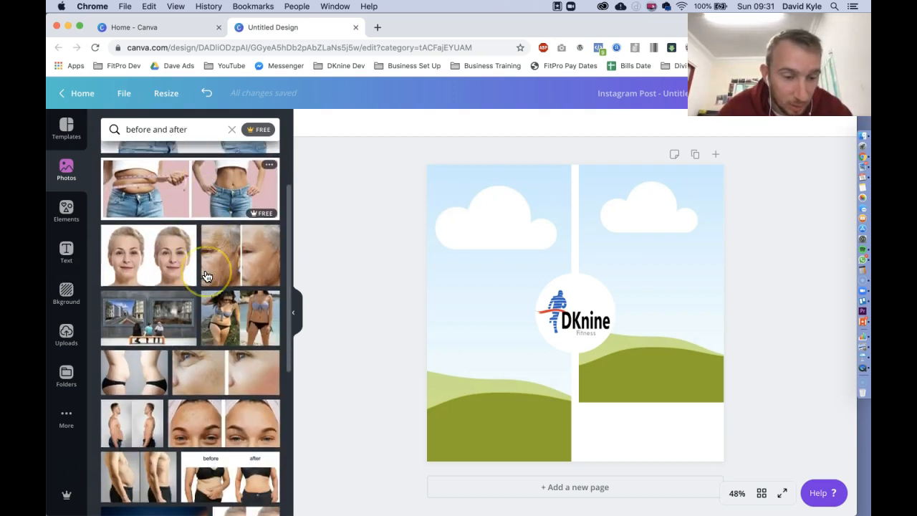
scroll("down", 3)
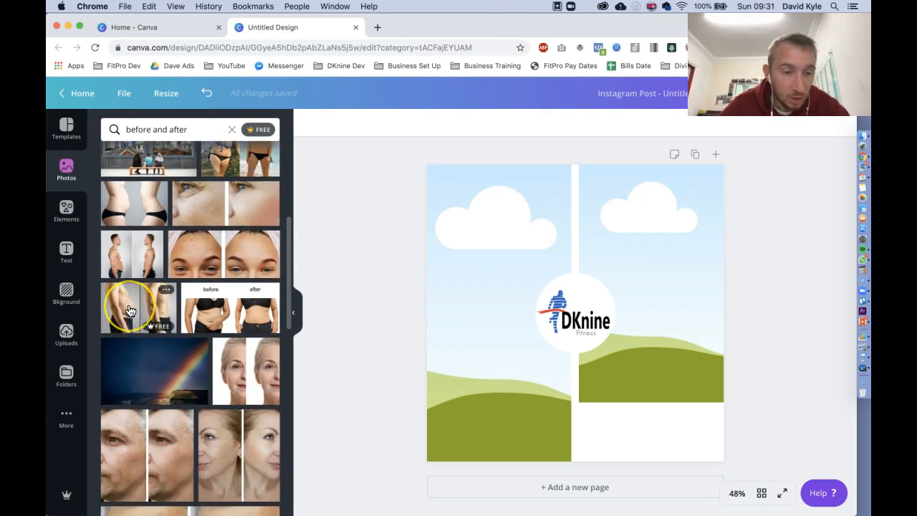
Drop the shirtless before-and-after photo into the left frame
left_click(131, 306)
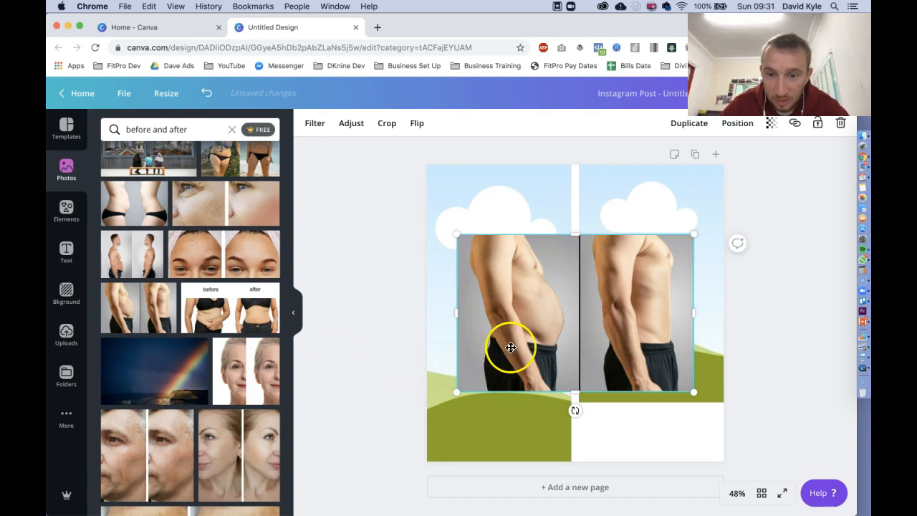
left_click_drag(510, 348, 530, 294)
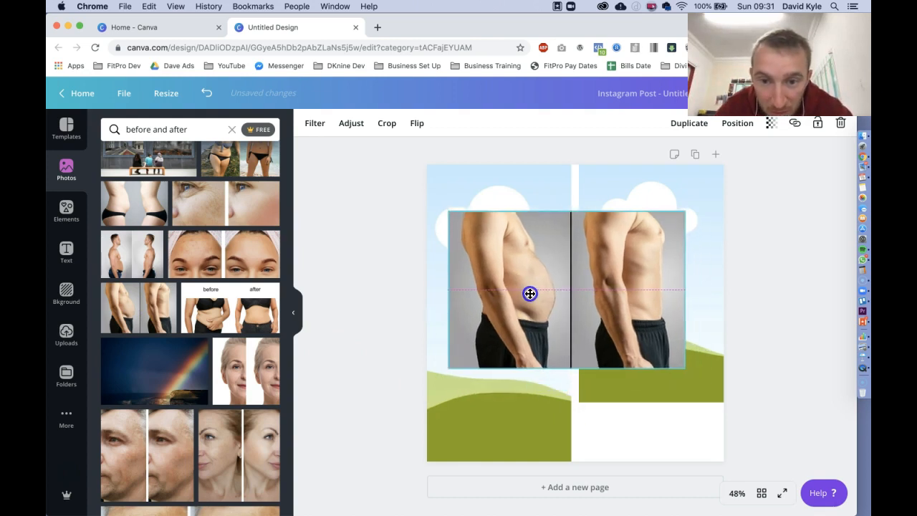
left_click_drag(530, 292, 504, 243)
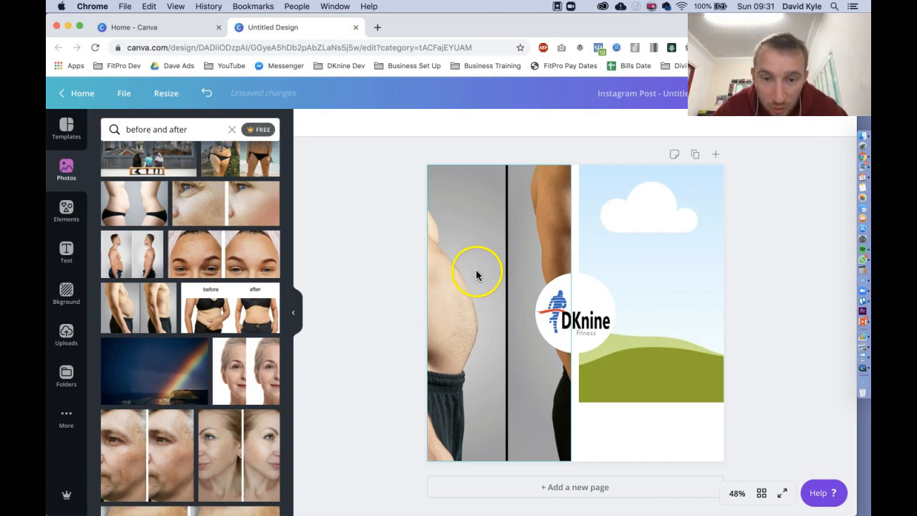
Reposition the photo so the before body fills the left panel and confirm
double_click(476, 272)
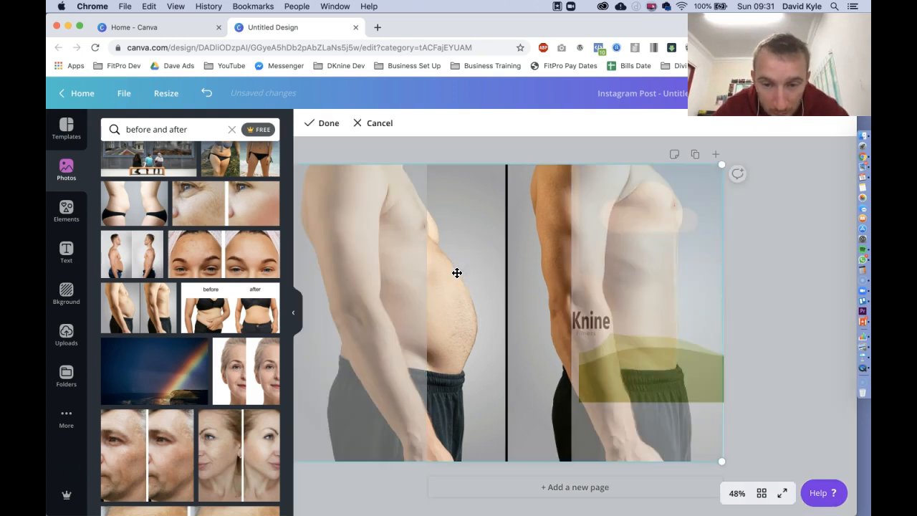
left_click_drag(457, 272, 528, 275)
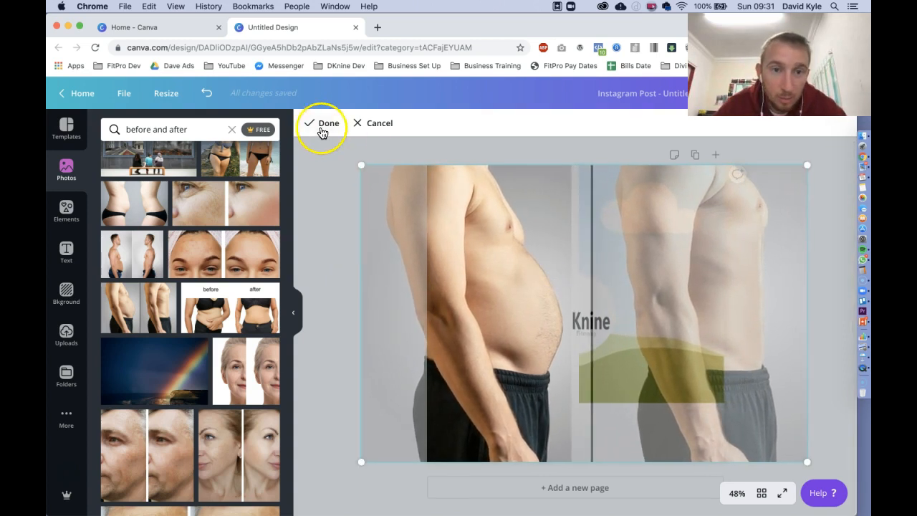
left_click(328, 123)
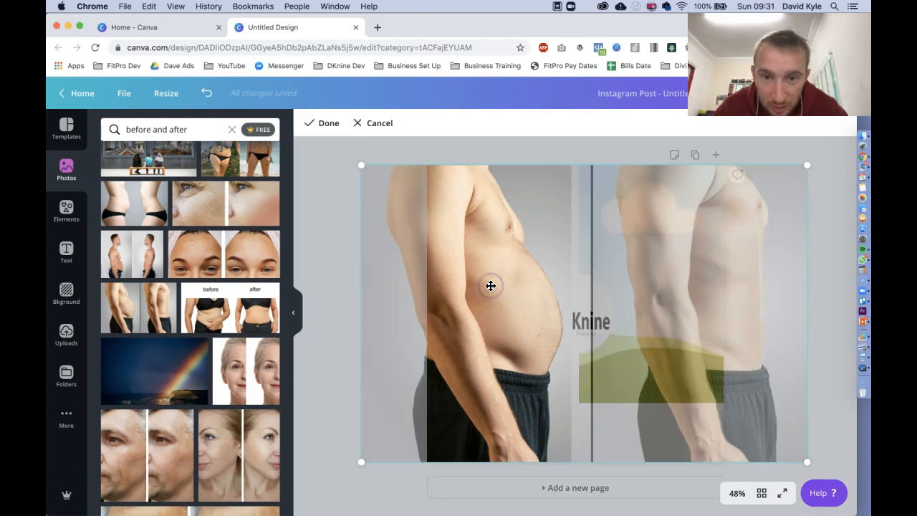
mouse_move(474, 203)
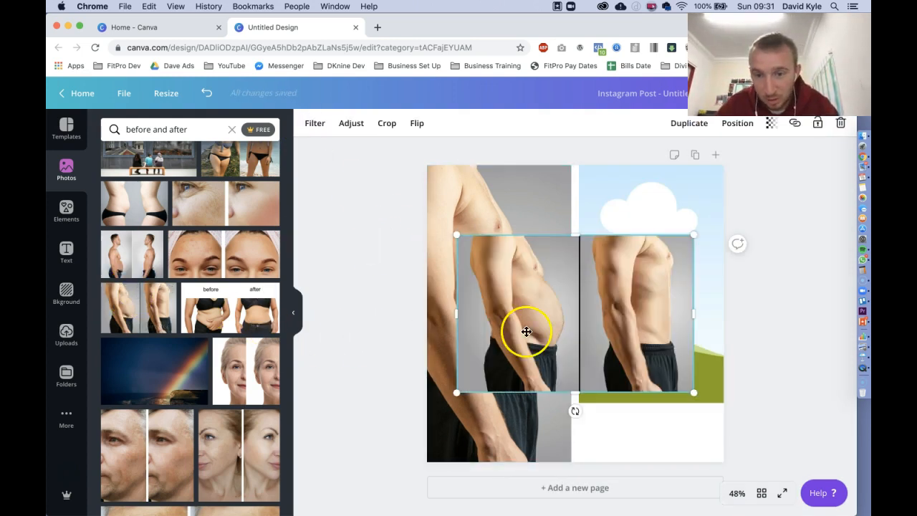
Fill the right frame with a copy of the photo shifted to show the after body
left_click_drag(527, 331, 648, 296)
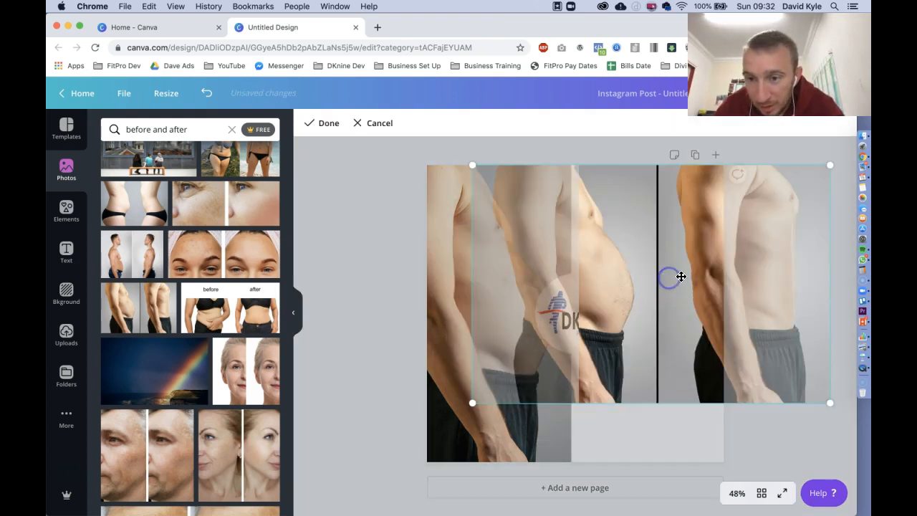
left_click_drag(681, 278, 580, 275)
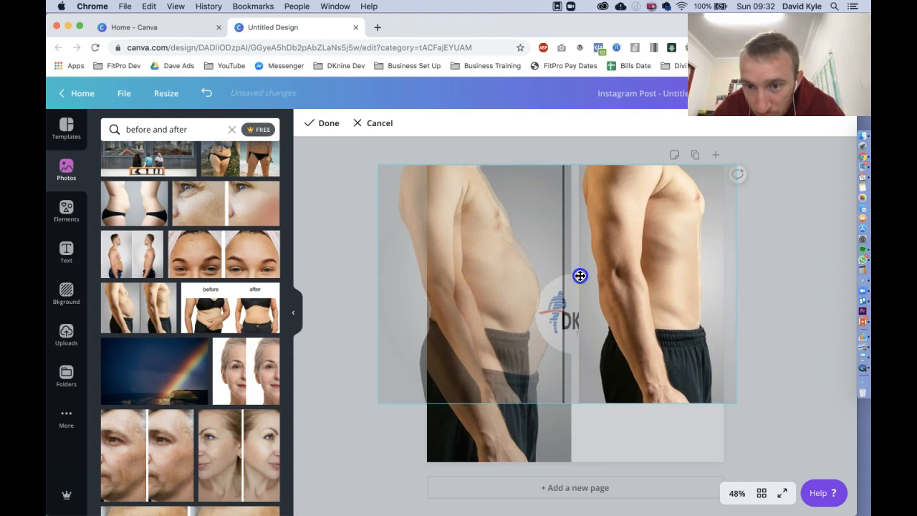
left_click(321, 123)
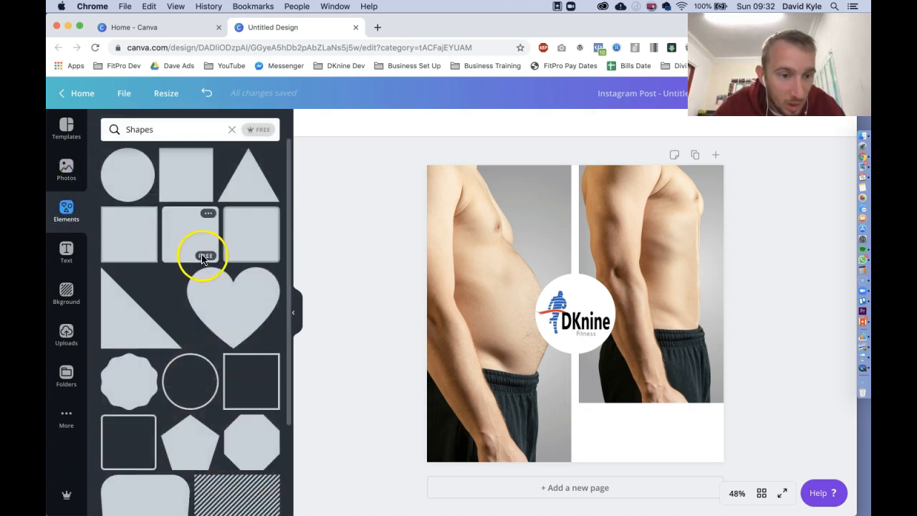
scroll("down", 3)
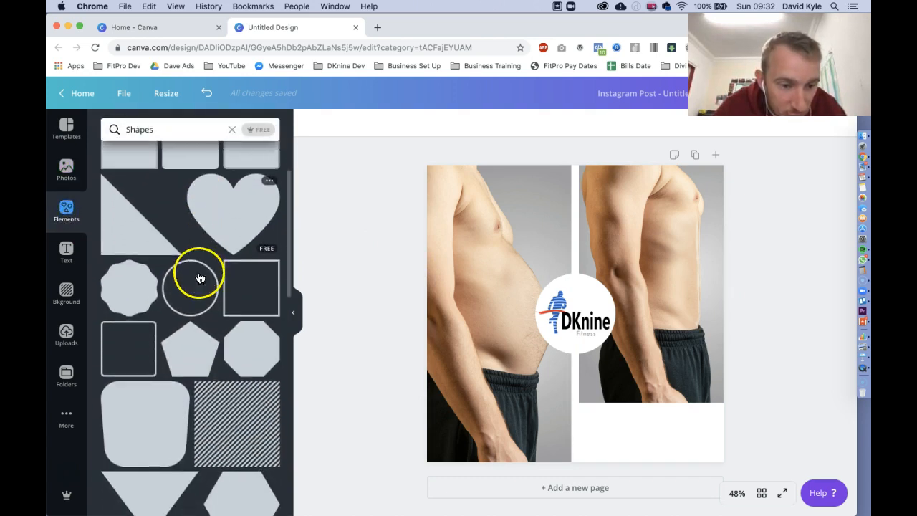
scroll("down", 3)
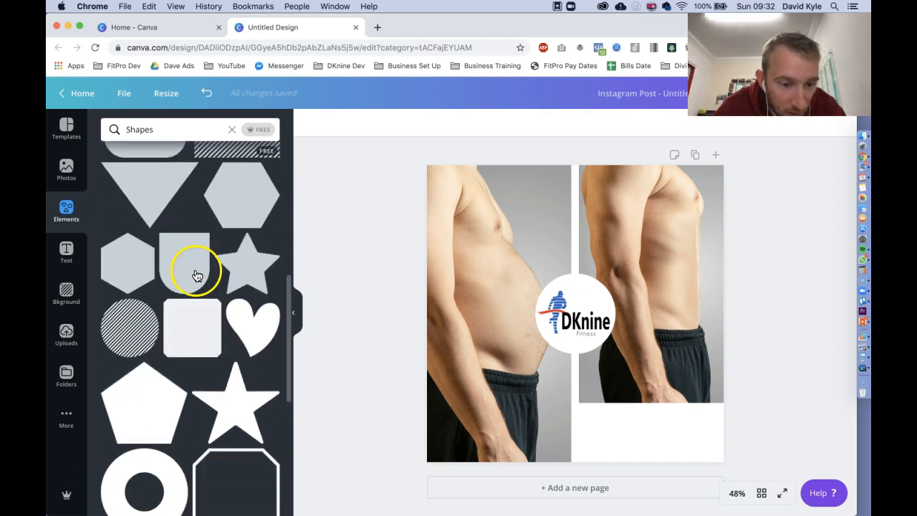
scroll("down", 3)
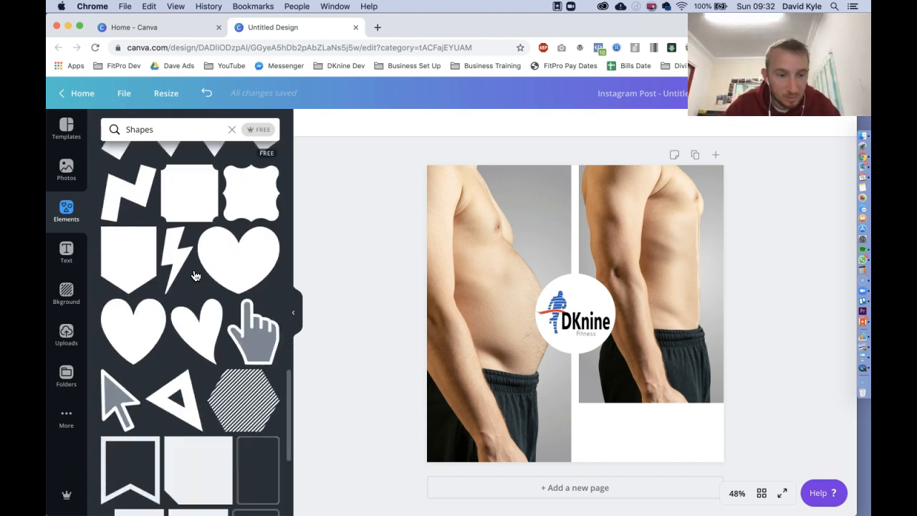
scroll("down", 3)
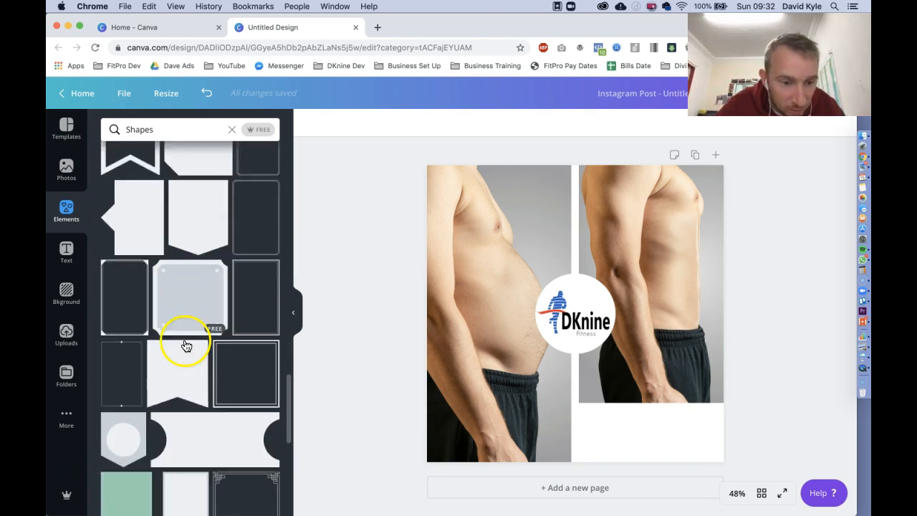
scroll("down", 3)
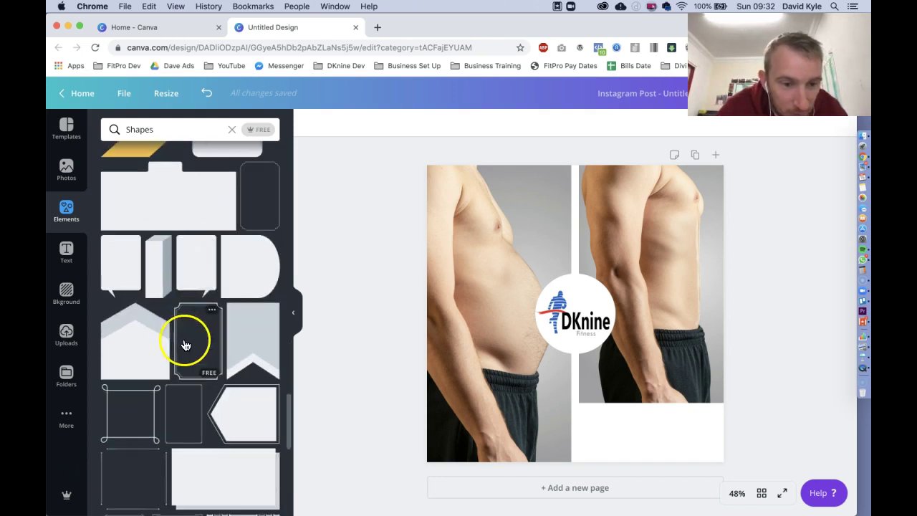
scroll("down", 3)
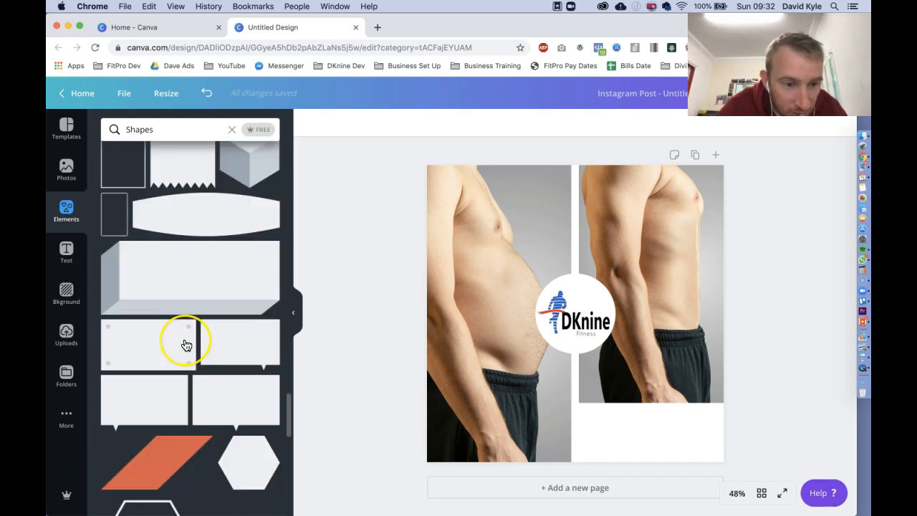
scroll("down", 3)
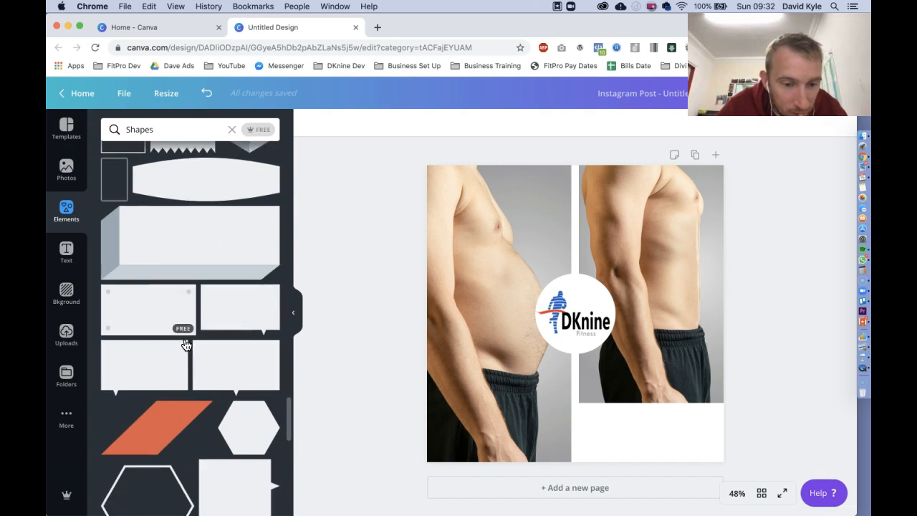
scroll("down", 3)
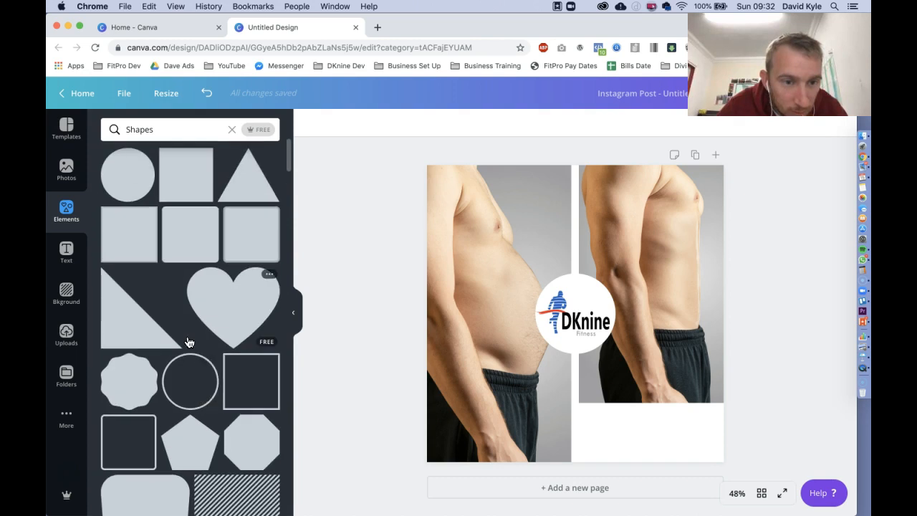
scroll("down", 3)
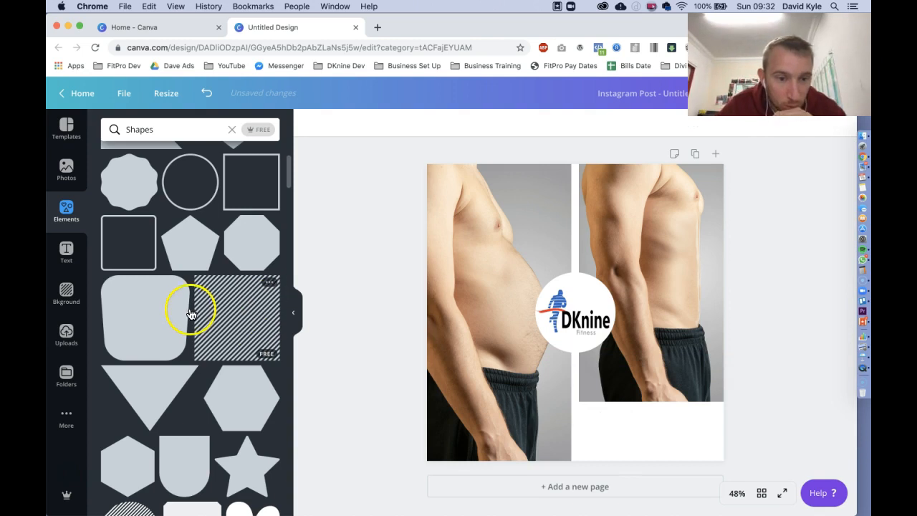
scroll("down", 3)
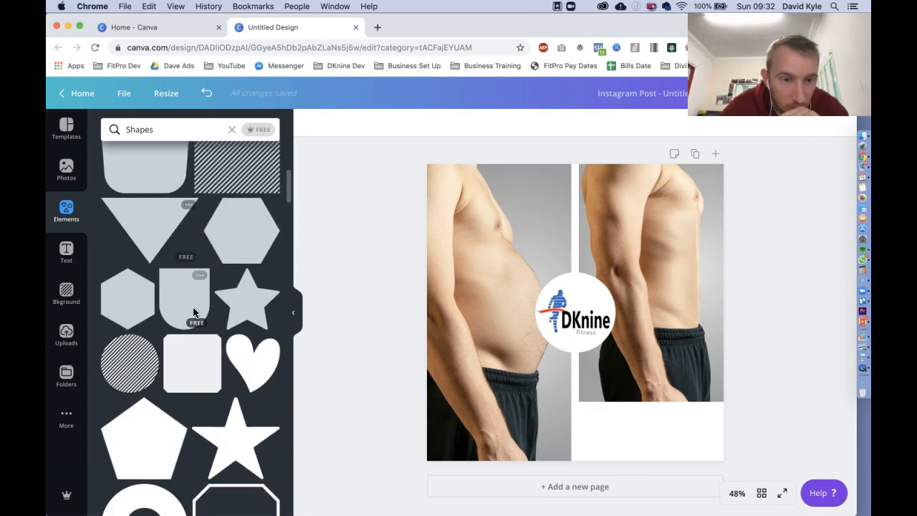
scroll("down", 3)
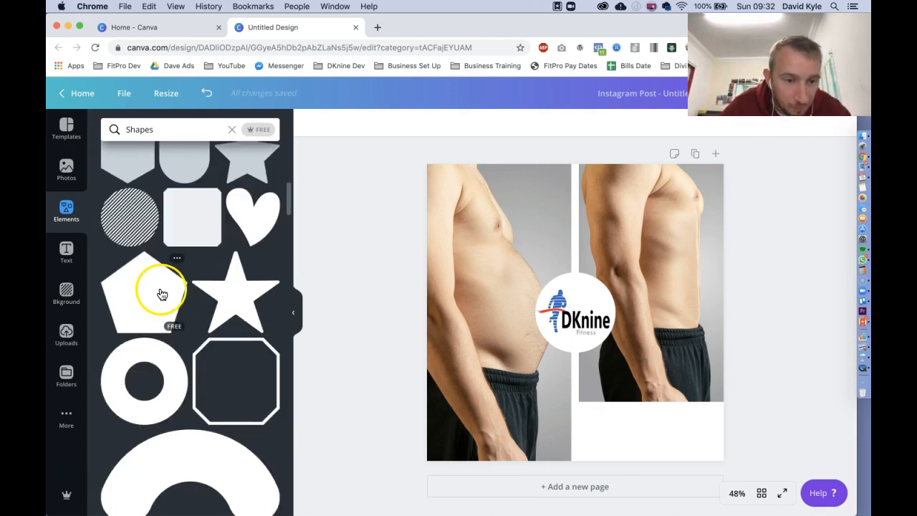
scroll("down", 3)
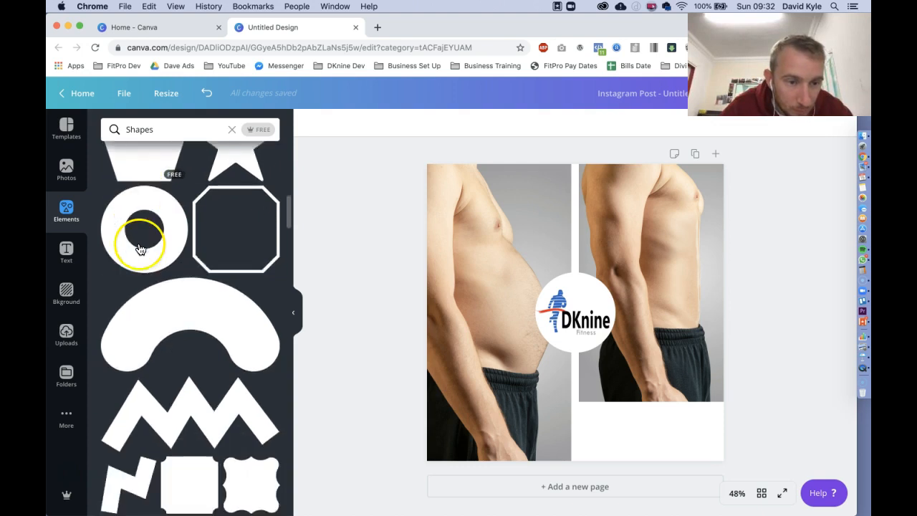
scroll("down", 3)
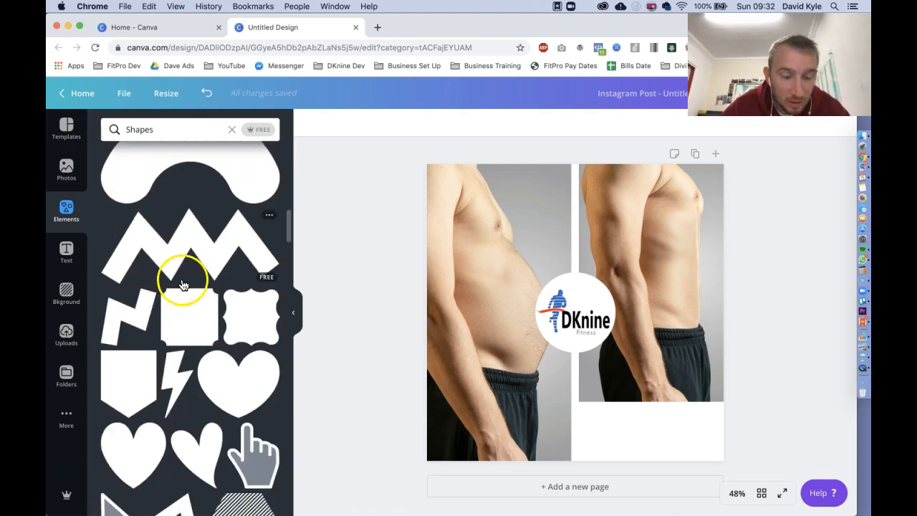
scroll("down", 3)
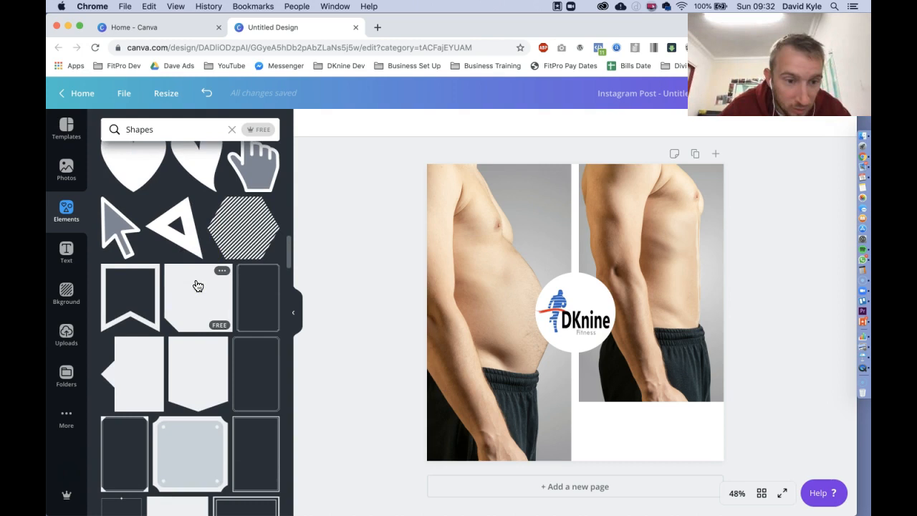
scroll("down", 3)
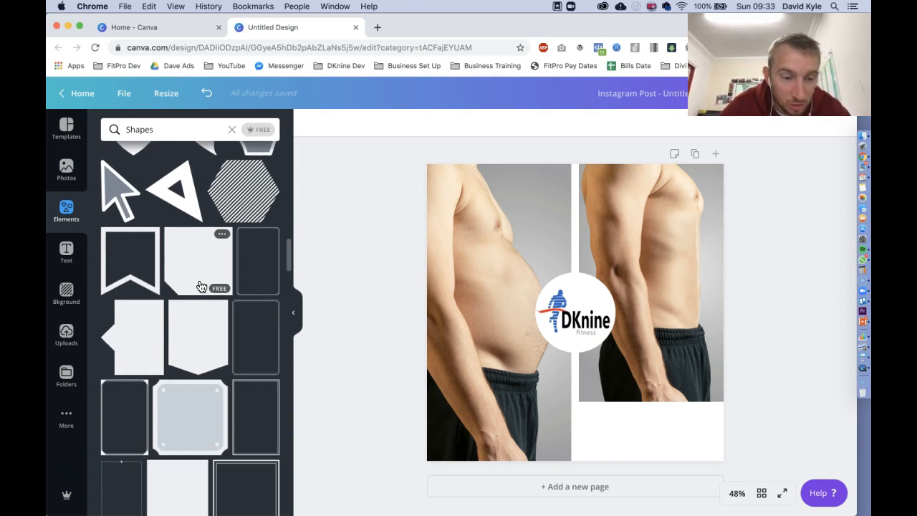
scroll("down", 3)
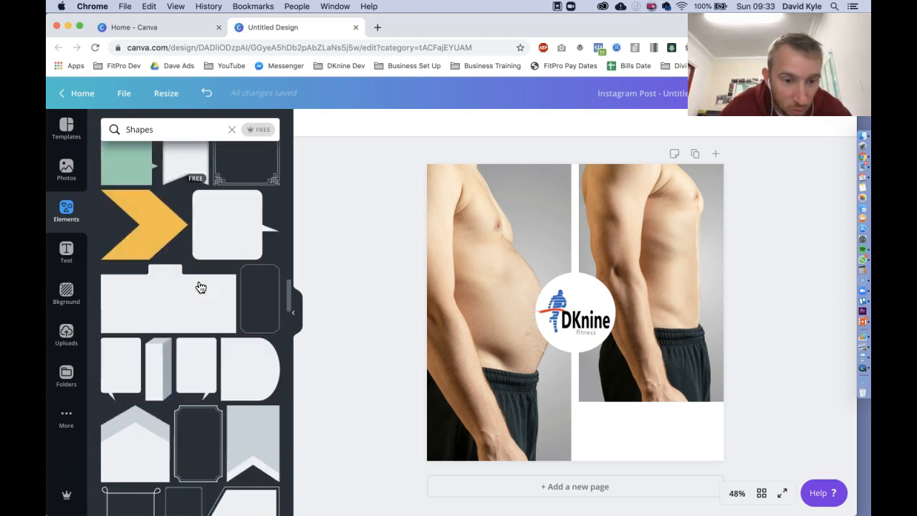
scroll("down", 3)
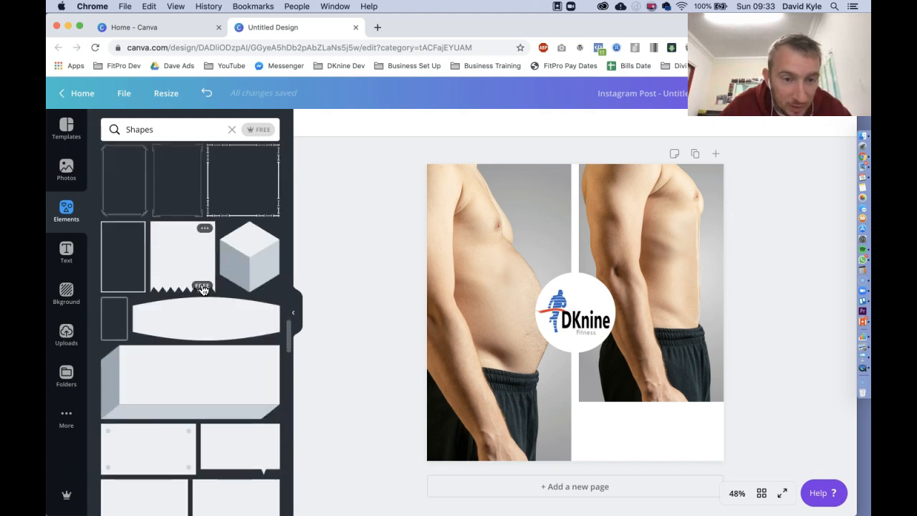
scroll("down", 3)
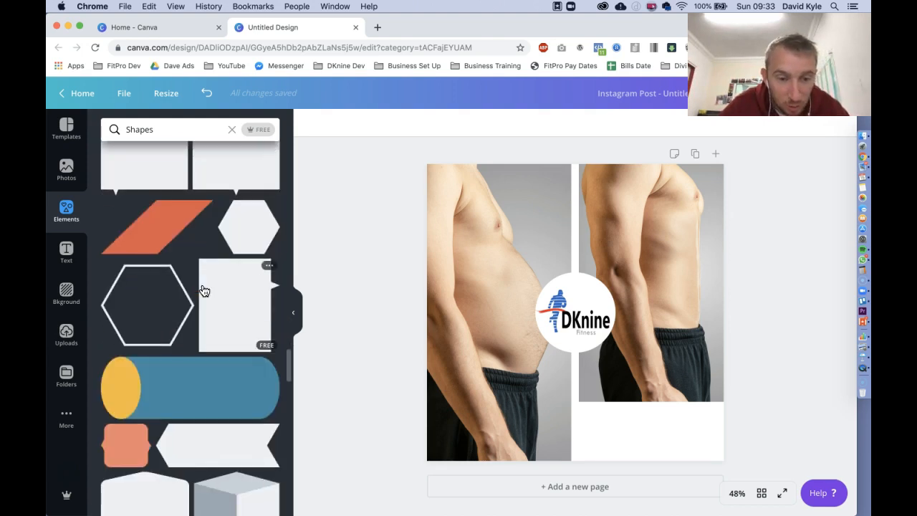
scroll("down", 3)
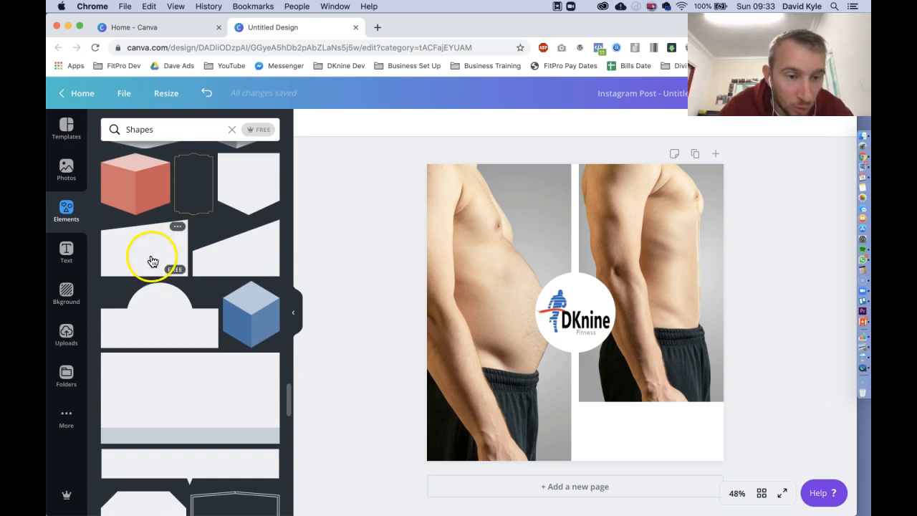
mouse_move(145, 258)
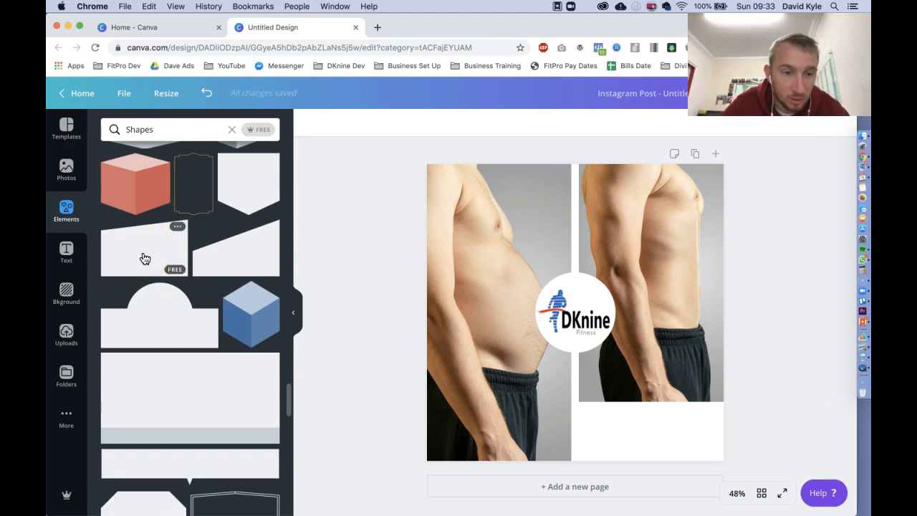
Add the slanted rectangle shape and move it down toward the bottom edge of the post
left_click(144, 250)
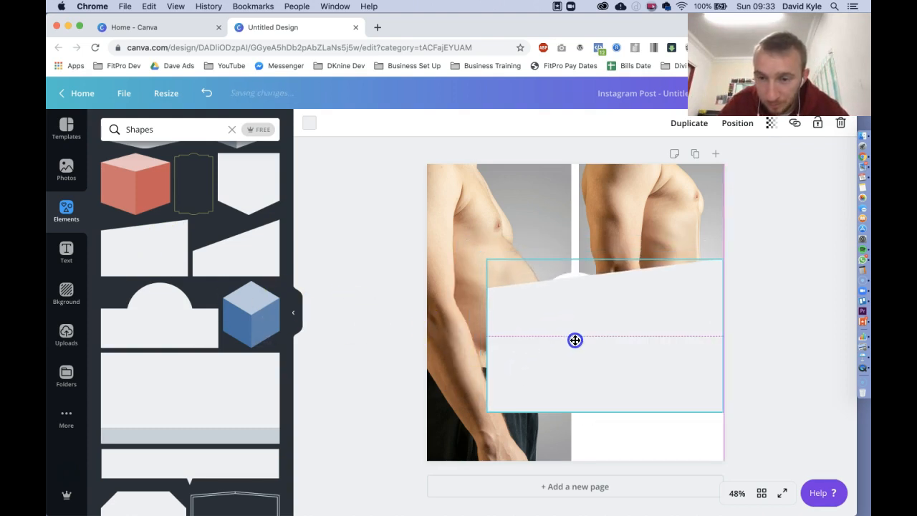
left_click_drag(576, 341, 599, 364)
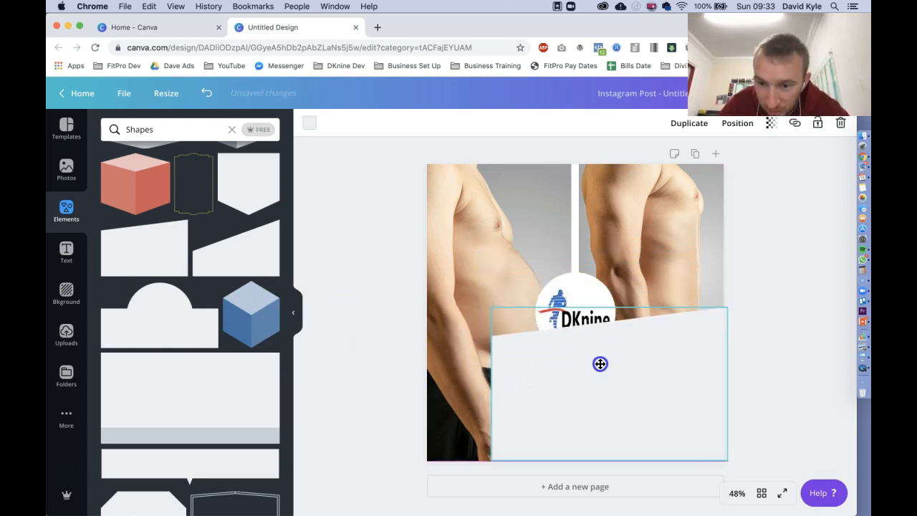
left_click_drag(599, 364, 612, 424)
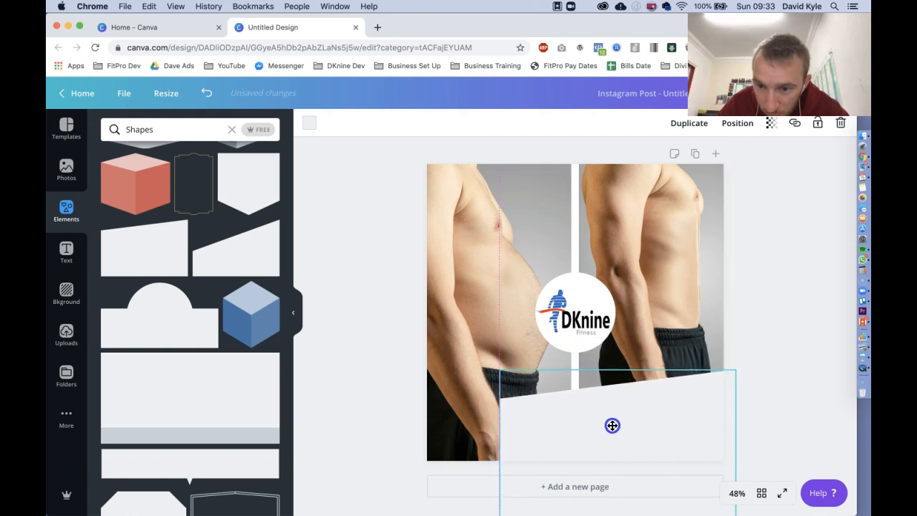
left_click_drag(612, 424, 590, 368)
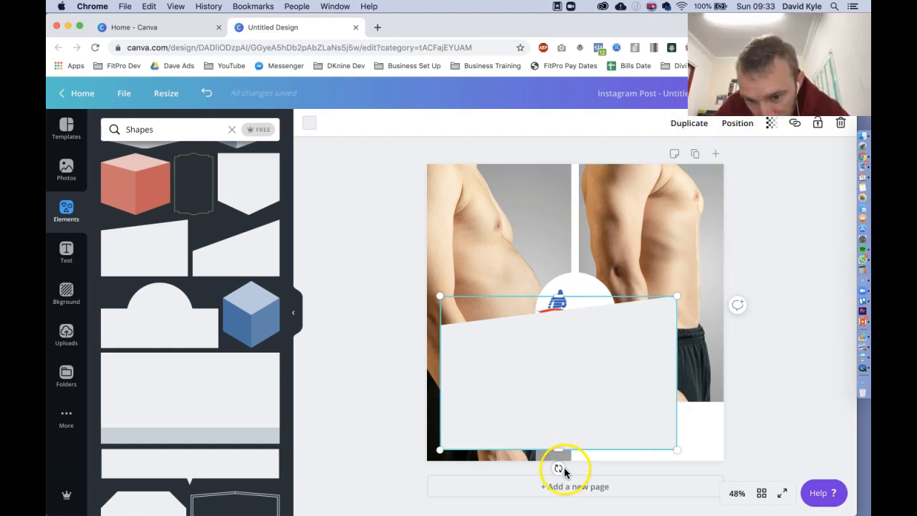
Rotate the banner shape to the wanted angle
left_click_drag(557, 467, 480, 351)
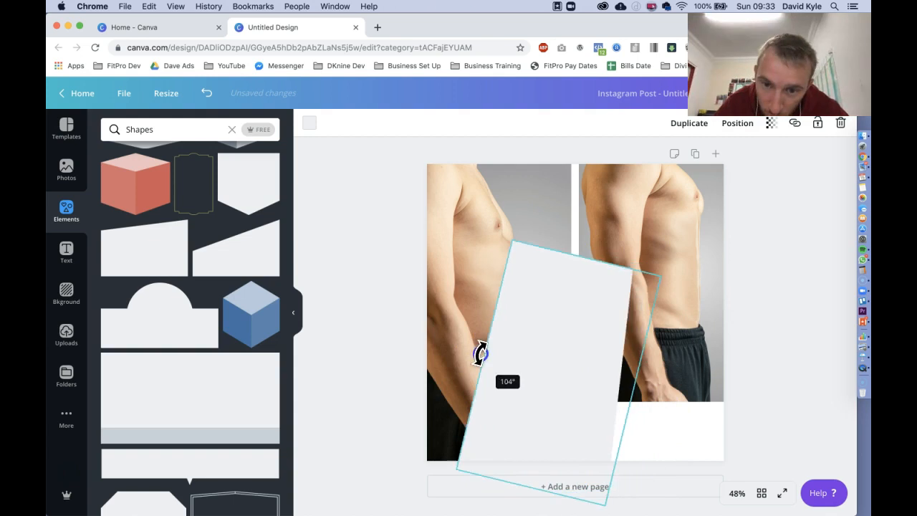
left_click_drag(480, 353, 557, 332)
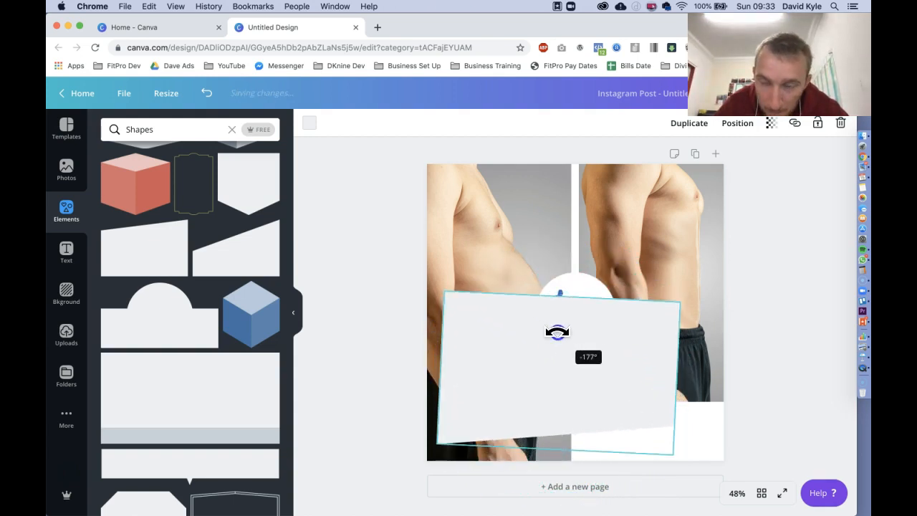
left_click_drag(557, 331, 557, 331)
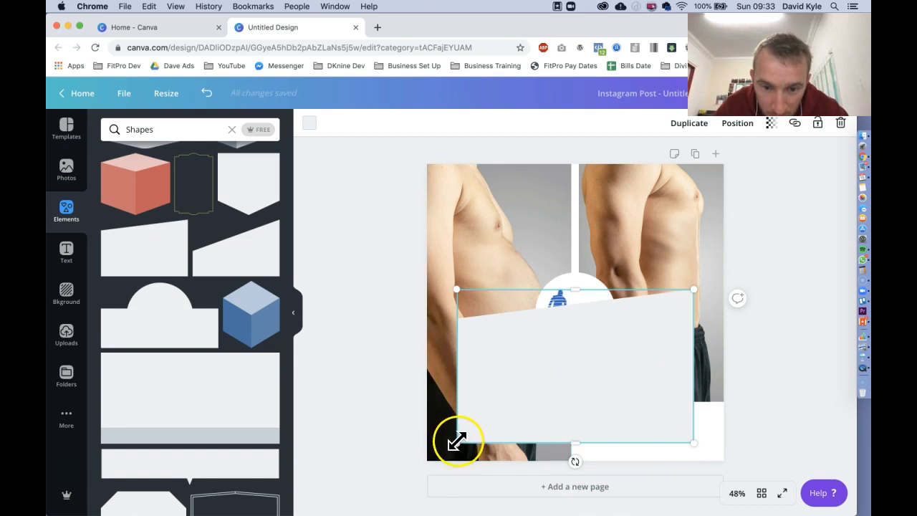
Shrink the banner and place it under the after photo, ready to recolour
left_click_drag(457, 441, 555, 421)
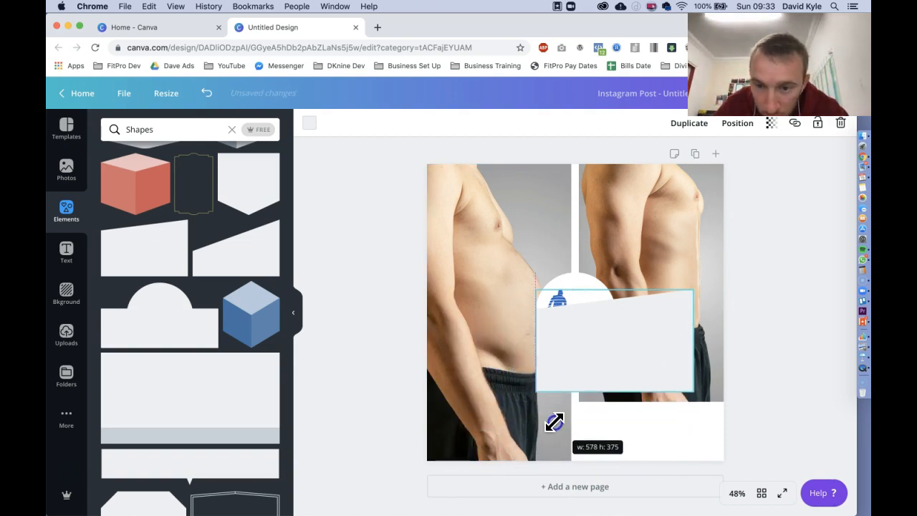
left_click_drag(613, 343, 642, 414)
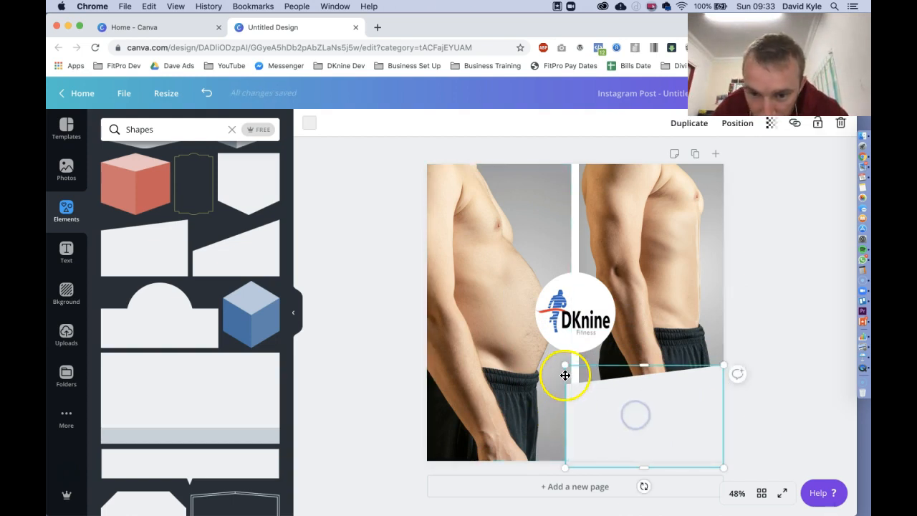
left_click_drag(564, 375, 634, 407)
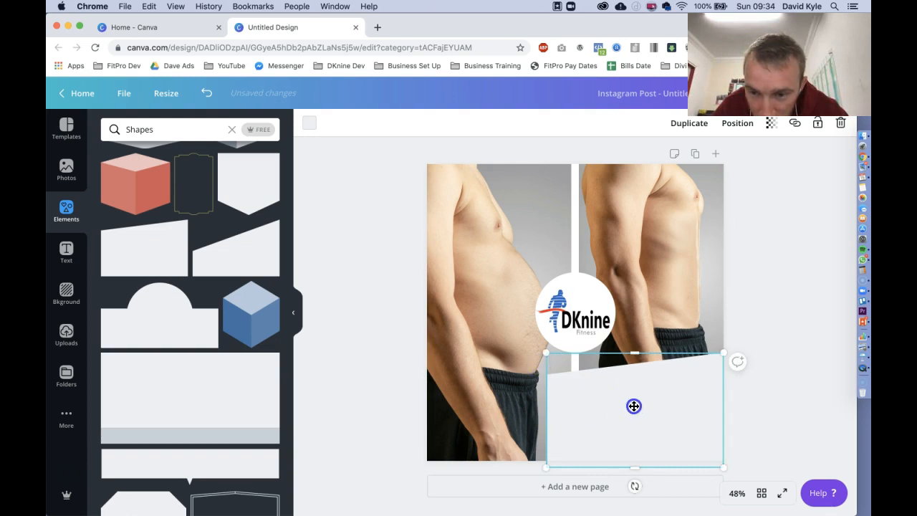
left_click(782, 410)
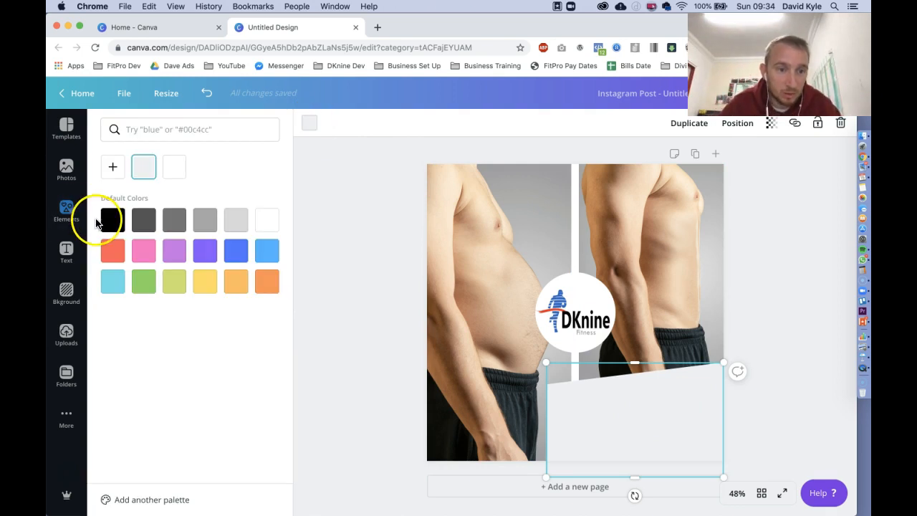
Colour the slanted banner black from the Default Colors
left_click(112, 220)
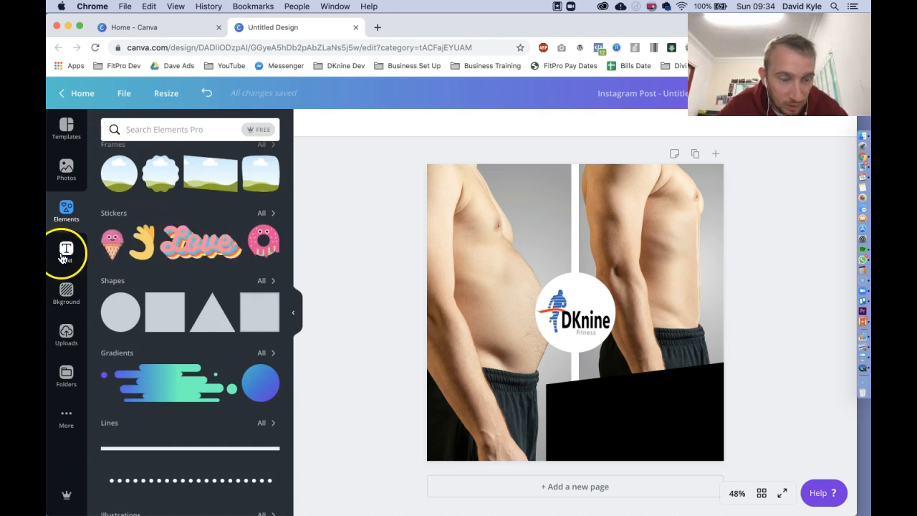
Add a 'Men Of Cardiff' heading in Abril Fatface onto the black banner
left_click(66, 252)
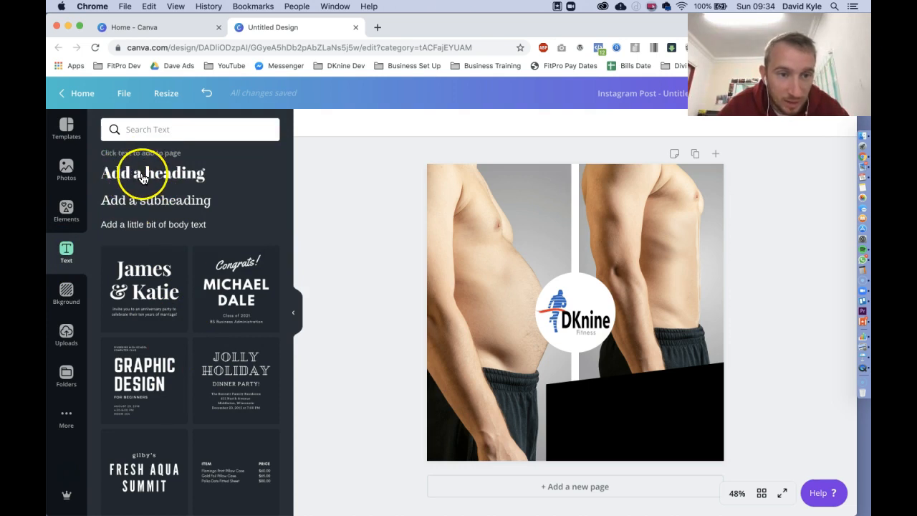
left_click(151, 173)
type("Men Of Cardiff")
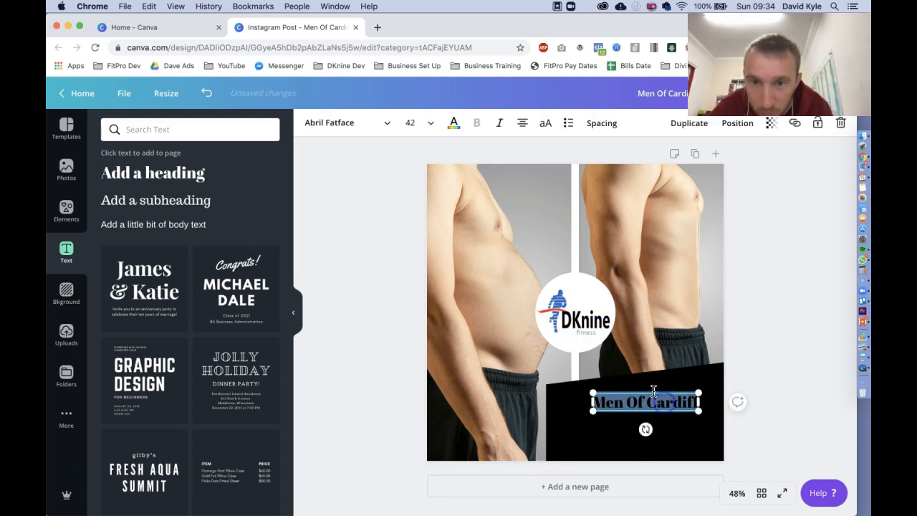
left_click(453, 124)
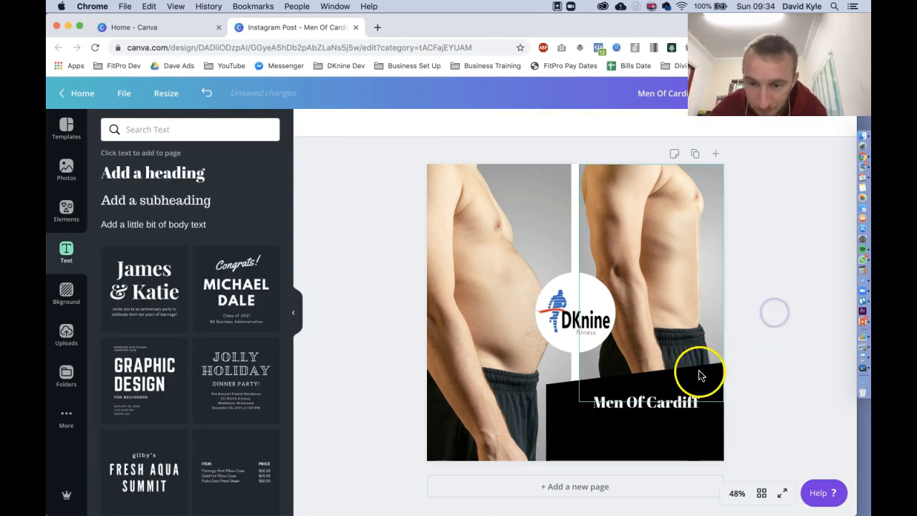
left_click(645, 402)
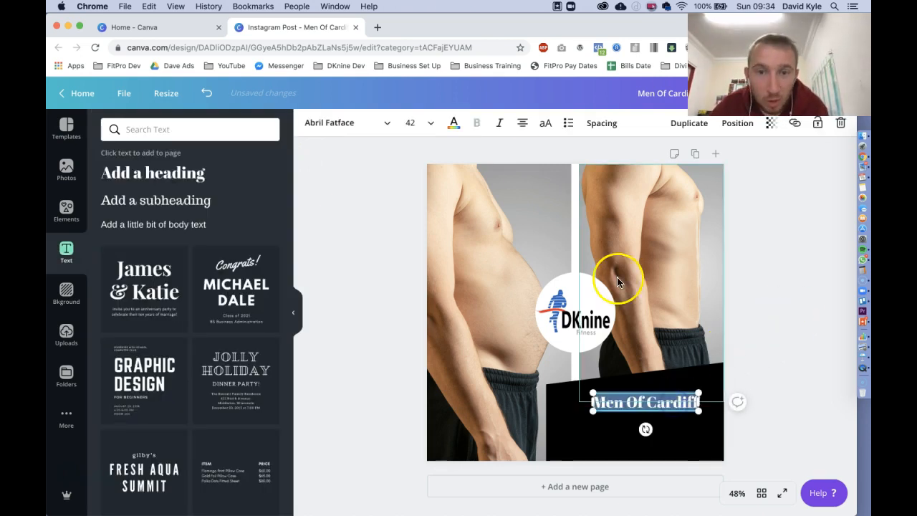
left_click(452, 123)
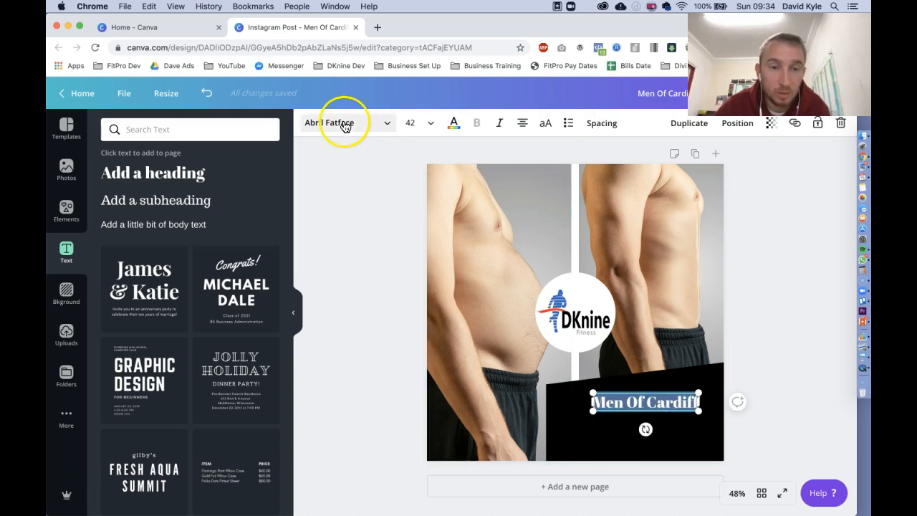
Switch the heading font to Aileron Heavy
left_click(339, 122)
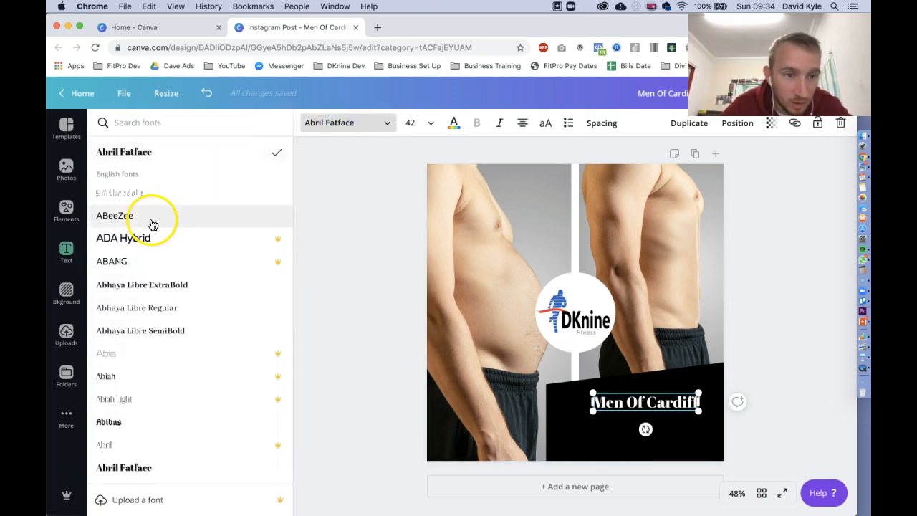
scroll("down", 3)
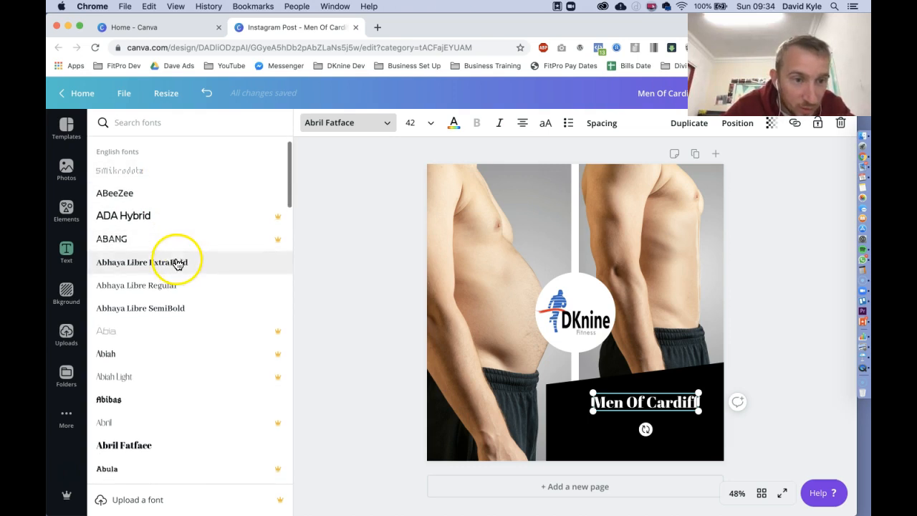
scroll("down", 3)
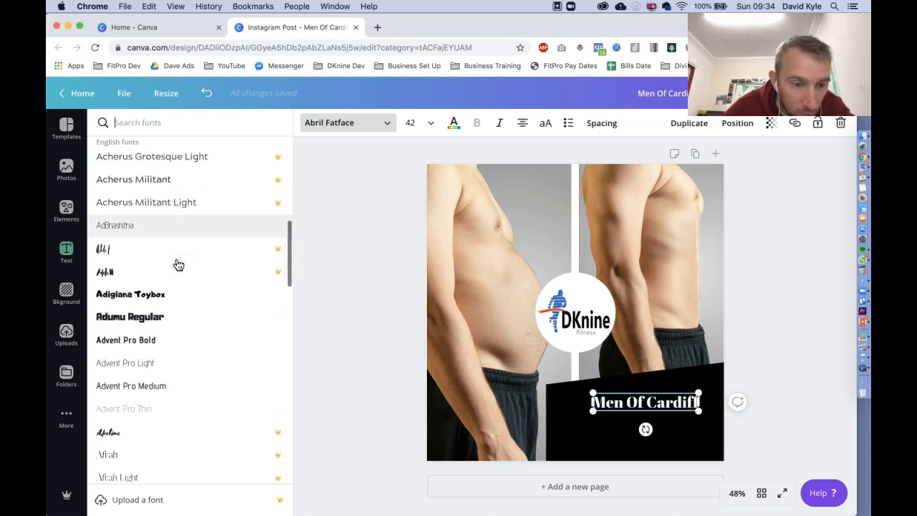
scroll("down", 3)
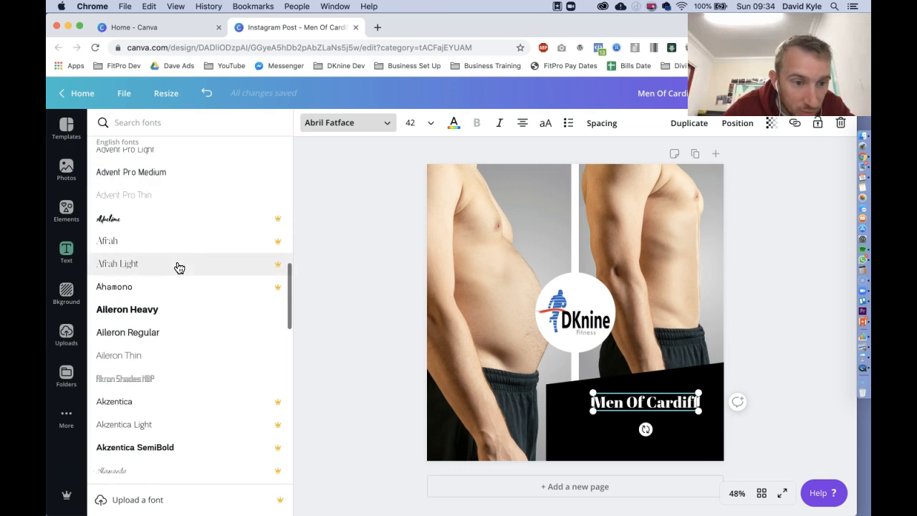
left_click(126, 310)
type("Over 30's")
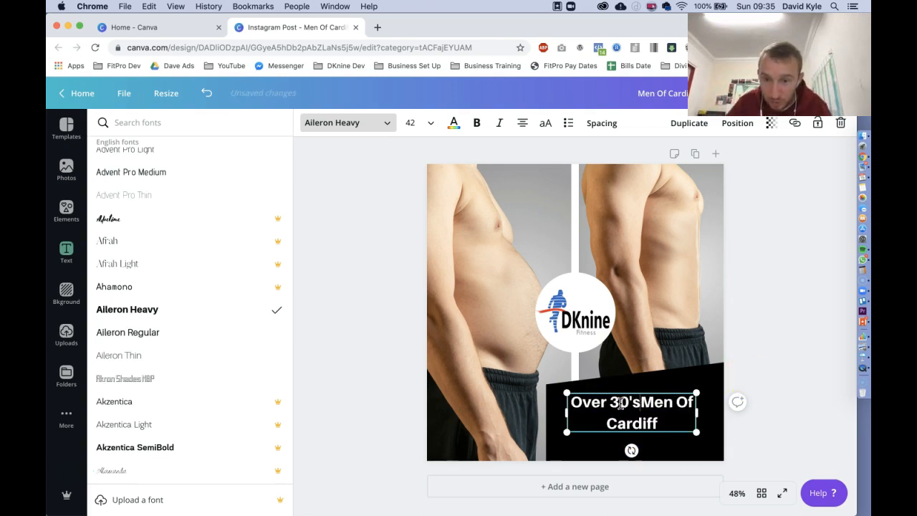
Make the heading read 'Over 30's Men Of Cardiff' in a wider text box
left_click_drag(696, 401, 716, 412)
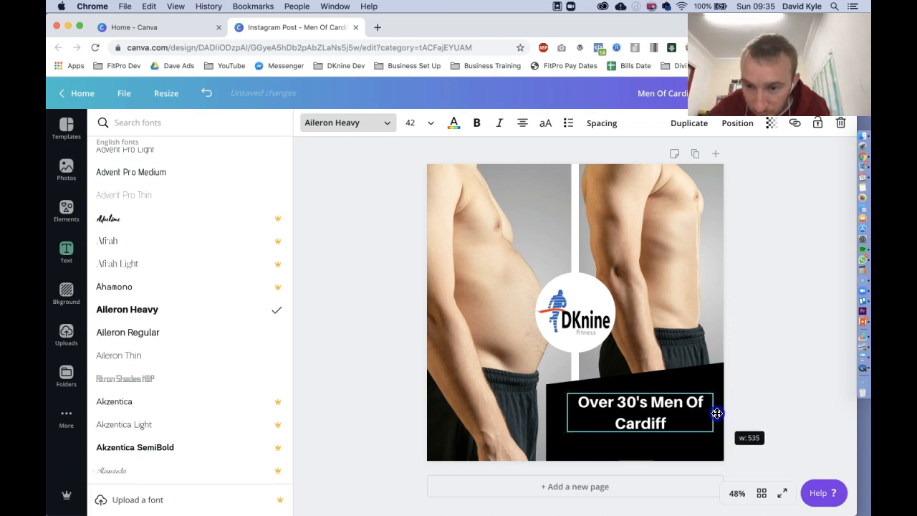
left_click(66, 252)
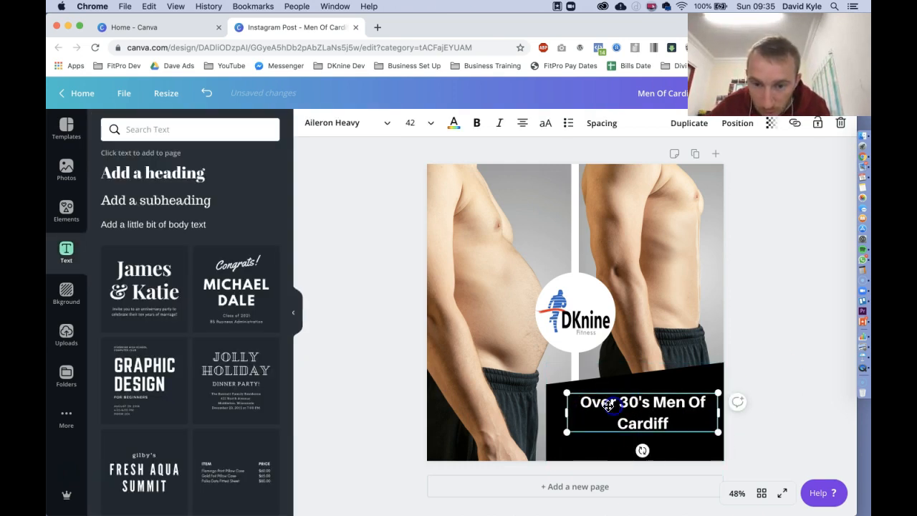
Stretch the heading onto one line and reduce its size from 42 to 36
left_click_drag(564, 414, 539, 414)
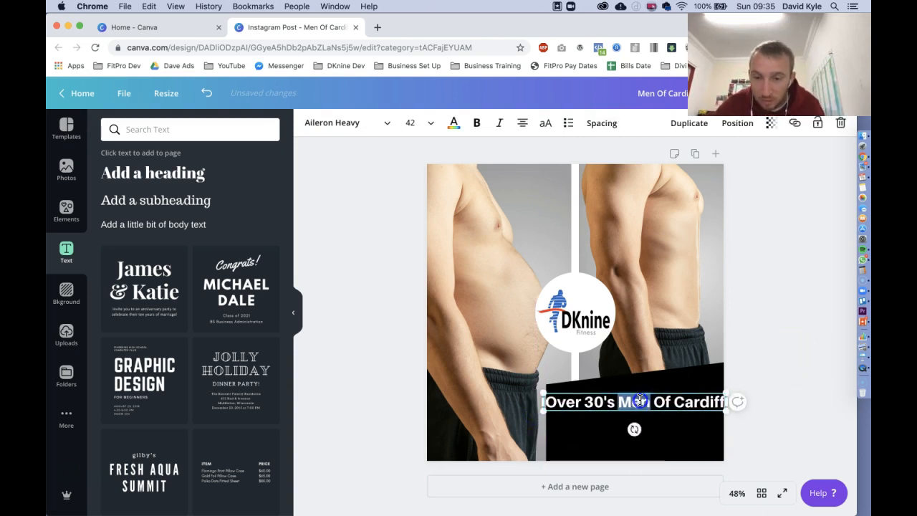
left_click(430, 122)
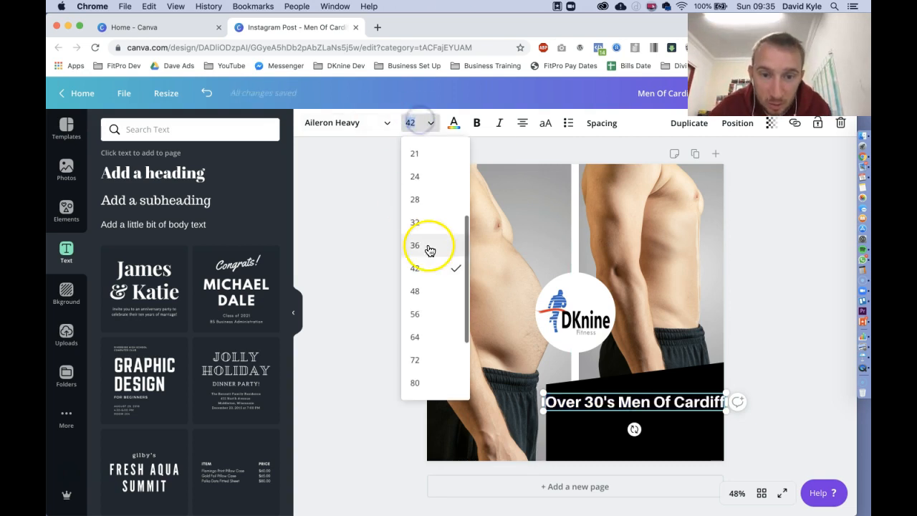
left_click(414, 245)
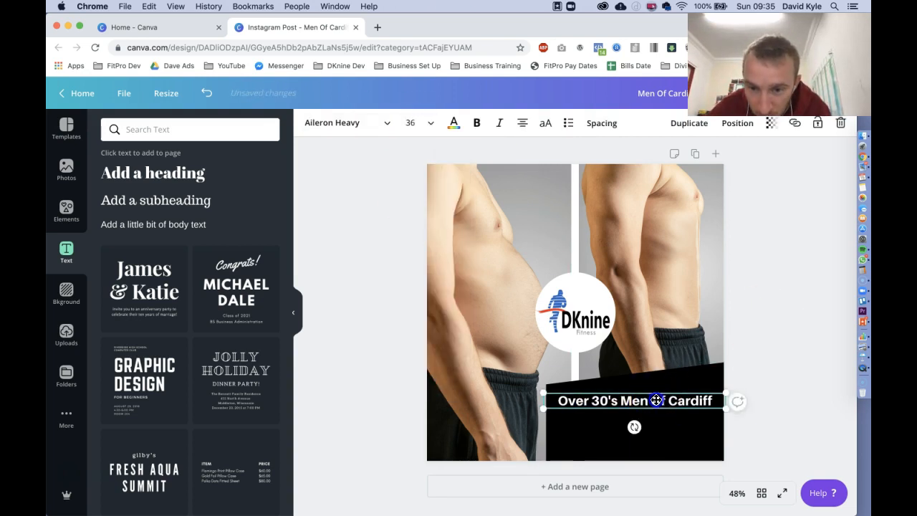
left_click(793, 326)
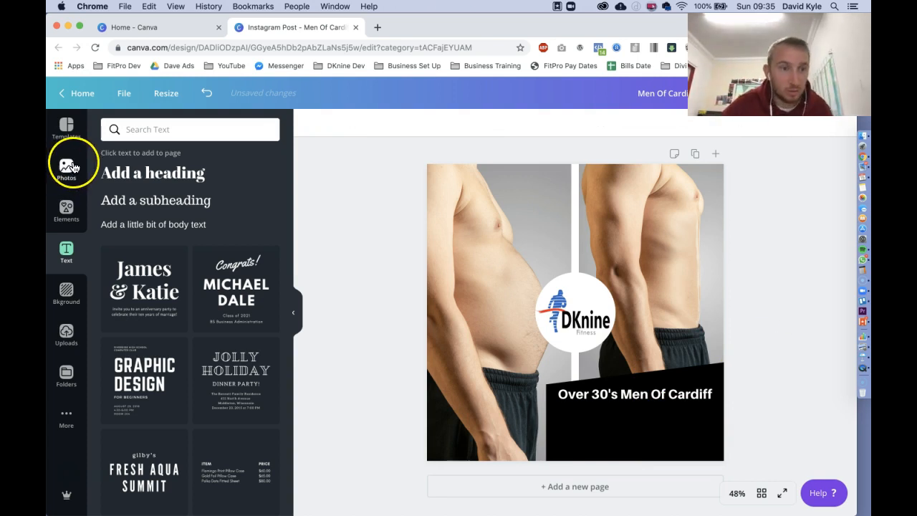
Add a square from Elements and flatten it into a thin white bar under the heading
left_click(65, 211)
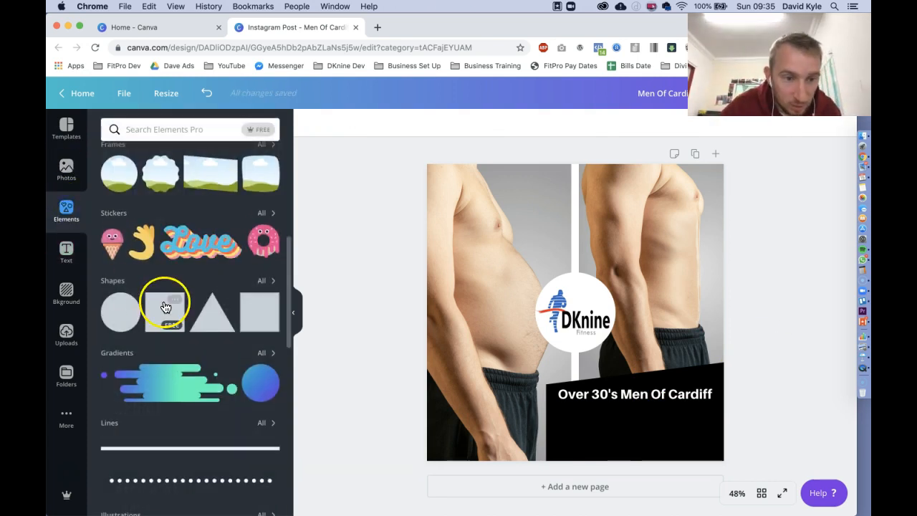
left_click(166, 307)
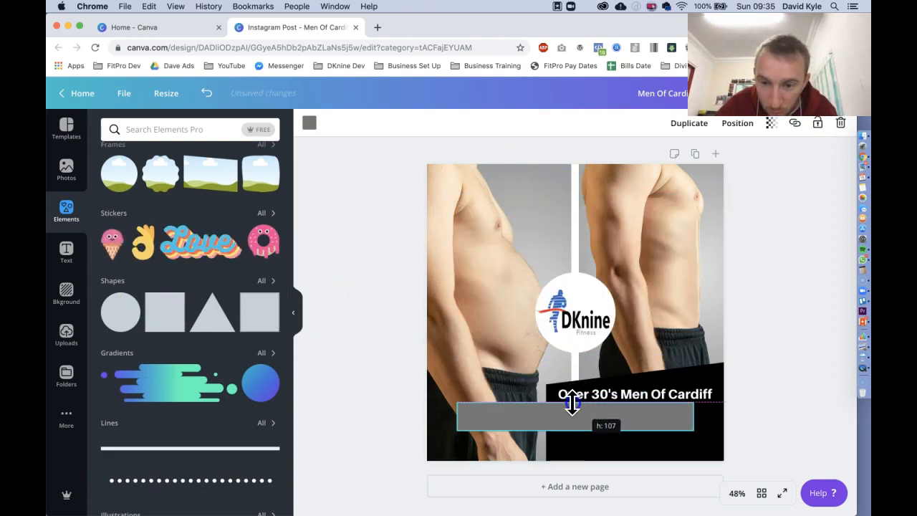
left_click_drag(571, 404, 576, 427)
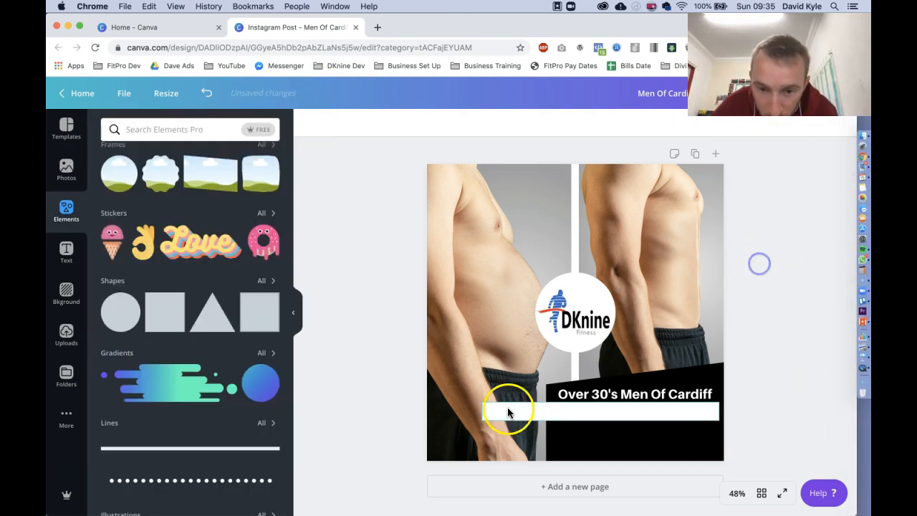
left_click(508, 412)
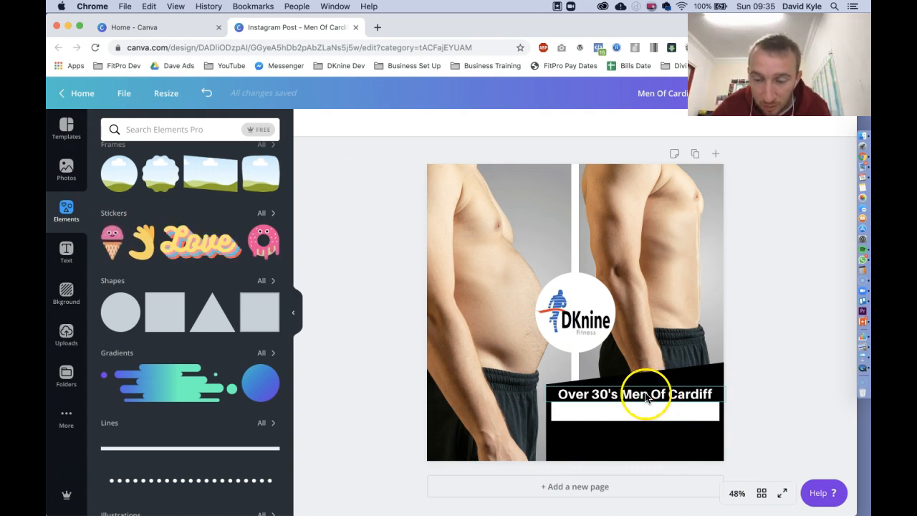
Duplicate the heading in black and retype it as 'ARE YOU READY???' on the bar
left_click(635, 394)
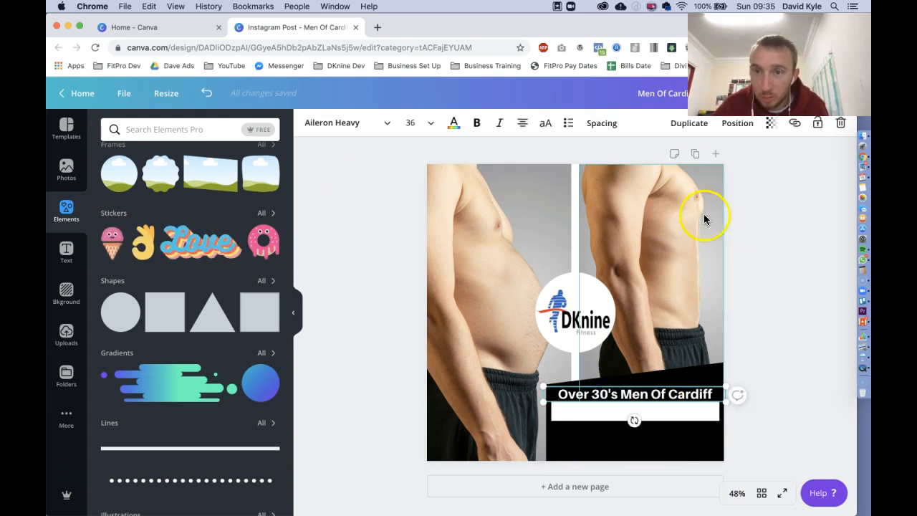
left_click(688, 123)
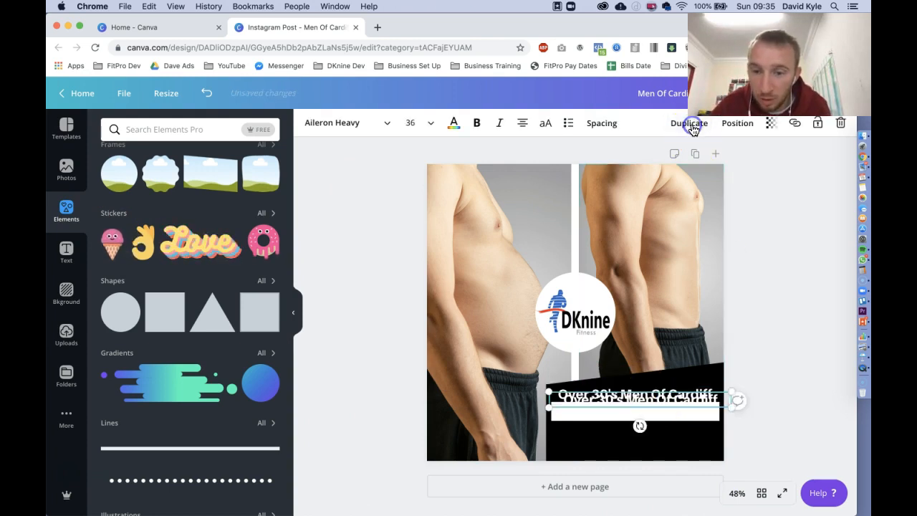
mouse_move(616, 403)
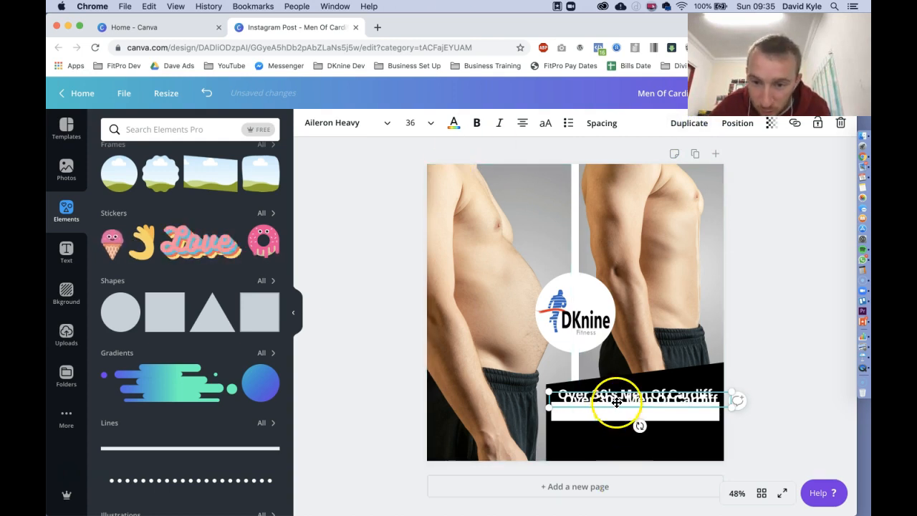
left_click(454, 124)
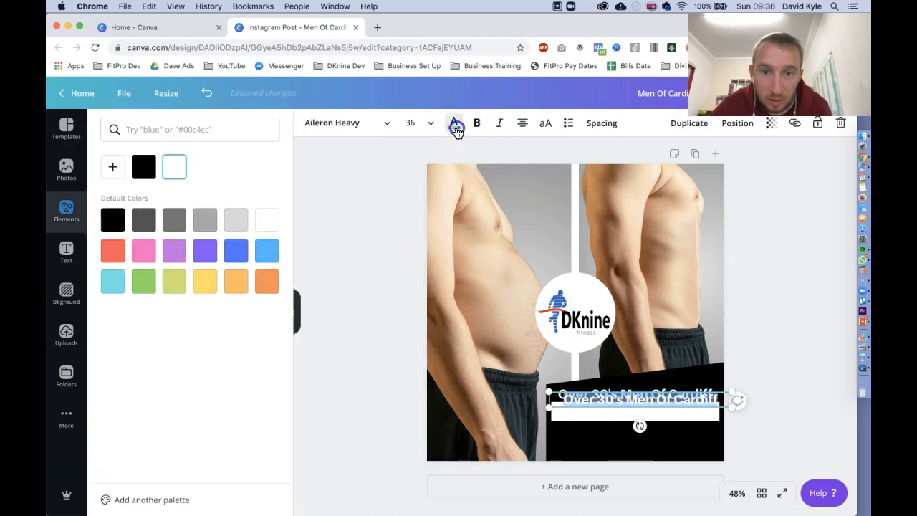
left_click(143, 166)
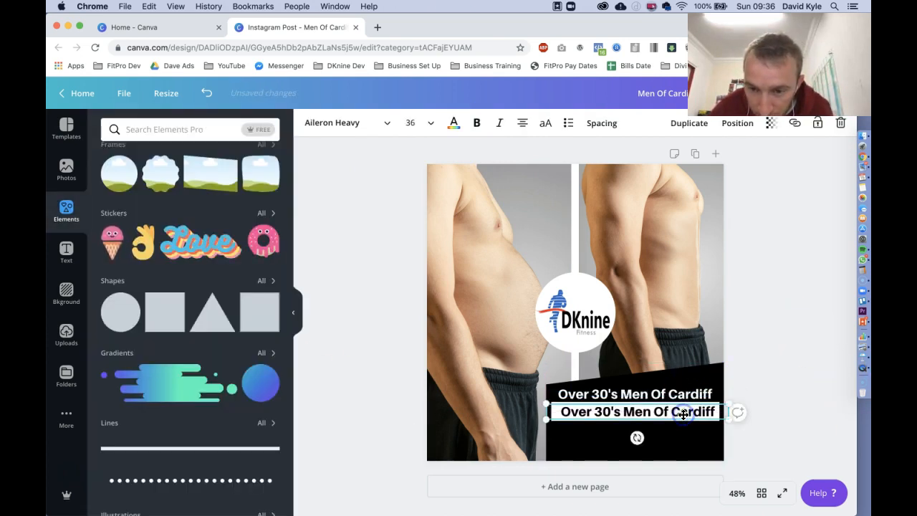
type("ARE YOU READY???")
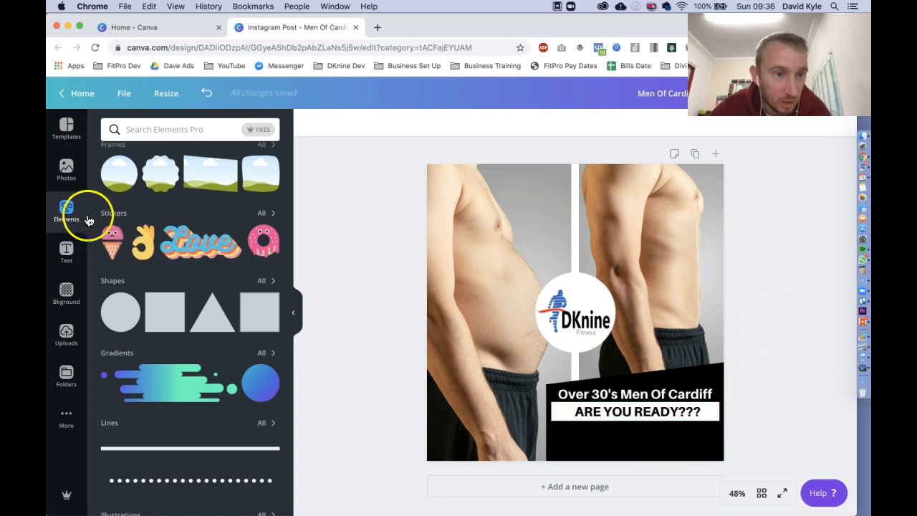
Copy the ARE YOU READY??? line below the bar and retype it as 'Message Us TODAY!!!'
left_click(648, 412)
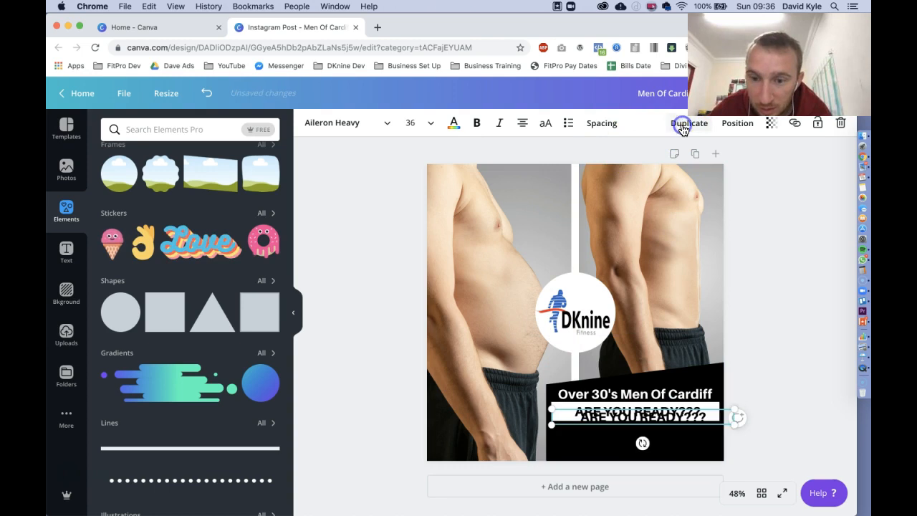
left_click_drag(633, 415, 652, 427)
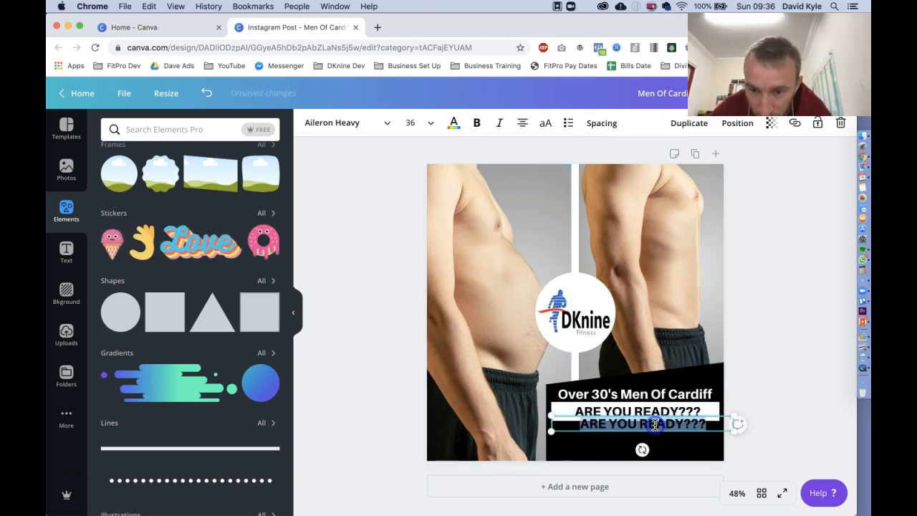
left_click(453, 124)
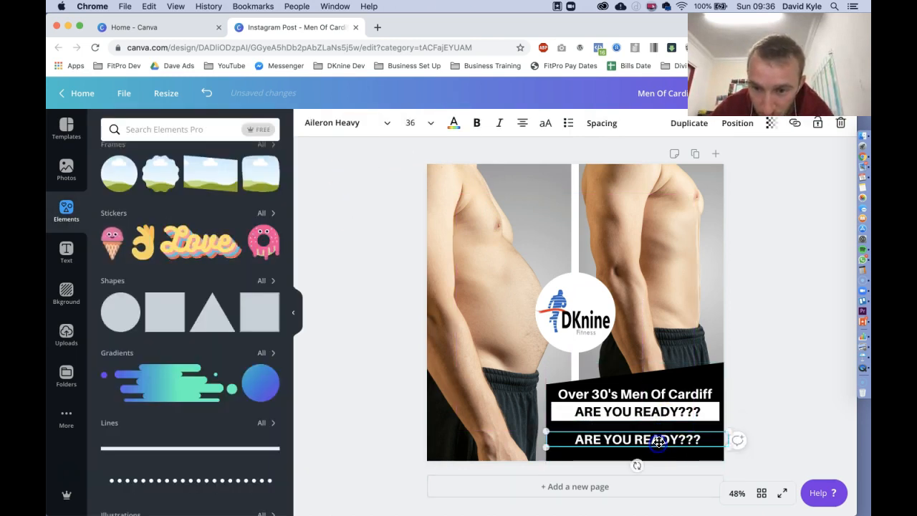
type("ME")
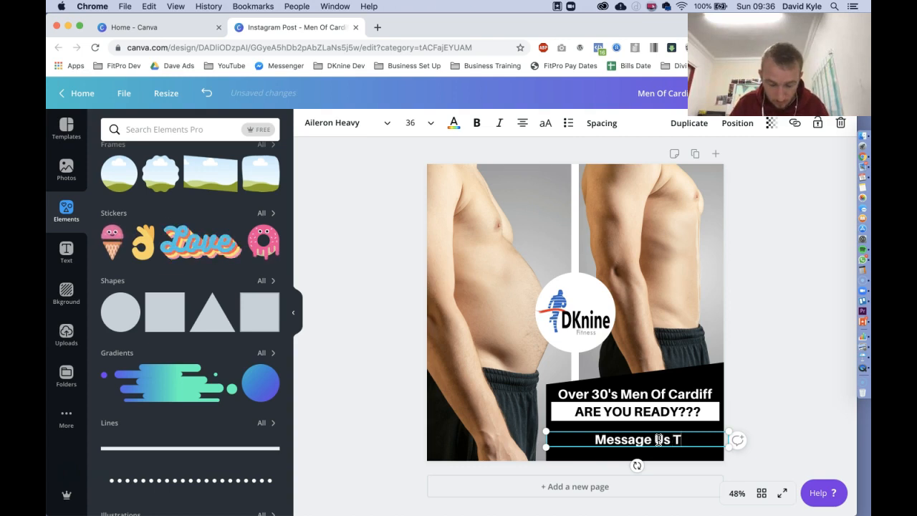
type("ODAY!!!")
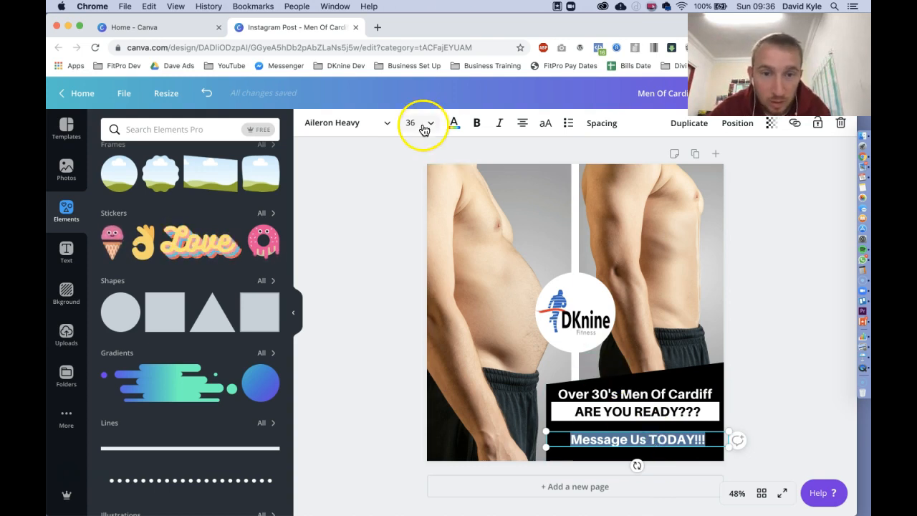
Enlarge the Message Us TODAY!!! line in white beneath the bar
left_click(421, 124)
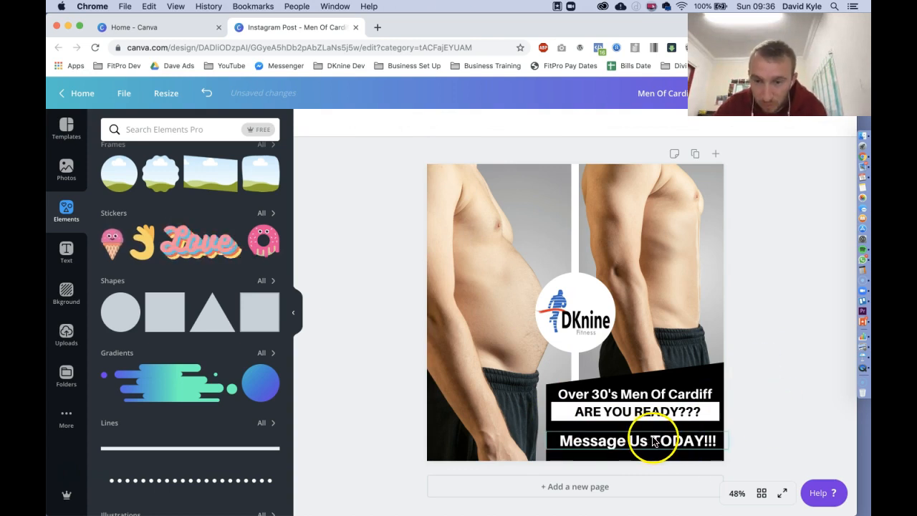
left_click(653, 441)
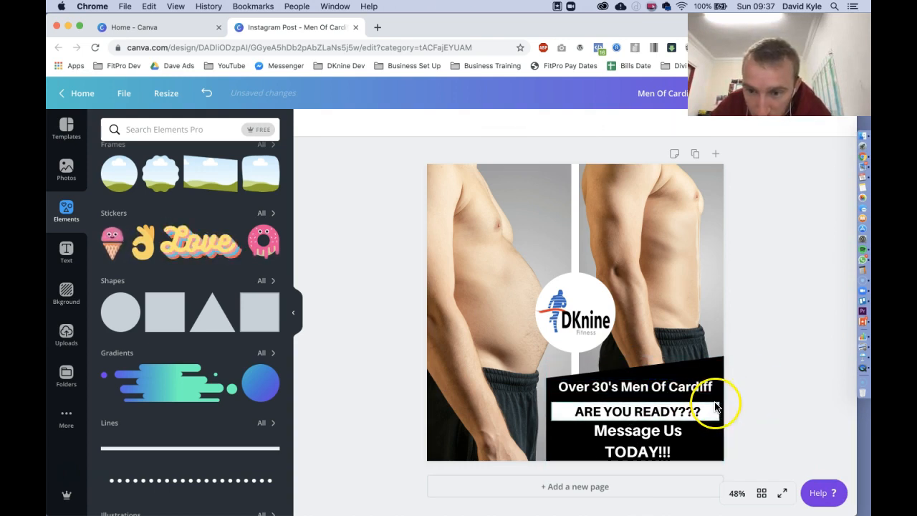
left_click(638, 412)
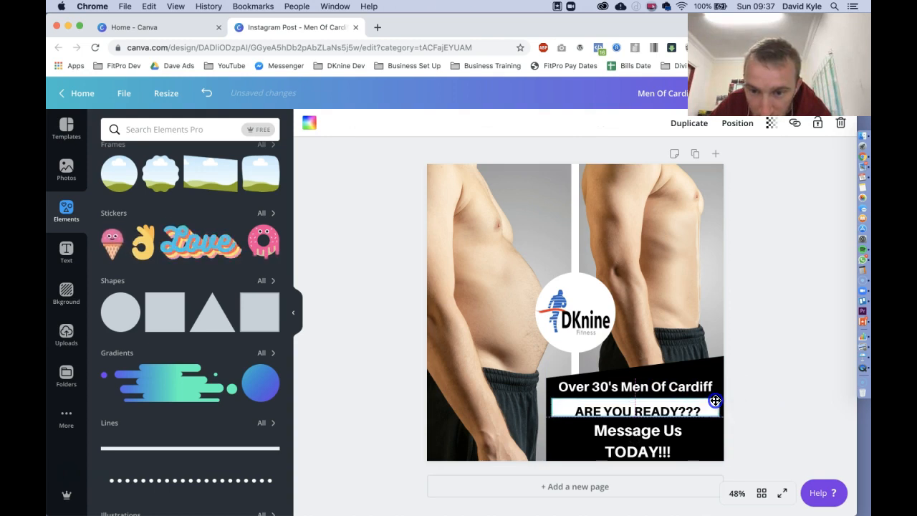
left_click(635, 408)
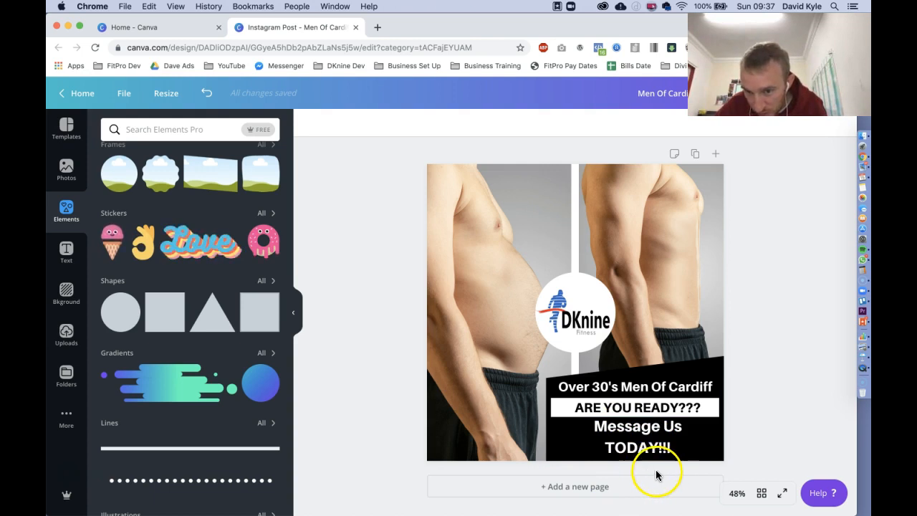
mouse_move(468, 472)
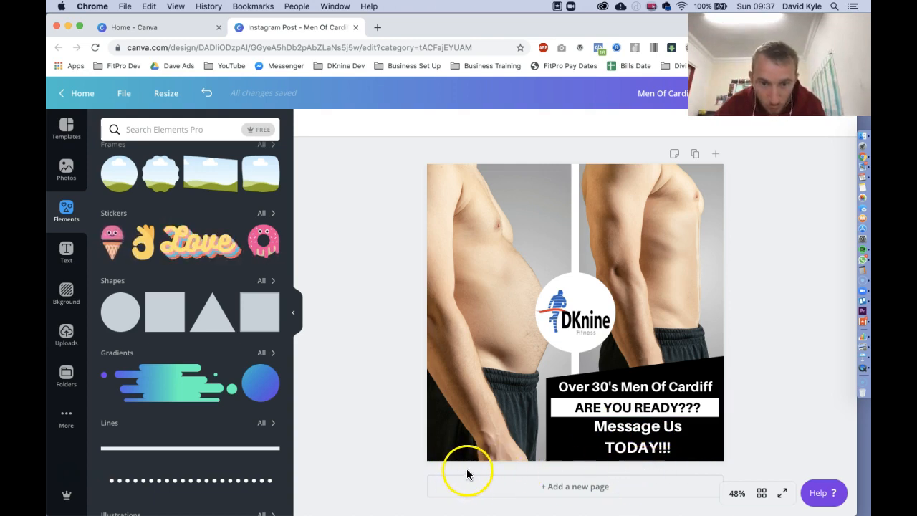
mouse_move(551, 74)
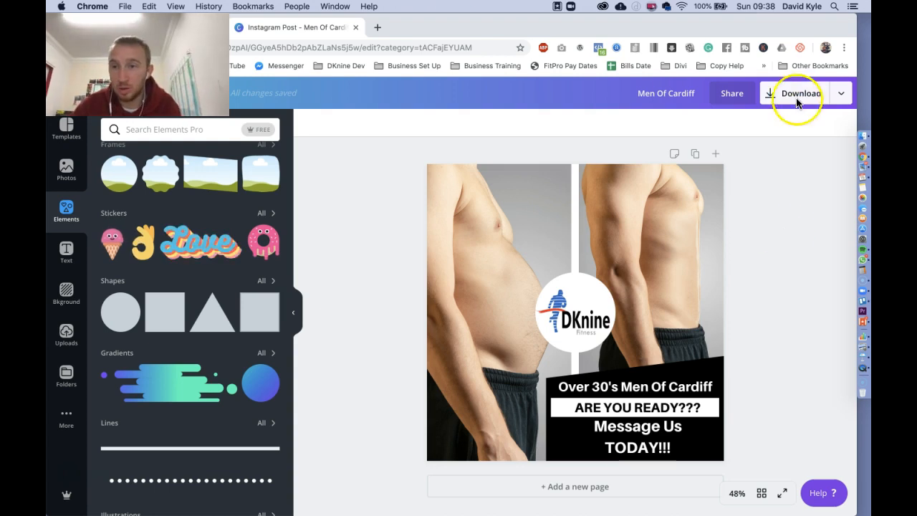
Download the post as a PNG image, save it, and continue editing
left_click(799, 93)
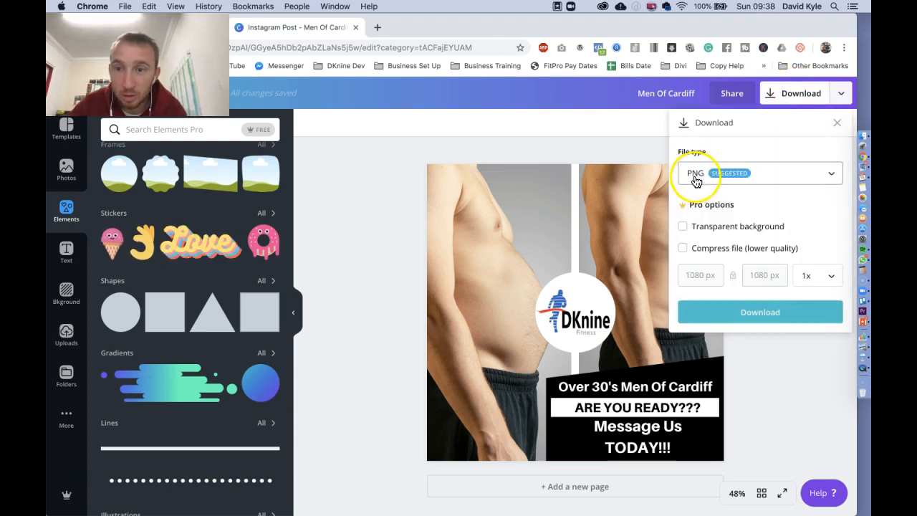
left_click(759, 312)
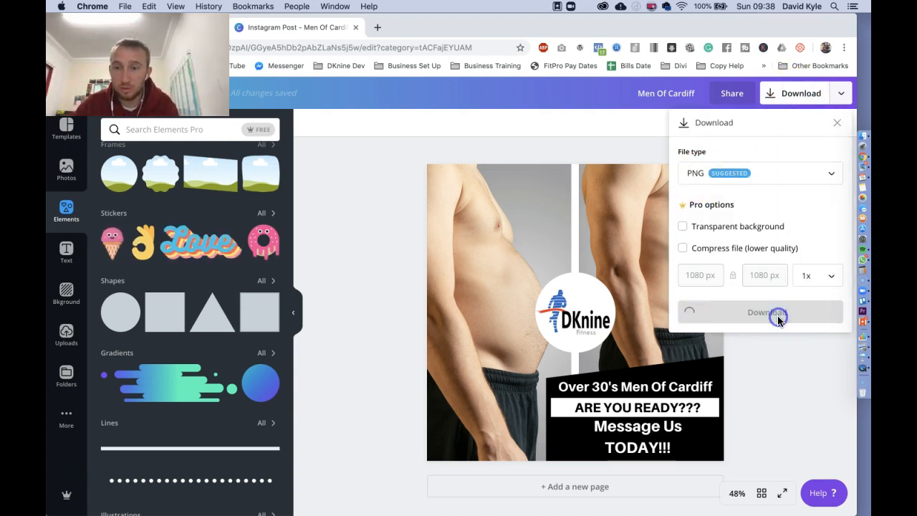
left_click(760, 312)
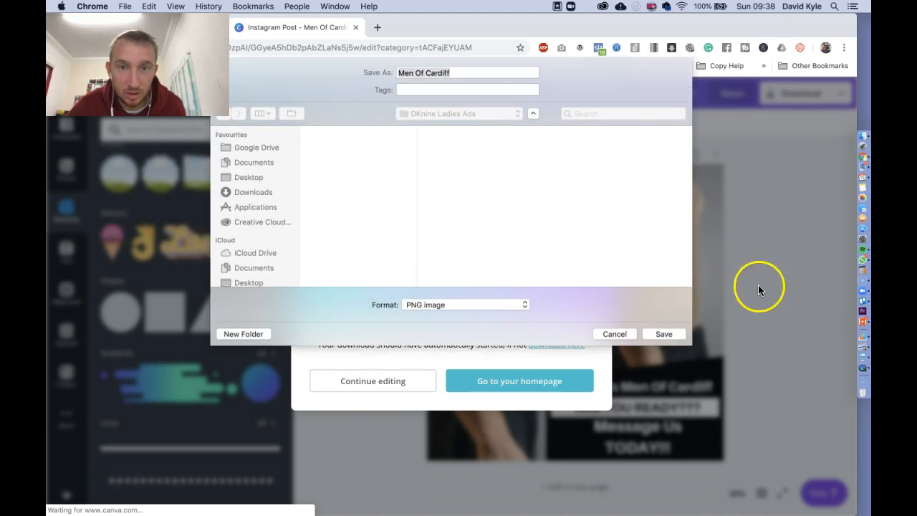
left_click(249, 177)
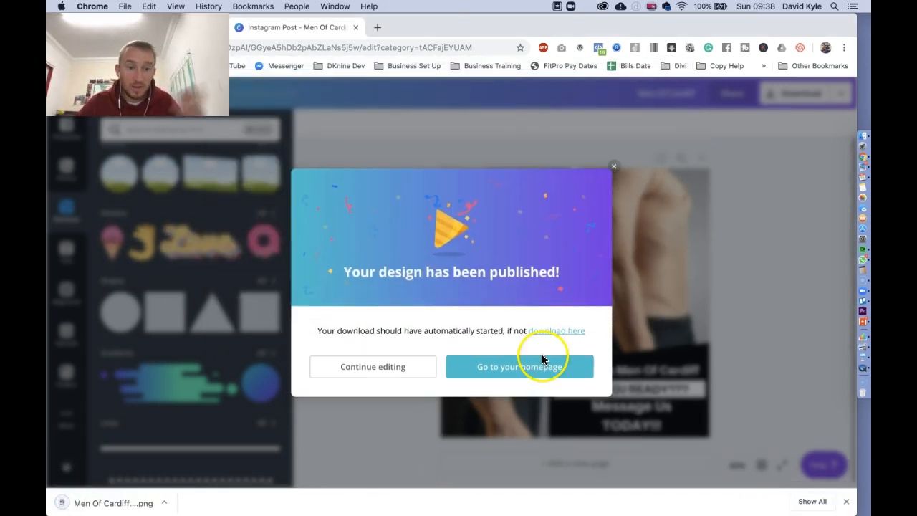
left_click(109, 503)
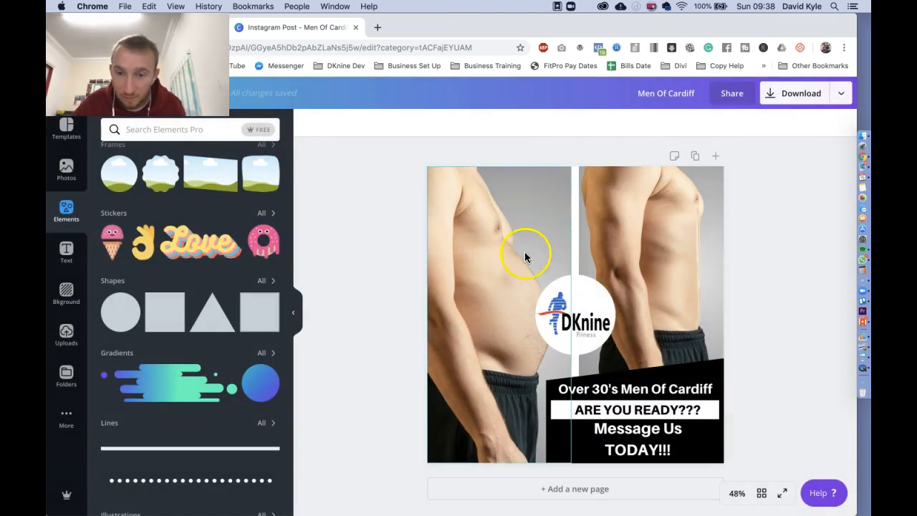
Change the download file type to Animation (MP4/GIF)
left_click(799, 91)
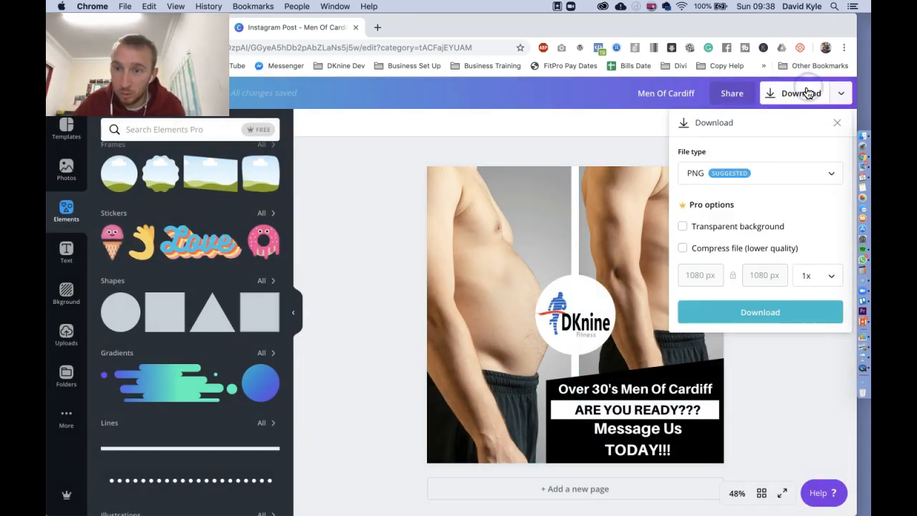
left_click(759, 172)
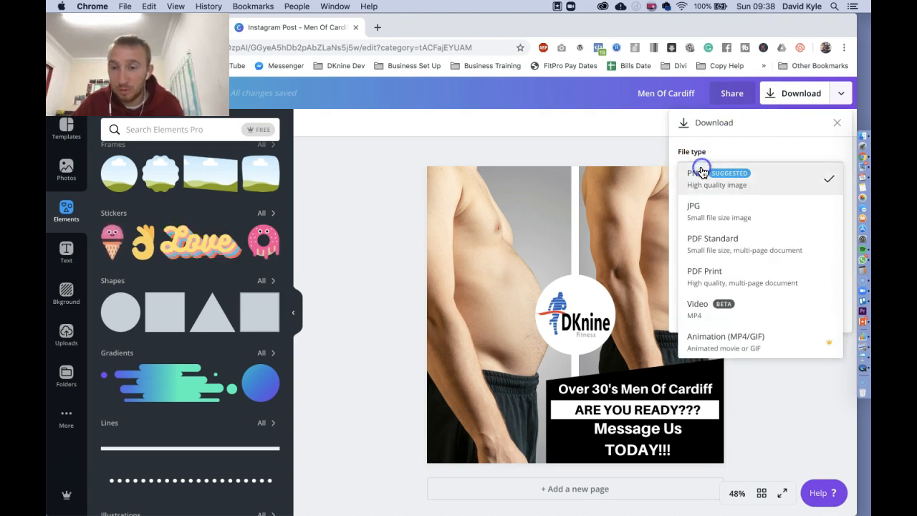
left_click(725, 336)
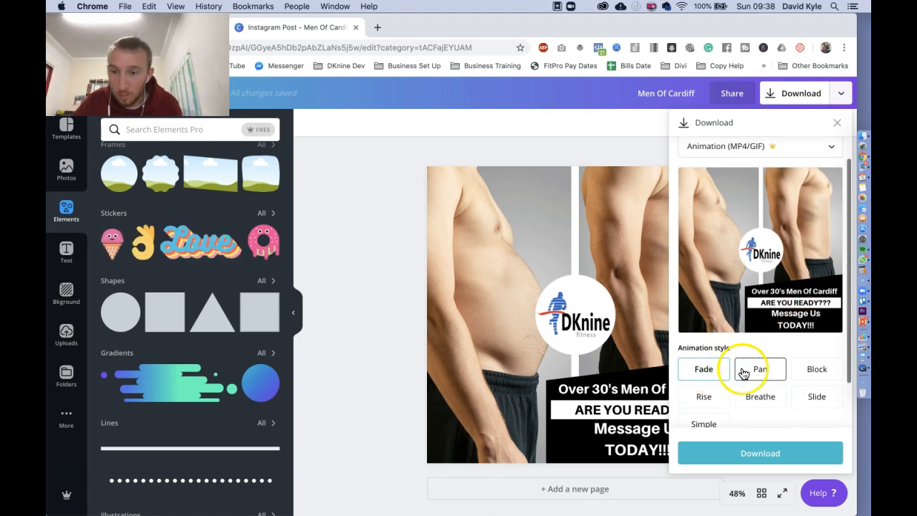
Preview the Fade, Pan, Block, Rise, Breathe and Slide styles and keep Block
left_click(702, 369)
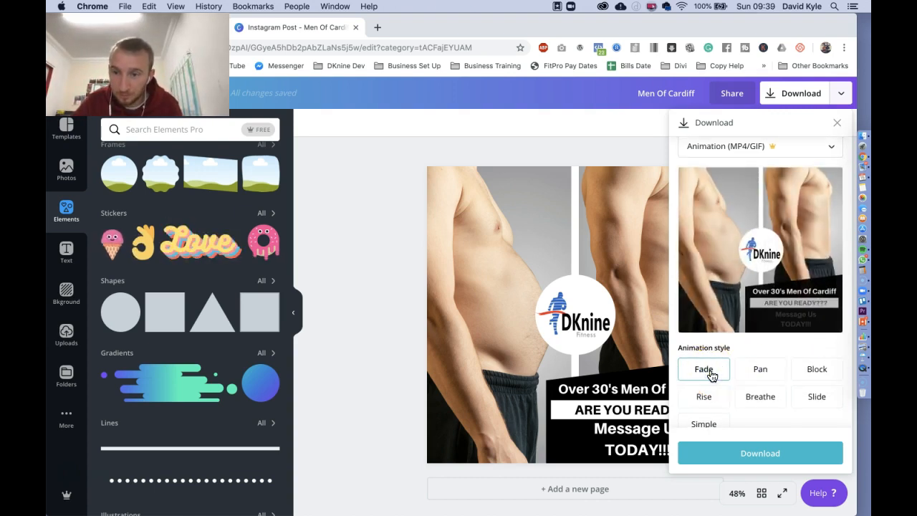
left_click(760, 369)
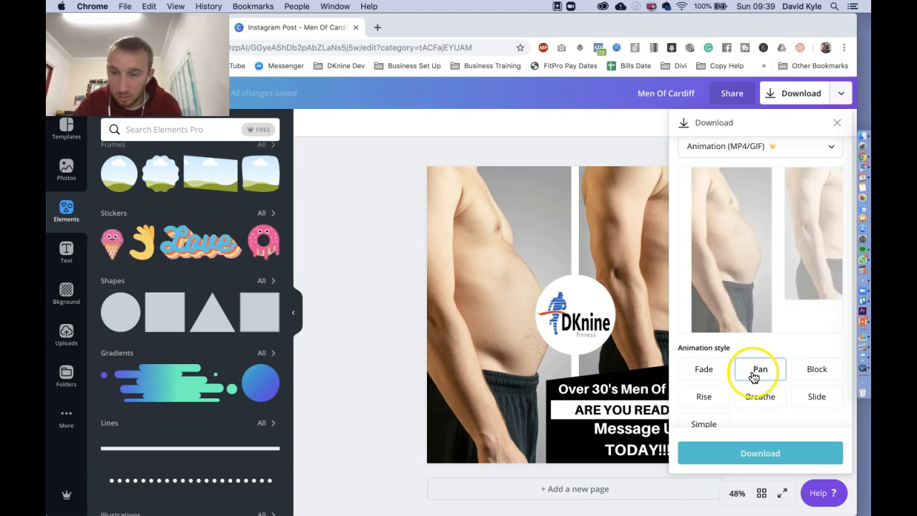
left_click(817, 370)
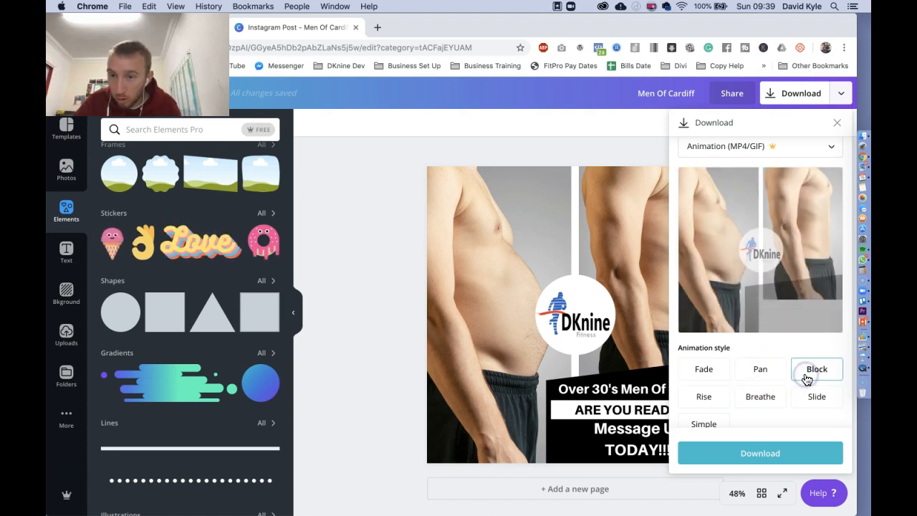
left_click(703, 395)
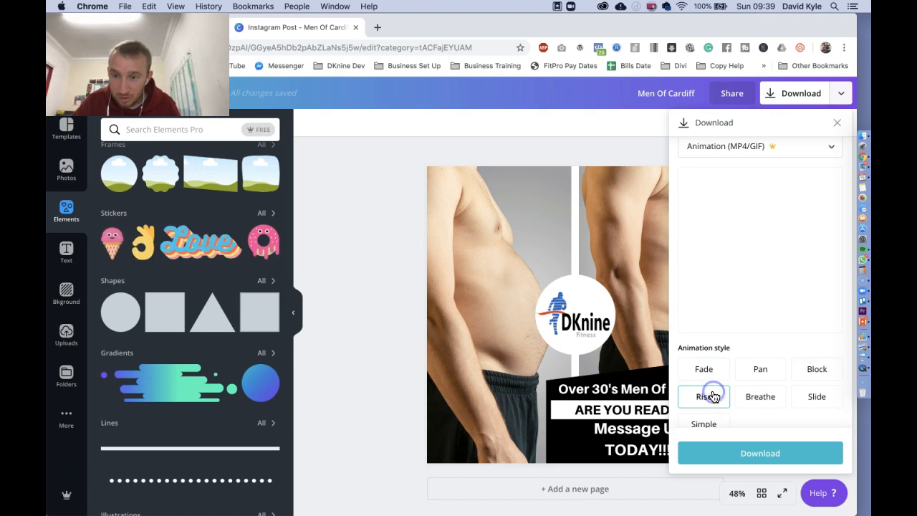
left_click(760, 396)
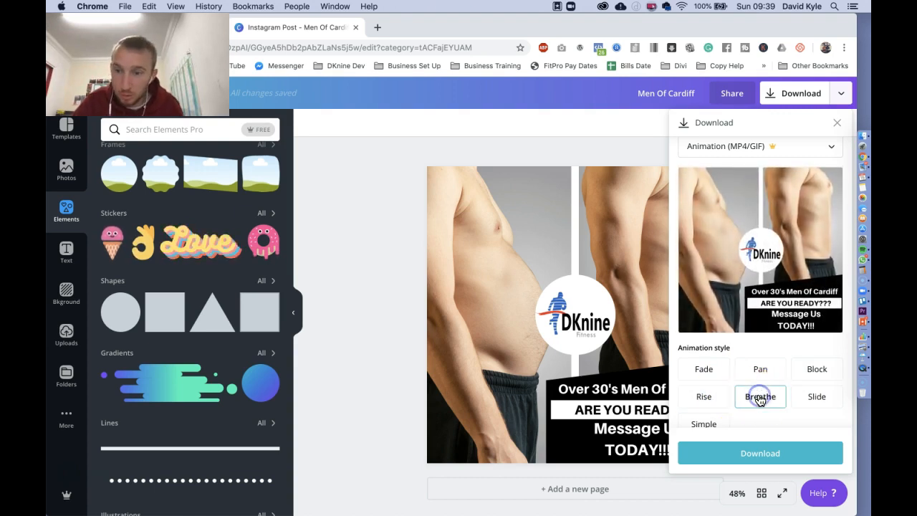
left_click(817, 395)
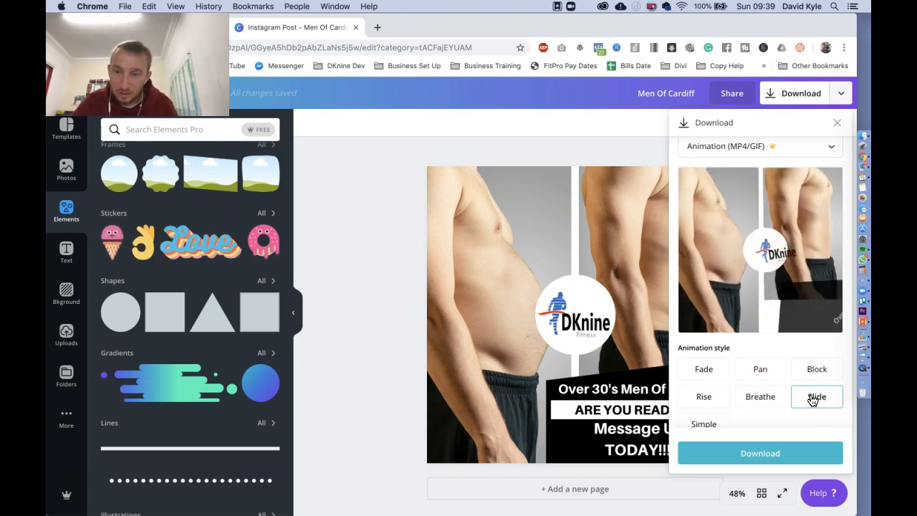
left_click(817, 370)
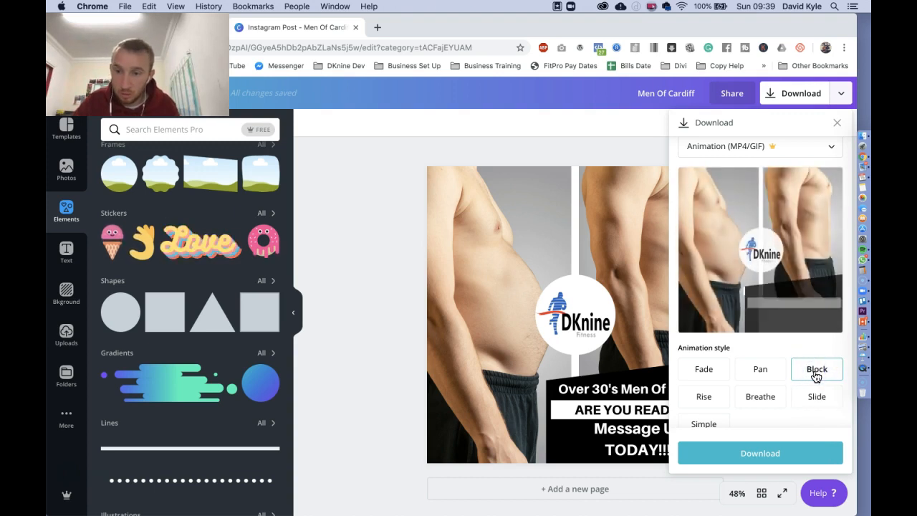
left_click(817, 370)
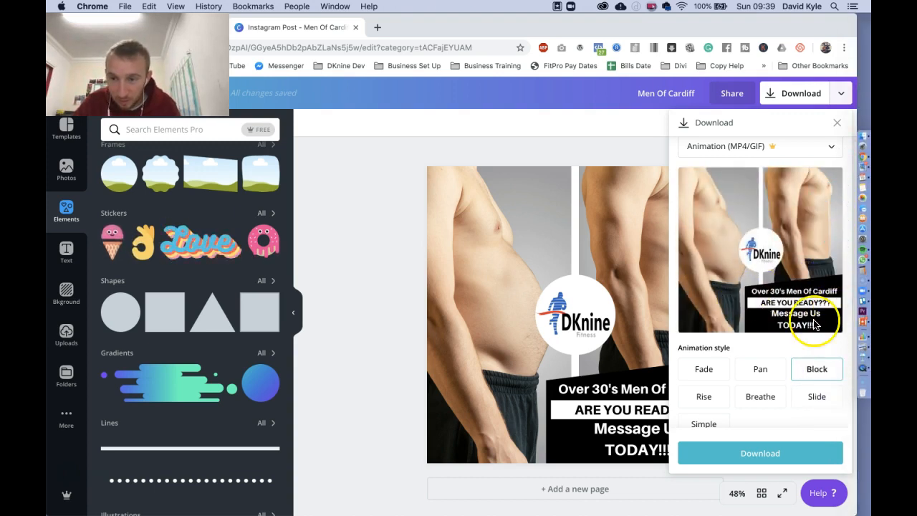
left_click(759, 453)
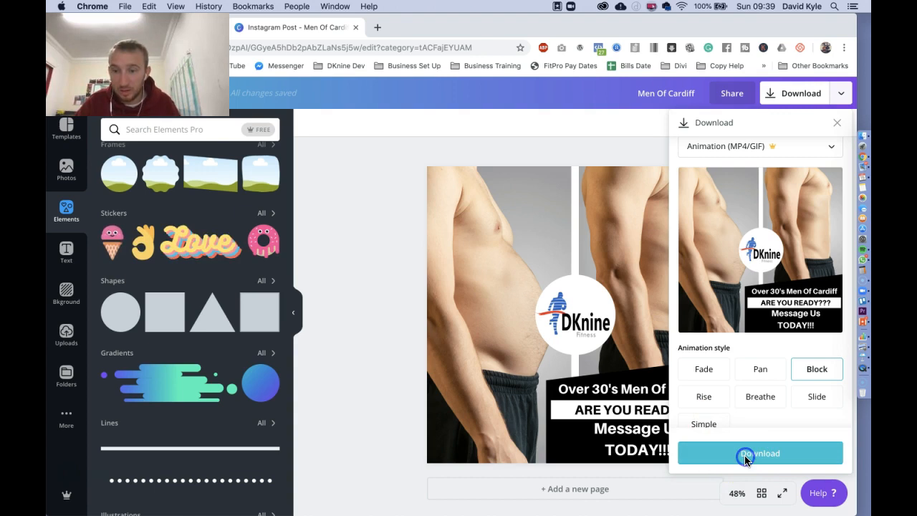
Download the Block-animated MP4 to the Desktop named 'Men Of Cardiff - Video'
left_click(760, 452)
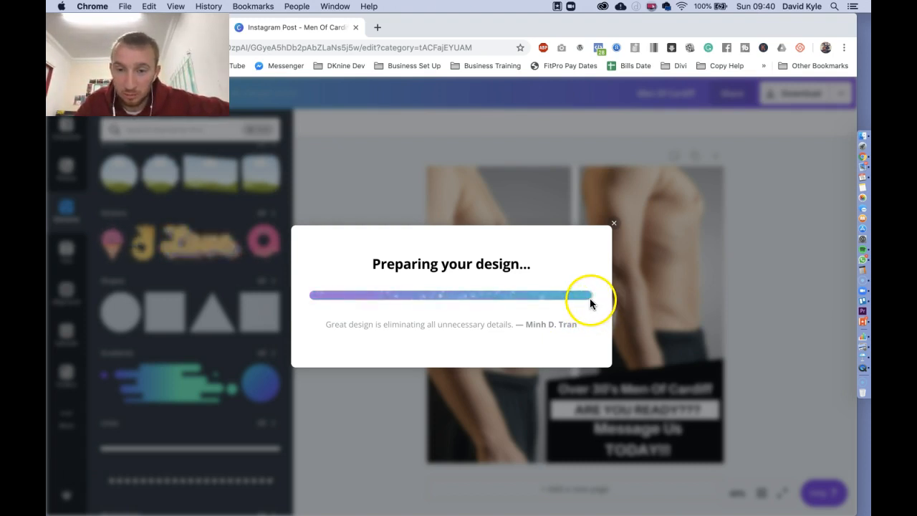
mouse_move(573, 304)
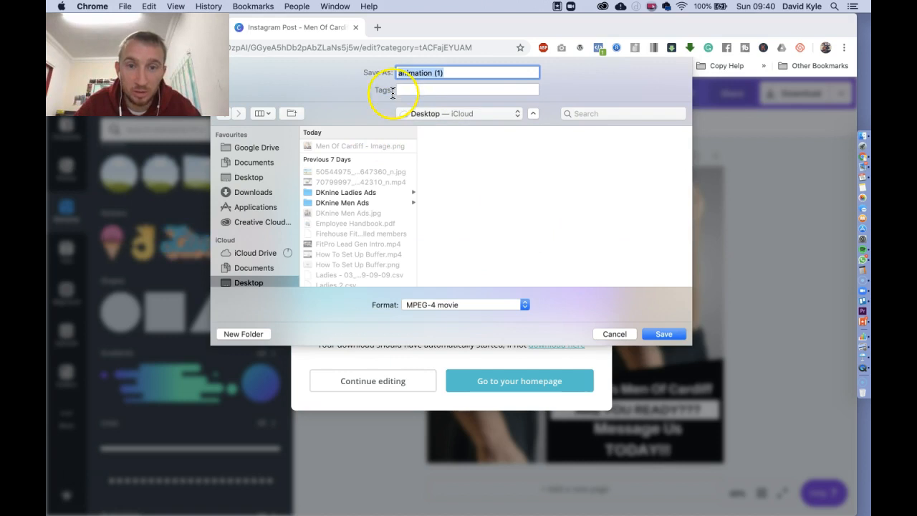
type("Men Of Cardiff - Image")
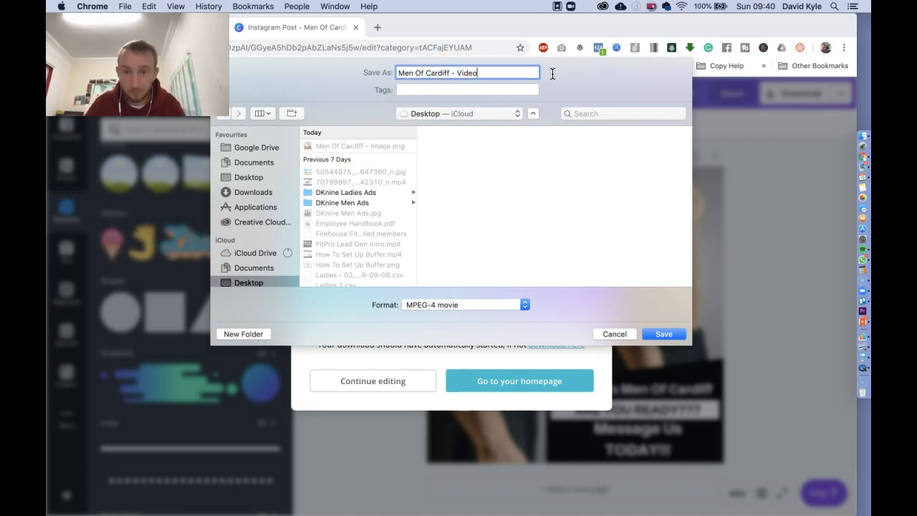
left_click(665, 334)
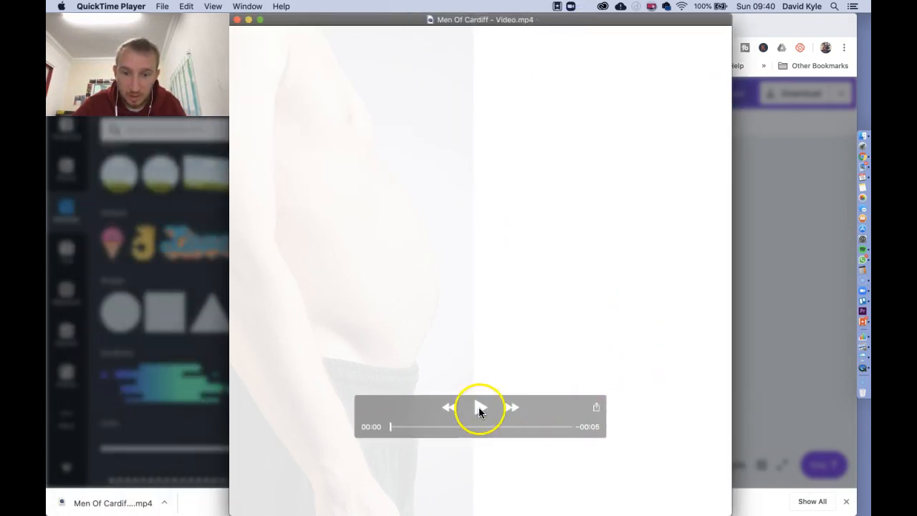
Play the Men Of Cardiff MP4 in QuickTime and scrub the timeline back toward the start
left_click(478, 407)
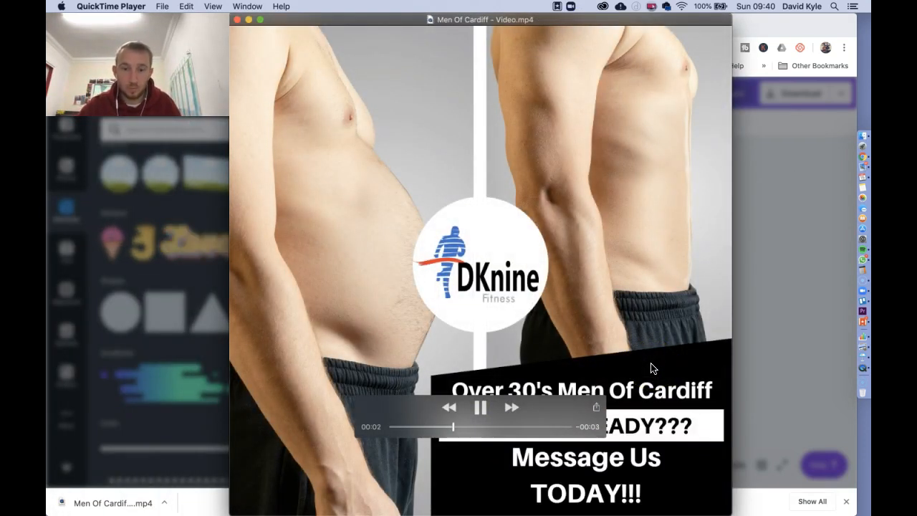
left_click_drag(453, 427, 501, 426)
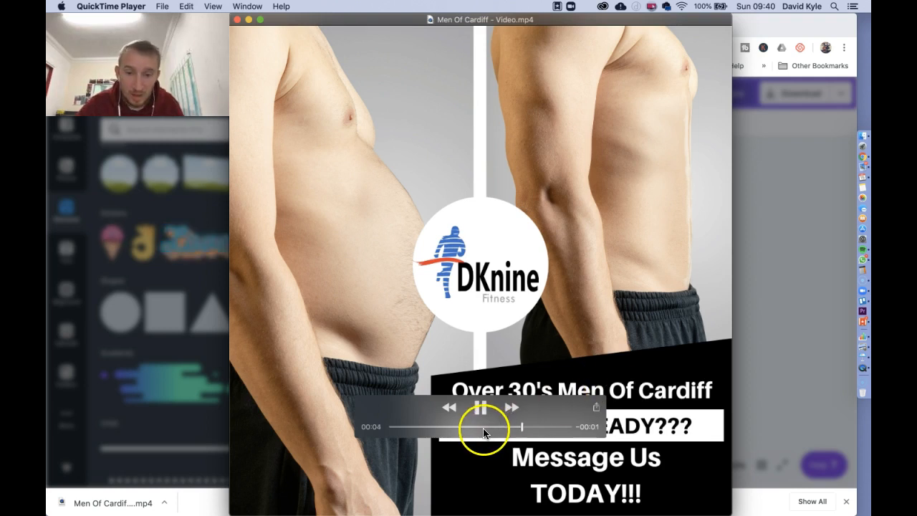
left_click_drag(472, 427, 472, 427)
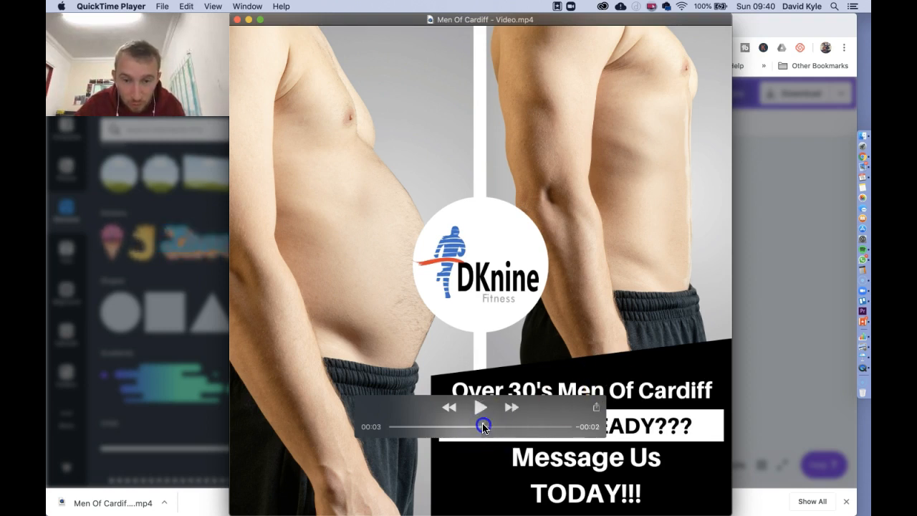
left_click_drag(482, 427, 432, 427)
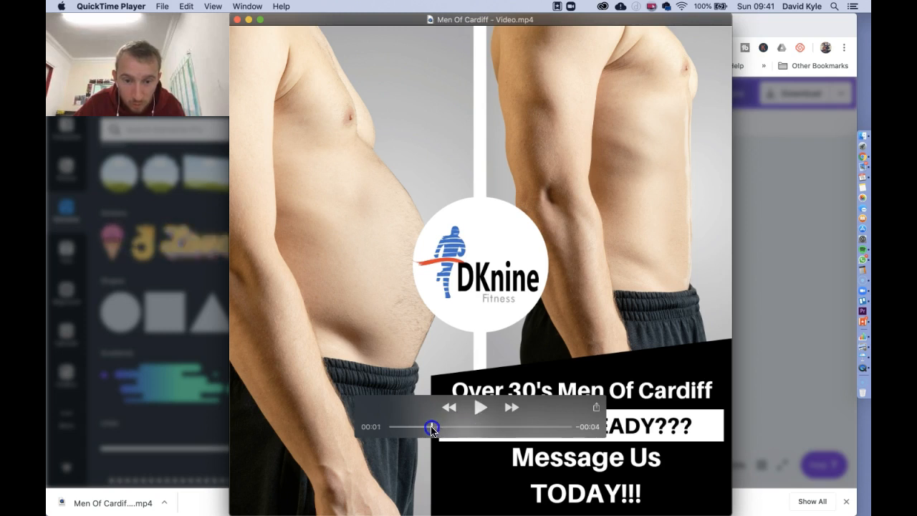
left_click_drag(433, 427, 438, 427)
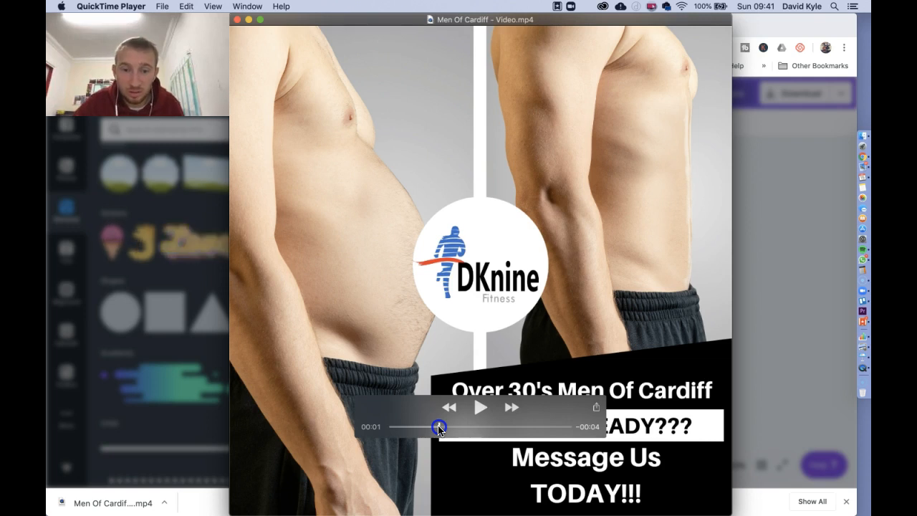
left_click_drag(439, 427, 576, 426)
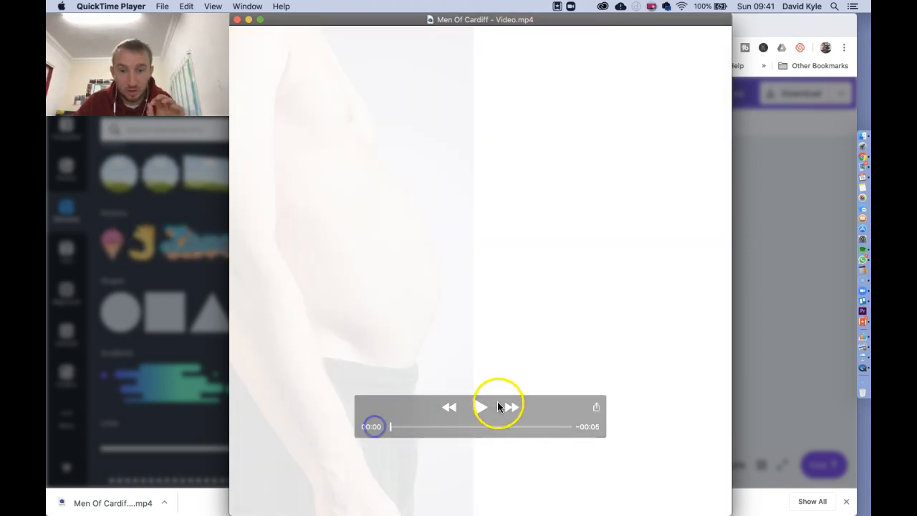
Replay the clip from the beginning and pause it at the end
left_click(481, 407)
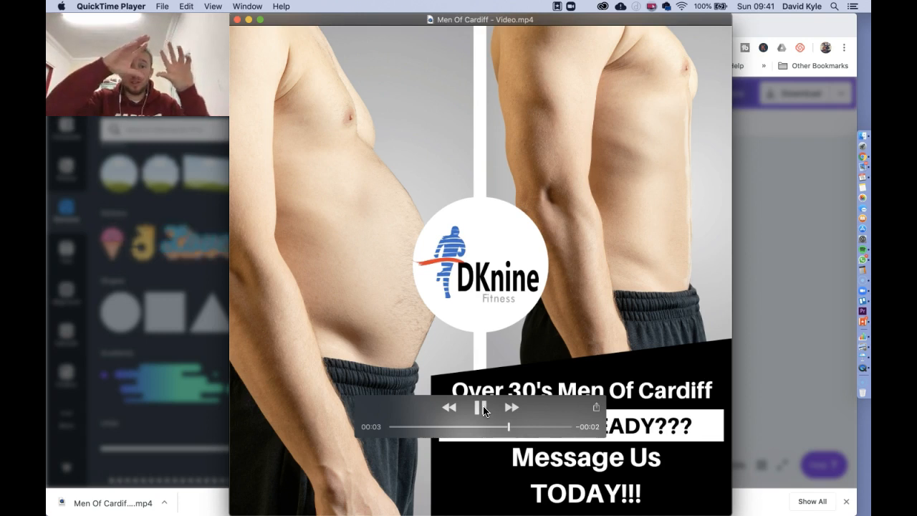
left_click(481, 406)
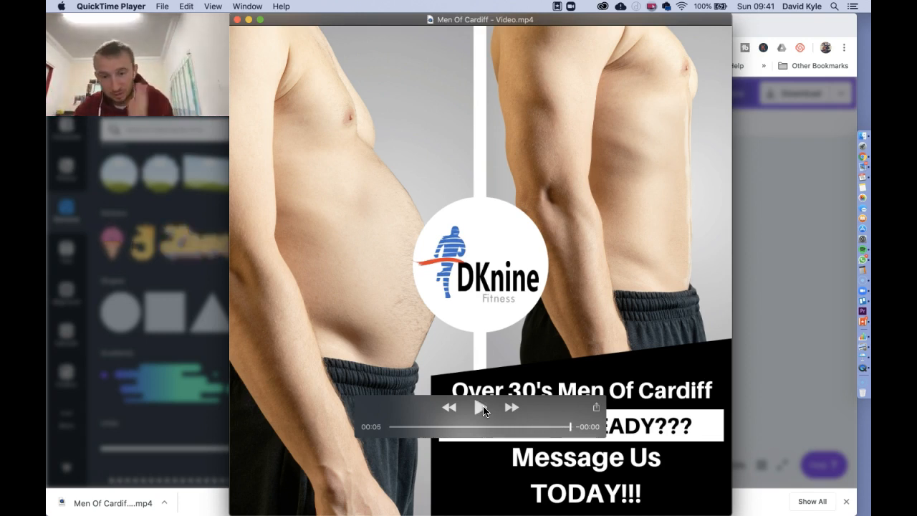